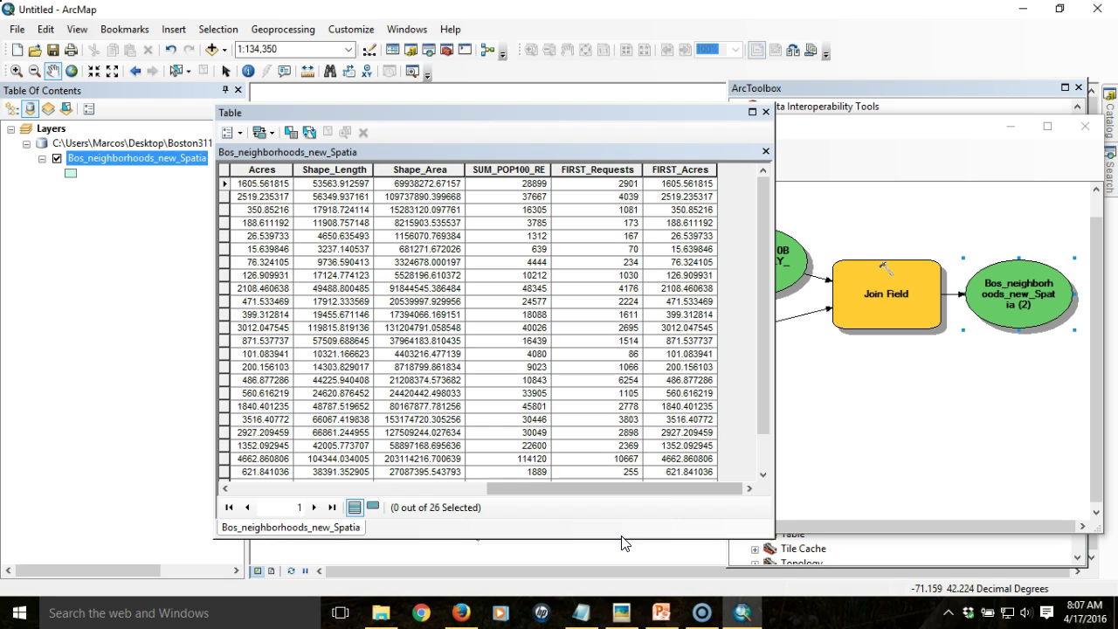
{"action": "mouse_move", "coordinate": [754, 411]}
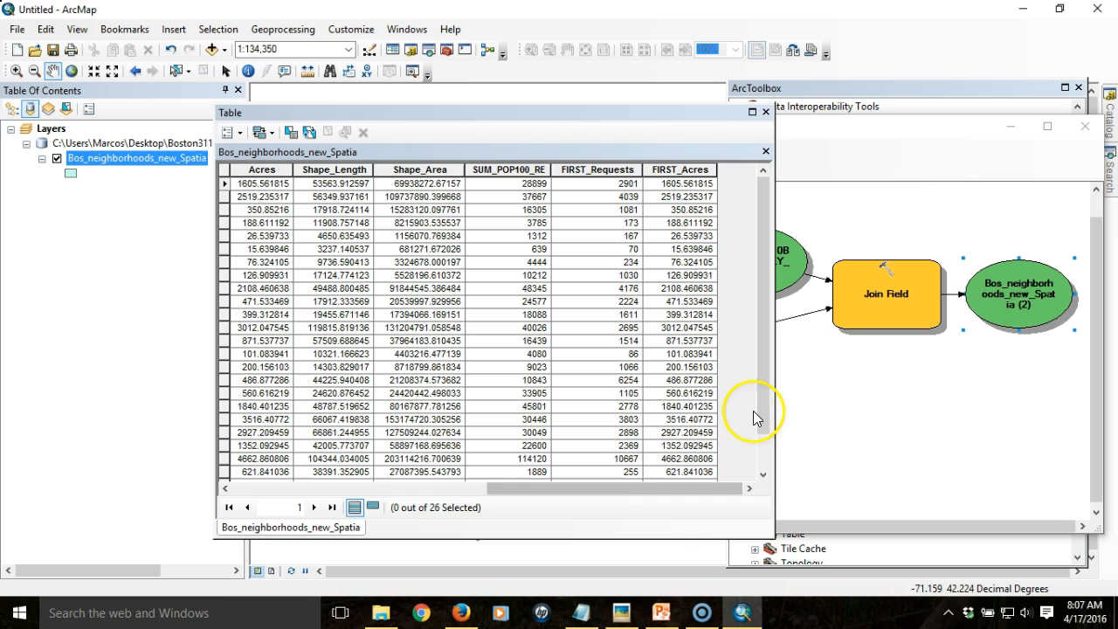
{"action": "mouse_move", "coordinate": [939, 138]}
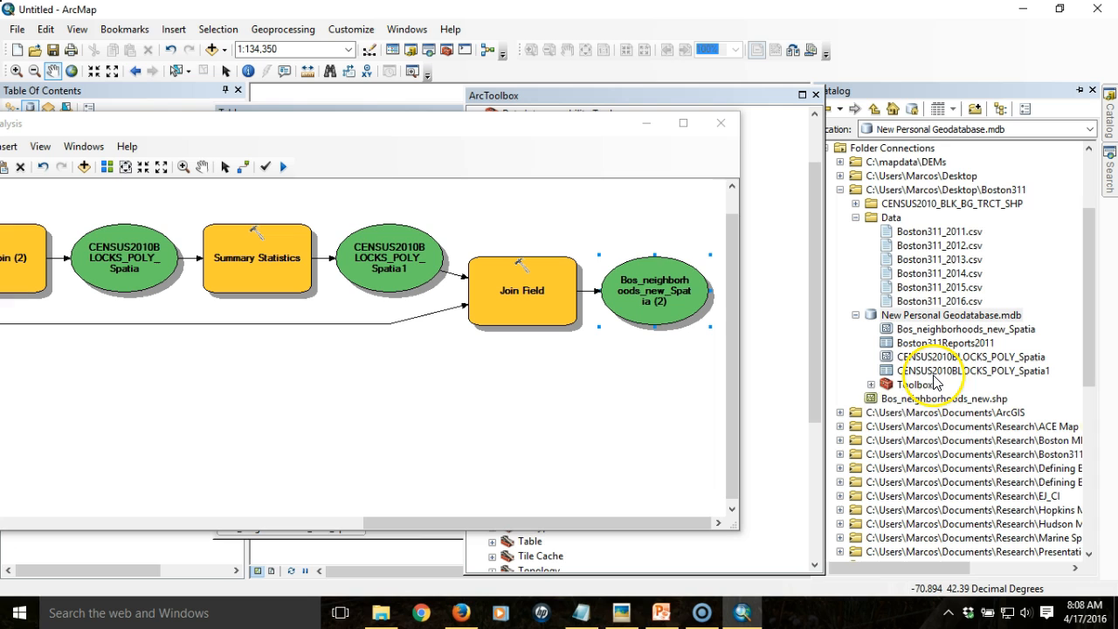
Step: Bring the Boston 311 Analysis model forward and scroll from Table to Table to Join Field
{"action": "left_click", "coordinate": [871, 384]}
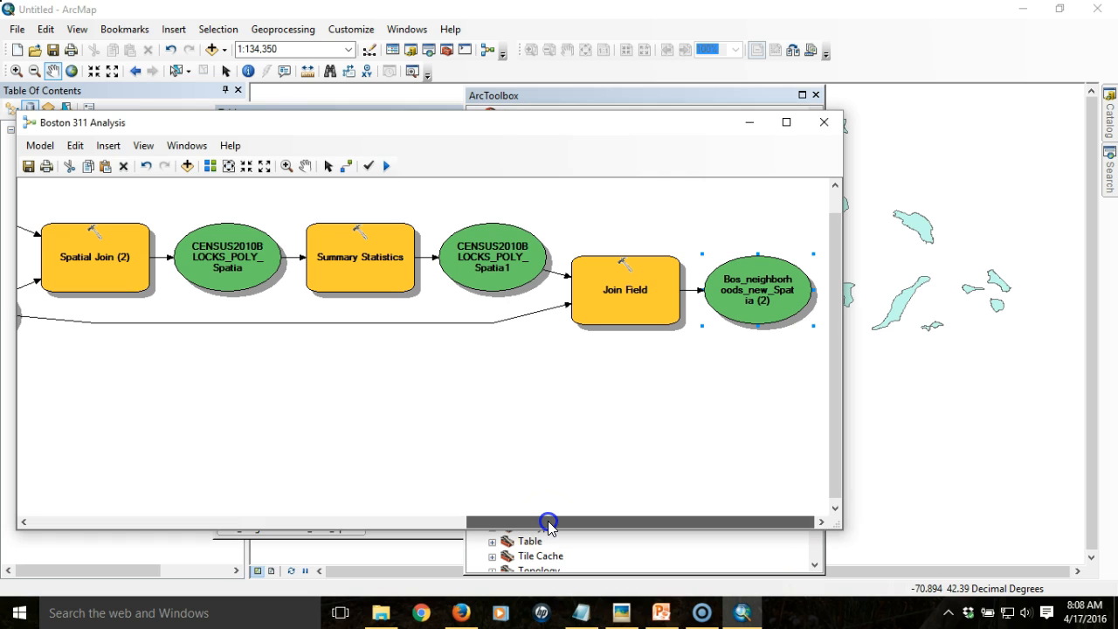
{"action": "left_click_drag", "start_coordinate": [548, 523], "coordinate": [131, 524]}
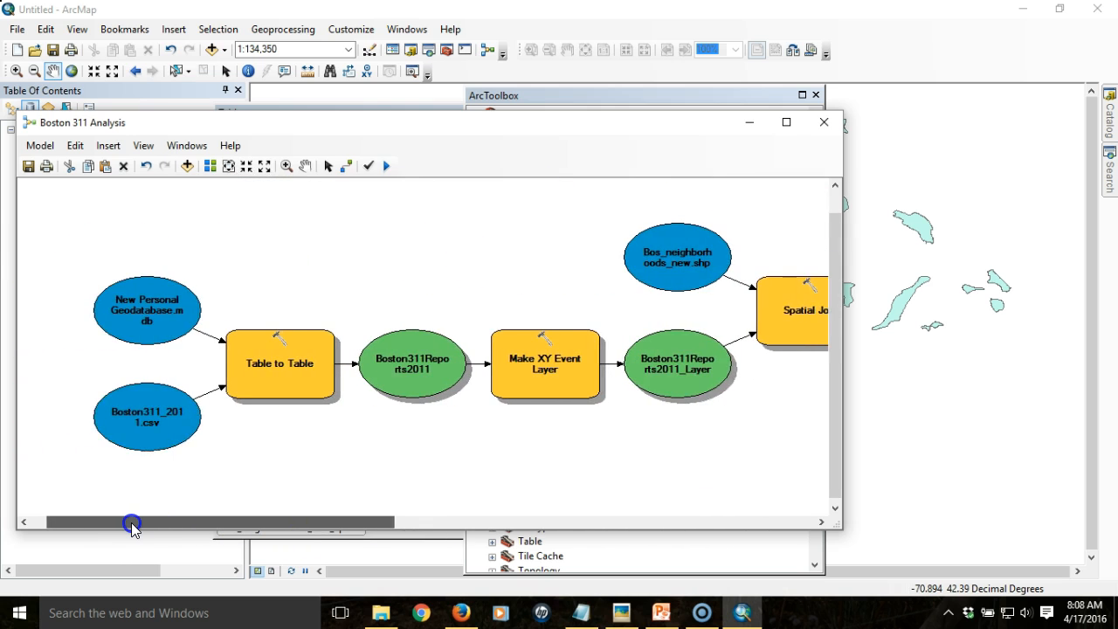
{"action": "left_click_drag", "start_coordinate": [131, 522], "coordinate": [256, 525]}
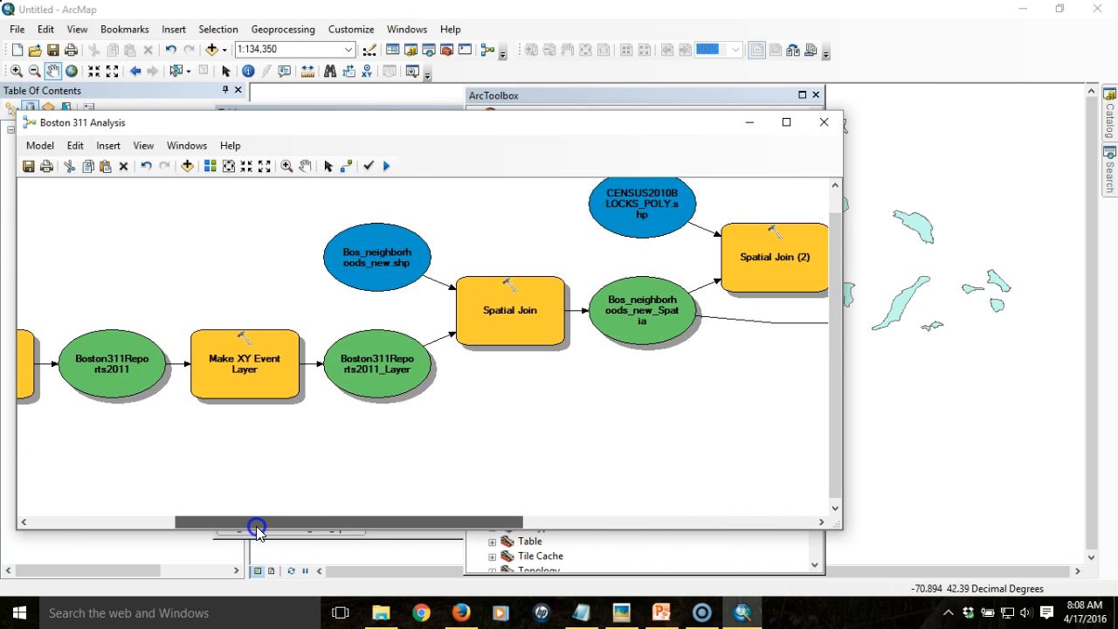
{"action": "mouse_move", "coordinate": [318, 439]}
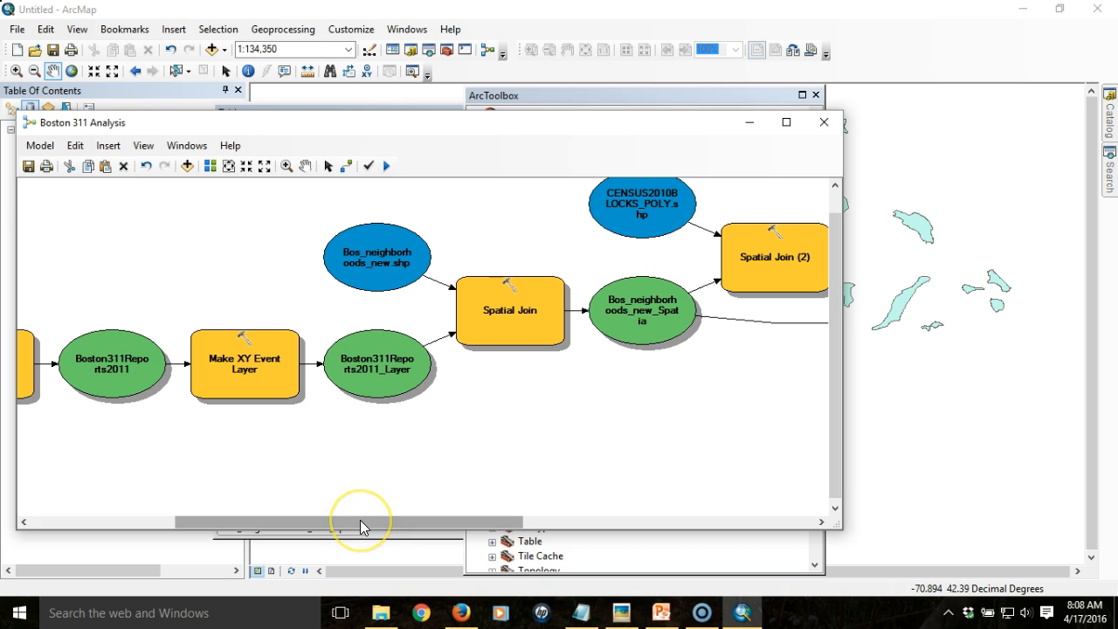
{"action": "left_click_drag", "start_coordinate": [362, 522], "coordinate": [419, 522]}
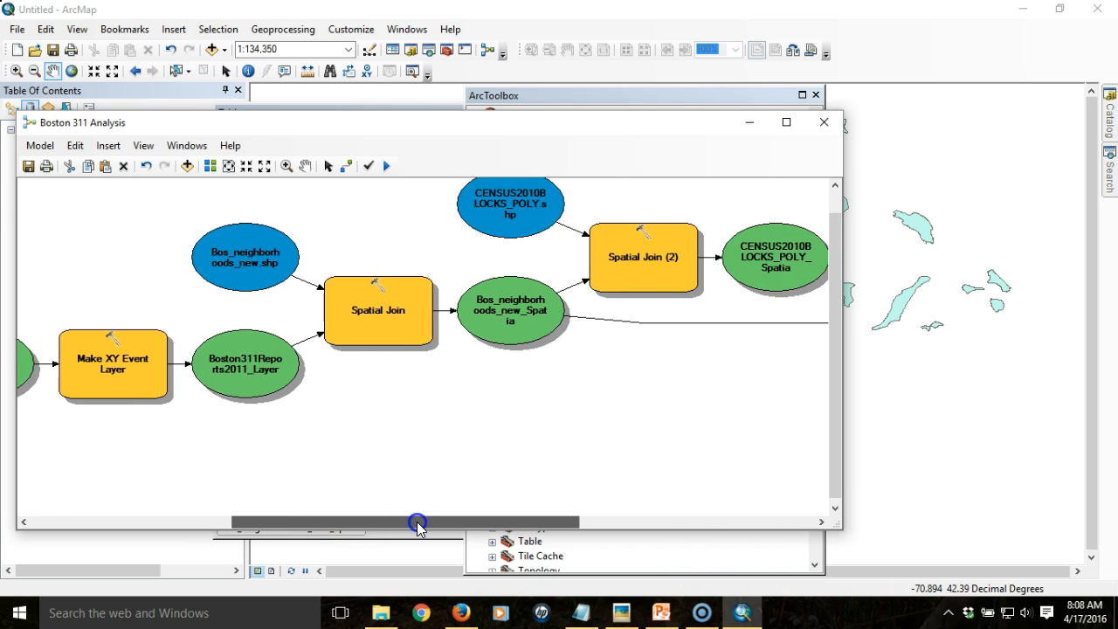
{"action": "mouse_move", "coordinate": [428, 524]}
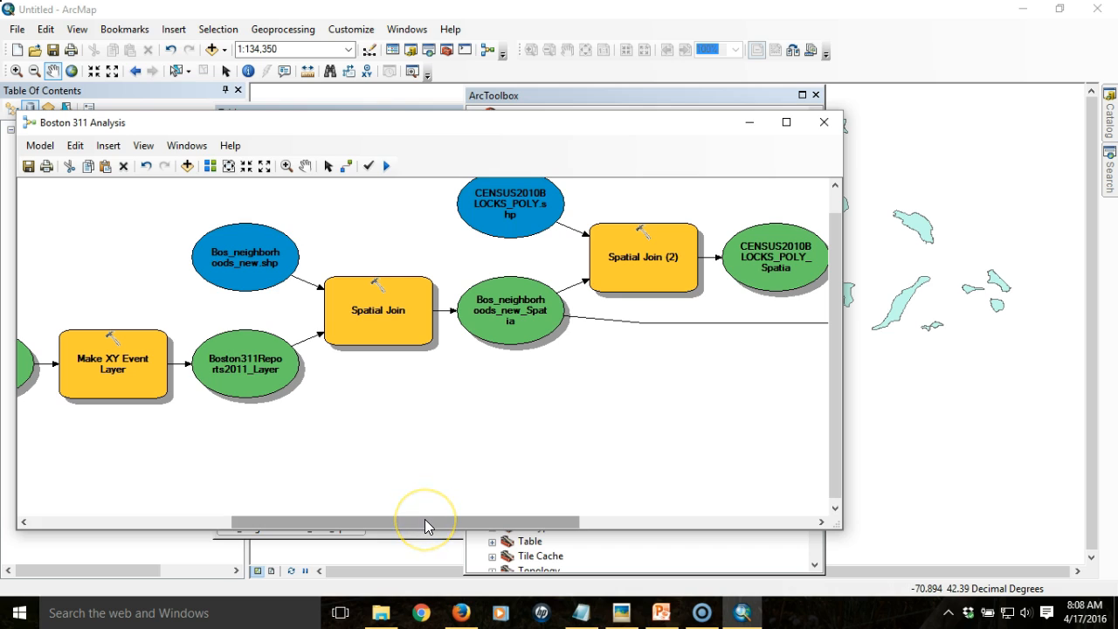
{"action": "mouse_move", "coordinate": [428, 524]}
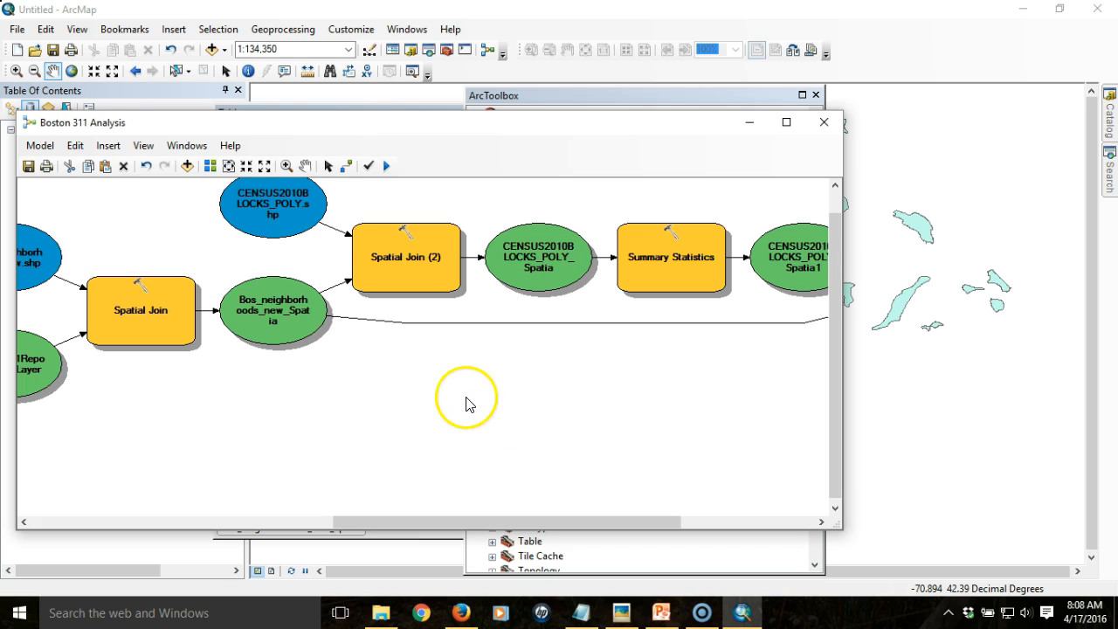
{"action": "mouse_move", "coordinate": [553, 339]}
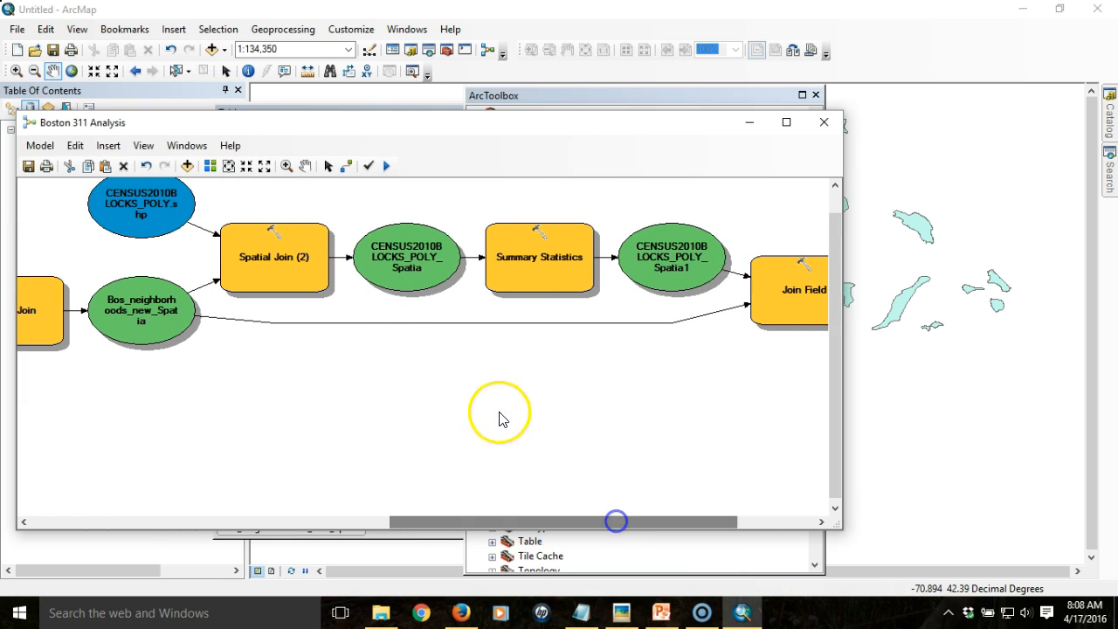
{"action": "mouse_move", "coordinate": [563, 458]}
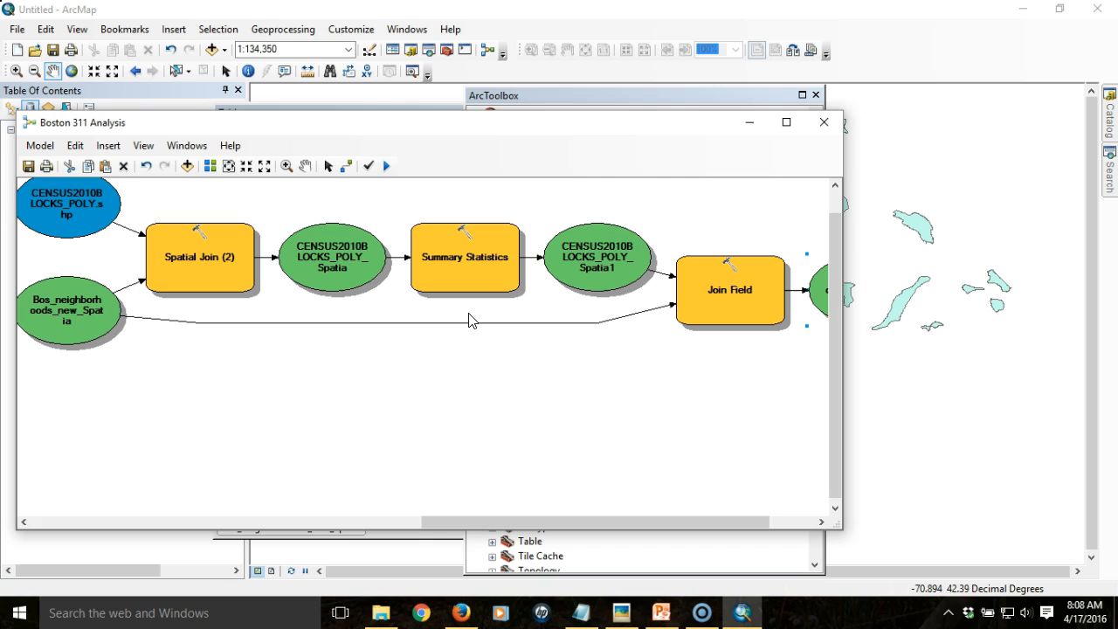
{"action": "mouse_move", "coordinate": [565, 514]}
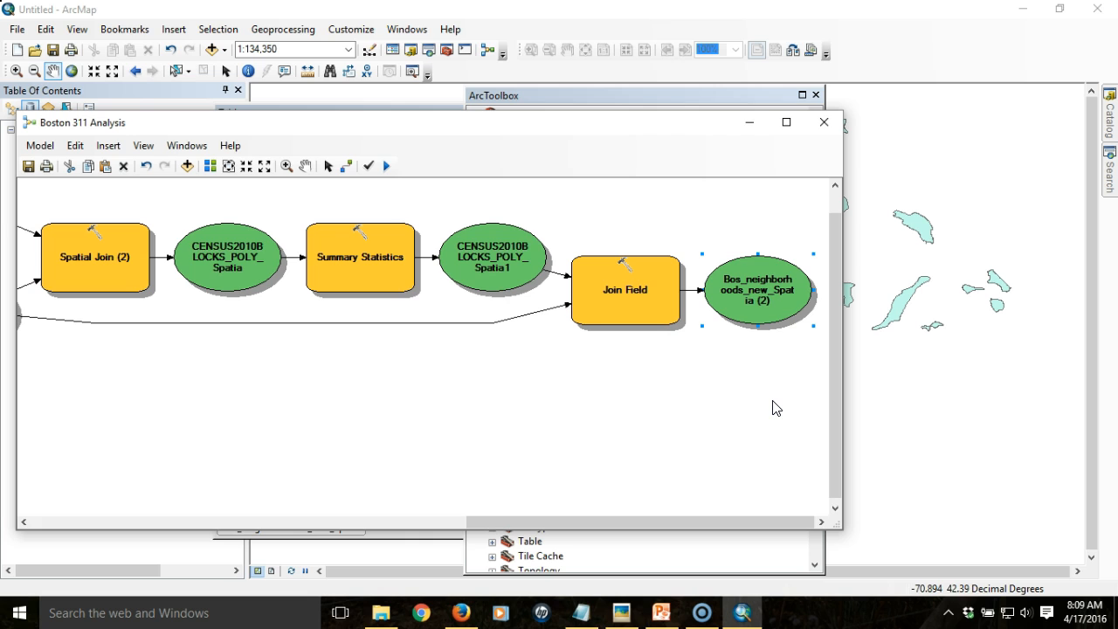
{"action": "mouse_move", "coordinate": [638, 108]}
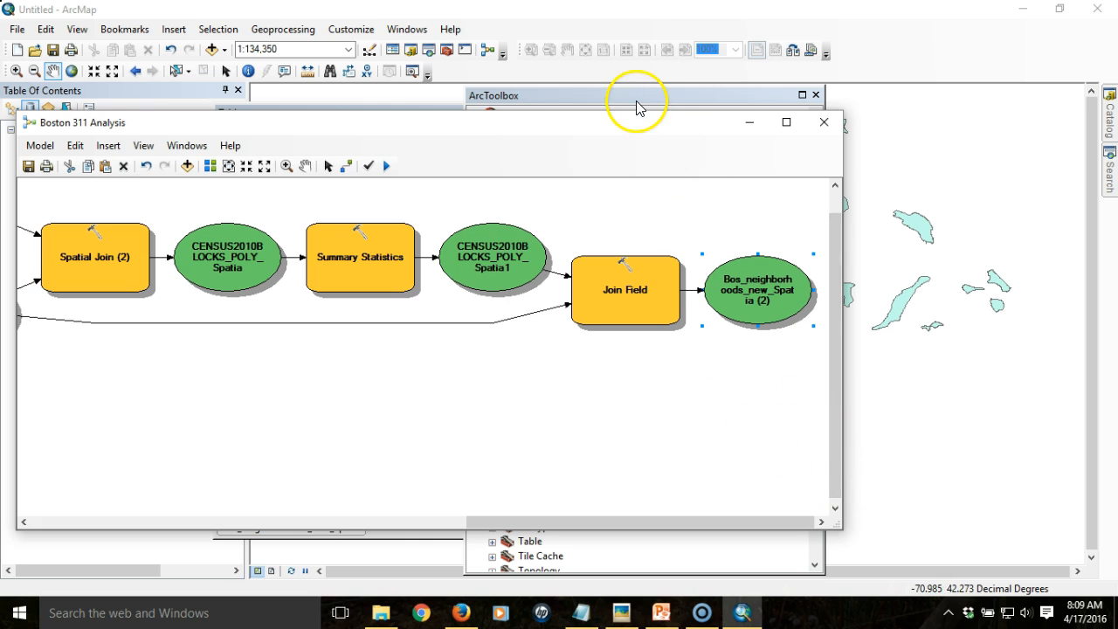
{"action": "mouse_move", "coordinate": [639, 103]}
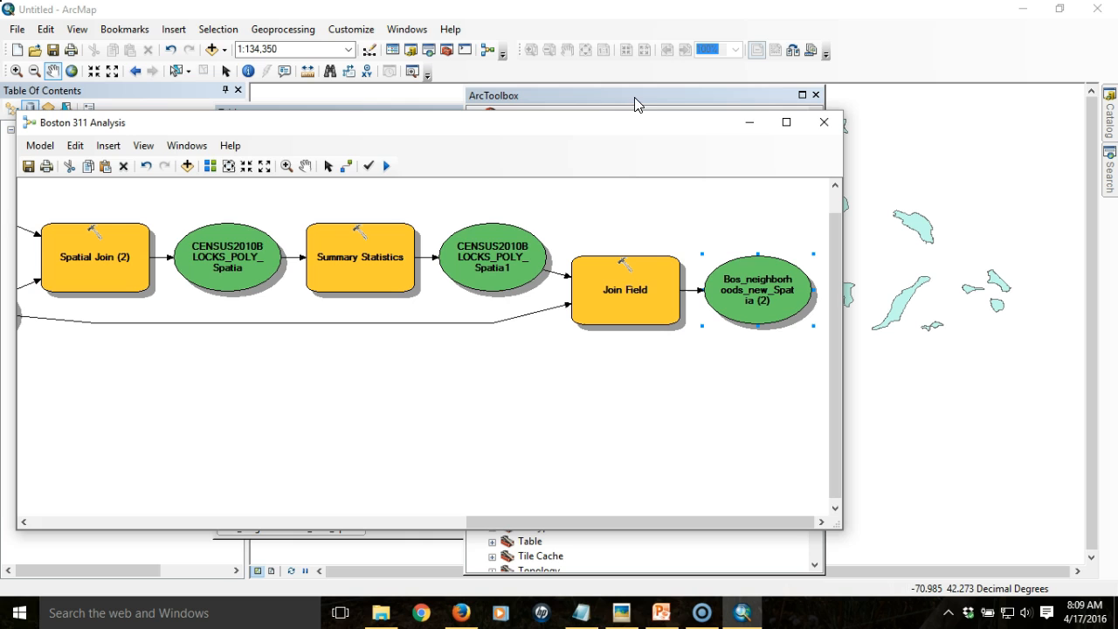
{"action": "mouse_move", "coordinate": [623, 104]}
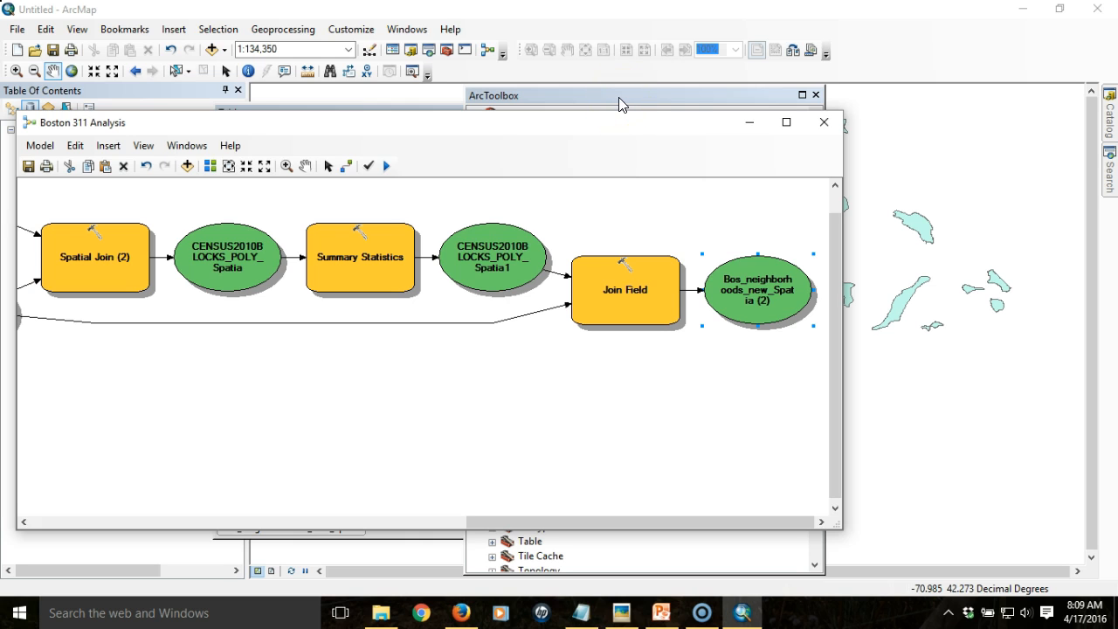
{"action": "mouse_move", "coordinate": [544, 103]}
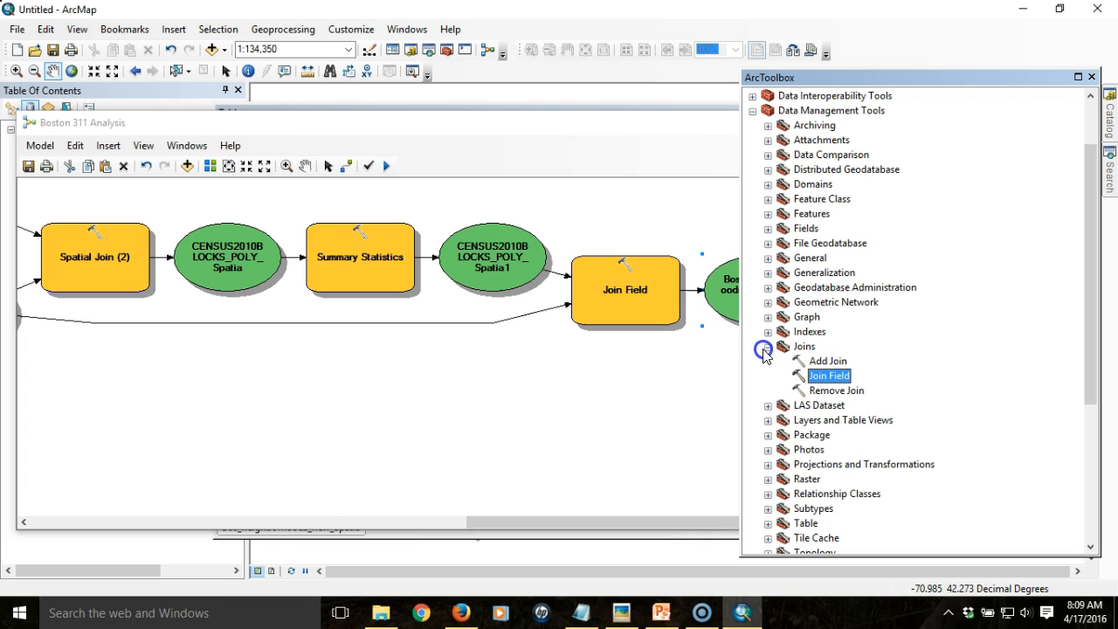
Step: Place three Add Field tools from Data Management Tools > Fields beneath Join Field
{"action": "left_click", "coordinate": [765, 346]}
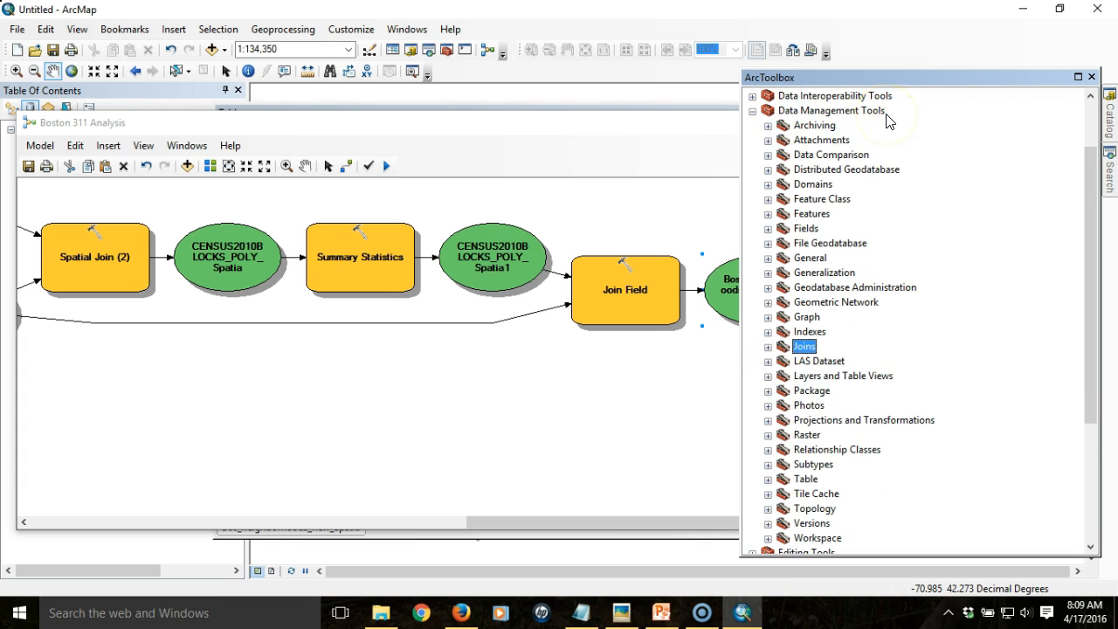
{"action": "left_click", "coordinate": [767, 228]}
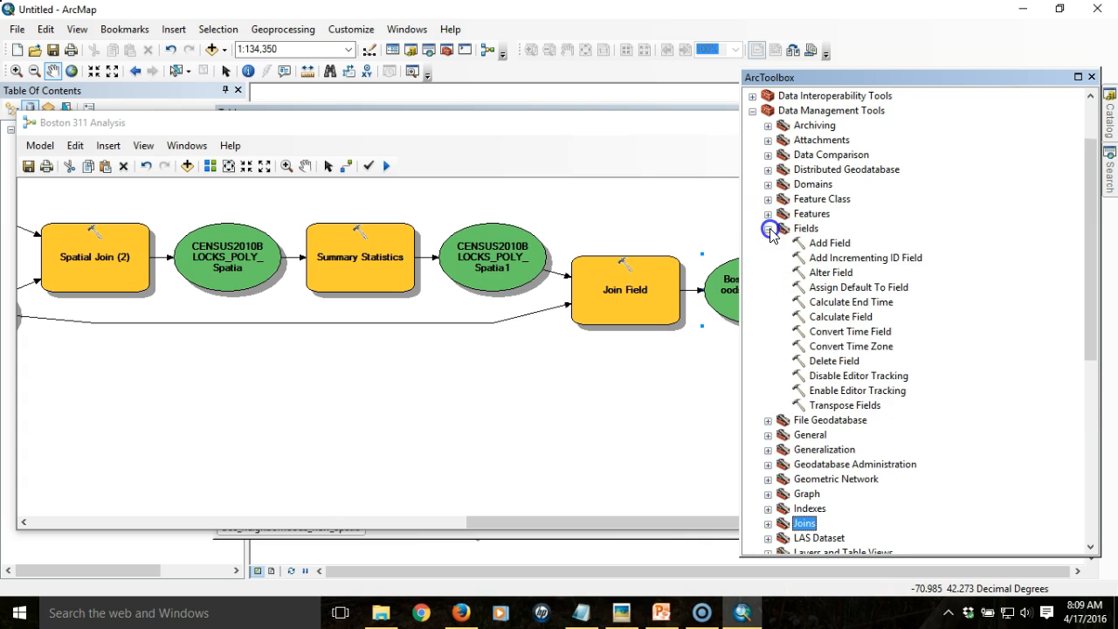
{"action": "left_click", "coordinate": [831, 243]}
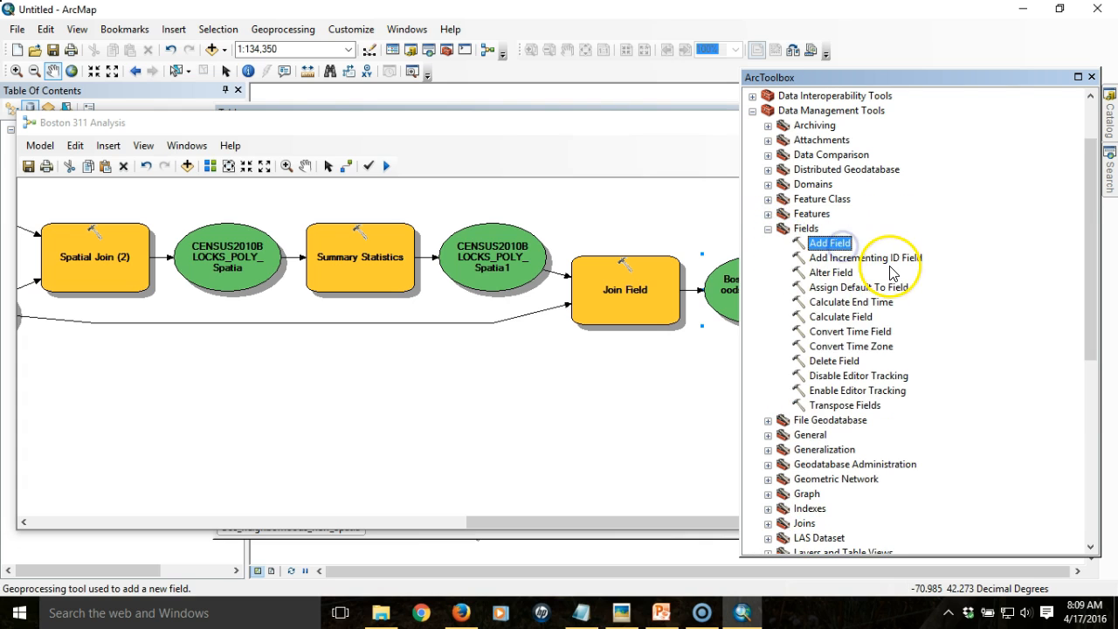
{"action": "mouse_move", "coordinate": [821, 266]}
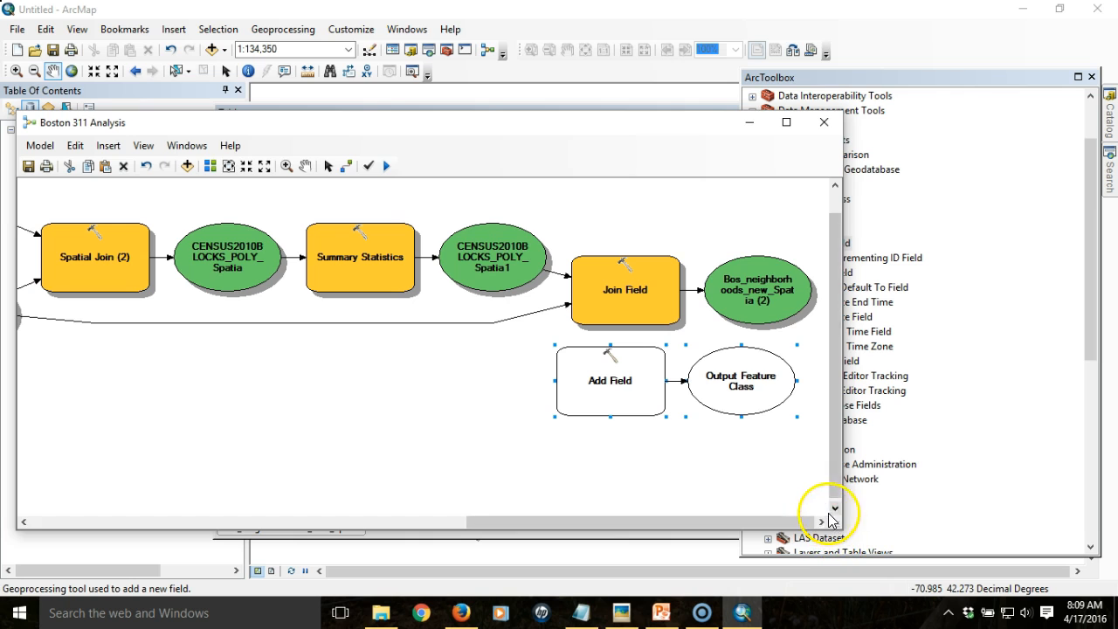
{"action": "left_click", "coordinate": [794, 522]}
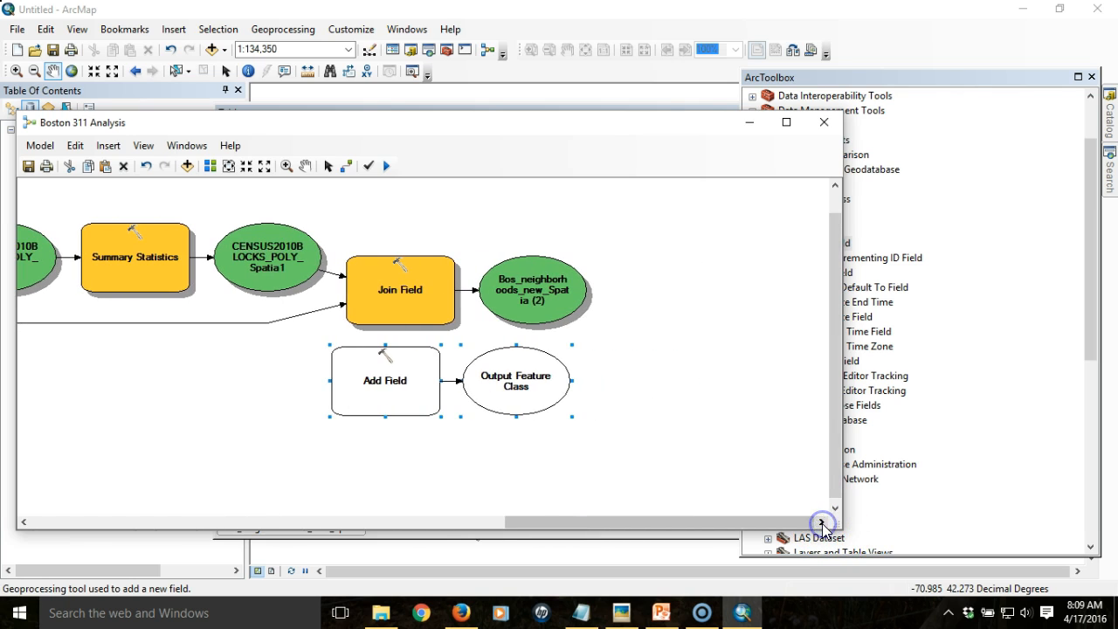
{"action": "mouse_move", "coordinate": [773, 386]}
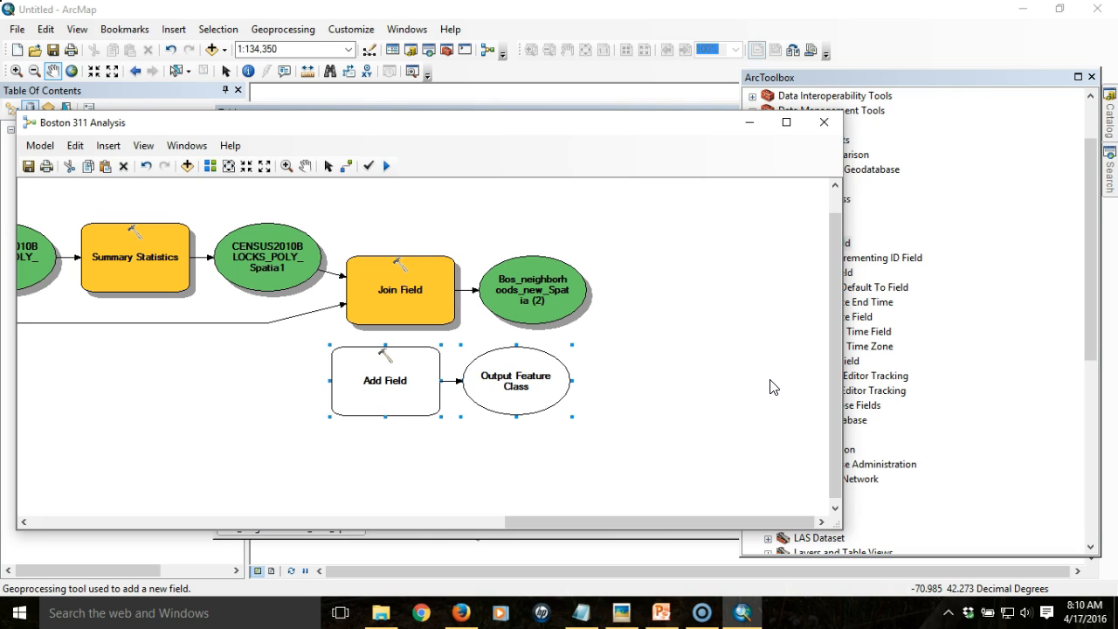
{"action": "mouse_move", "coordinate": [952, 139]}
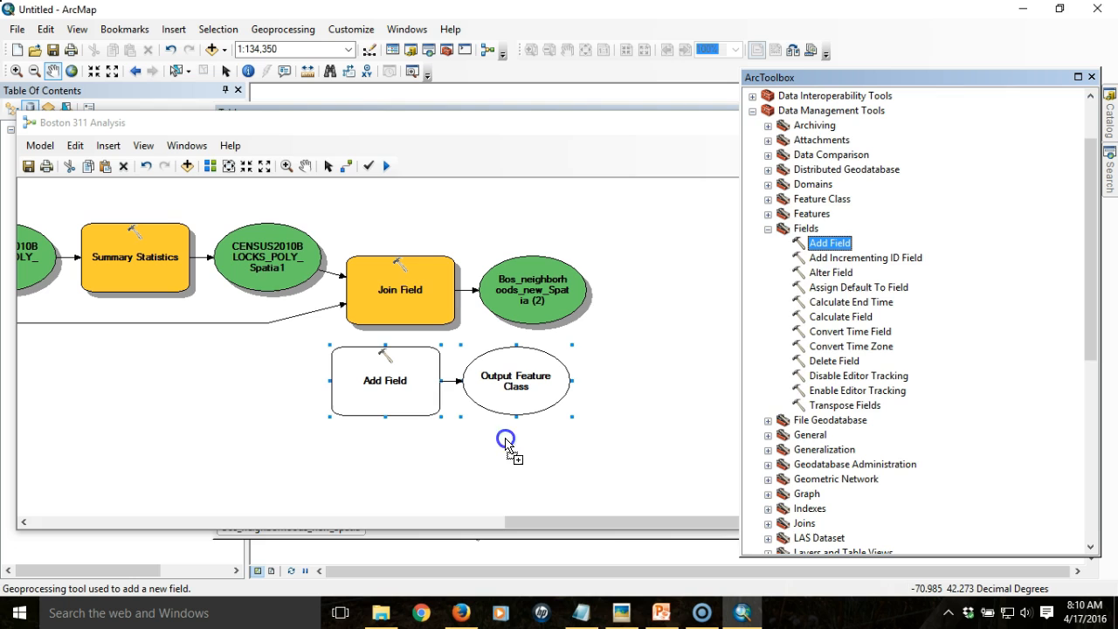
{"action": "left_click", "coordinate": [506, 441]}
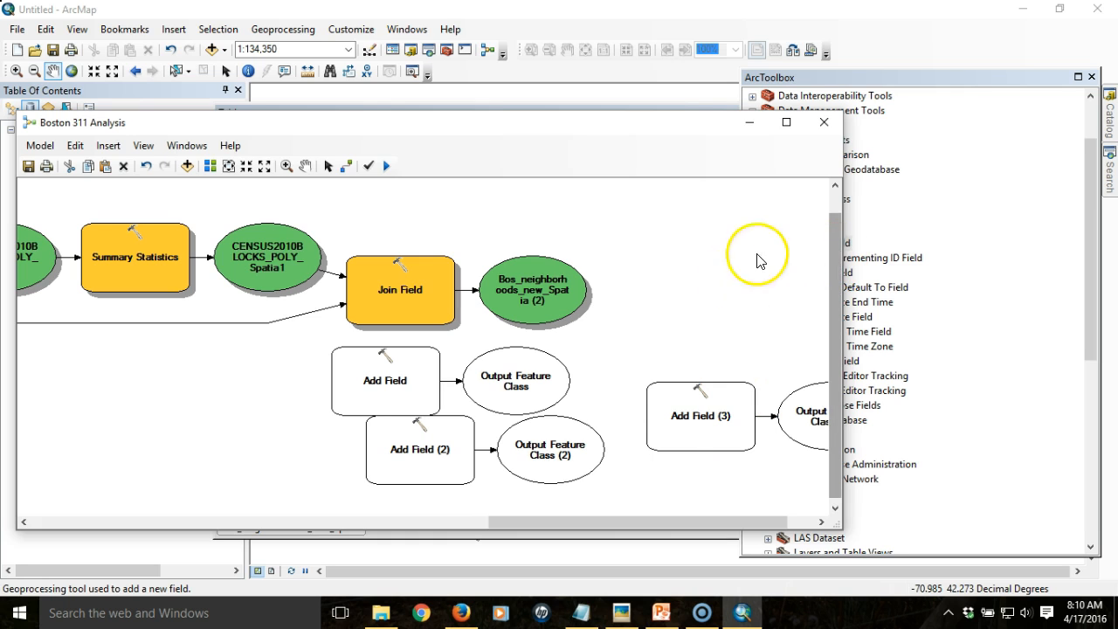
{"action": "mouse_move", "coordinate": [415, 377]}
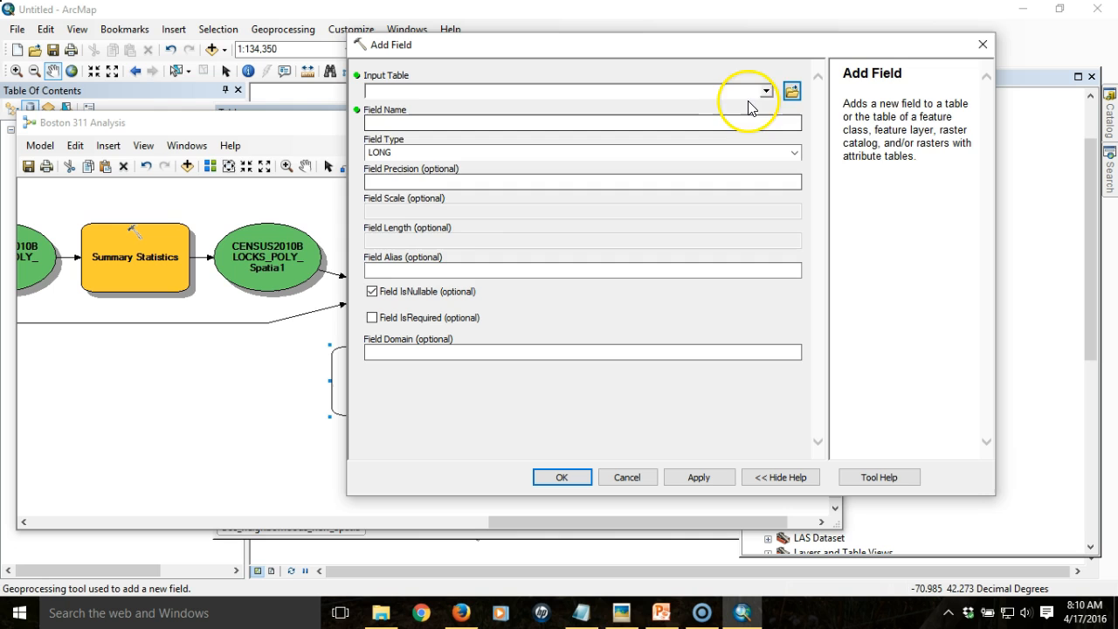
Step: Set the first Add Field's input table to Bos_neighborhoods_new_Spatia (2)
{"action": "left_click", "coordinate": [766, 91]}
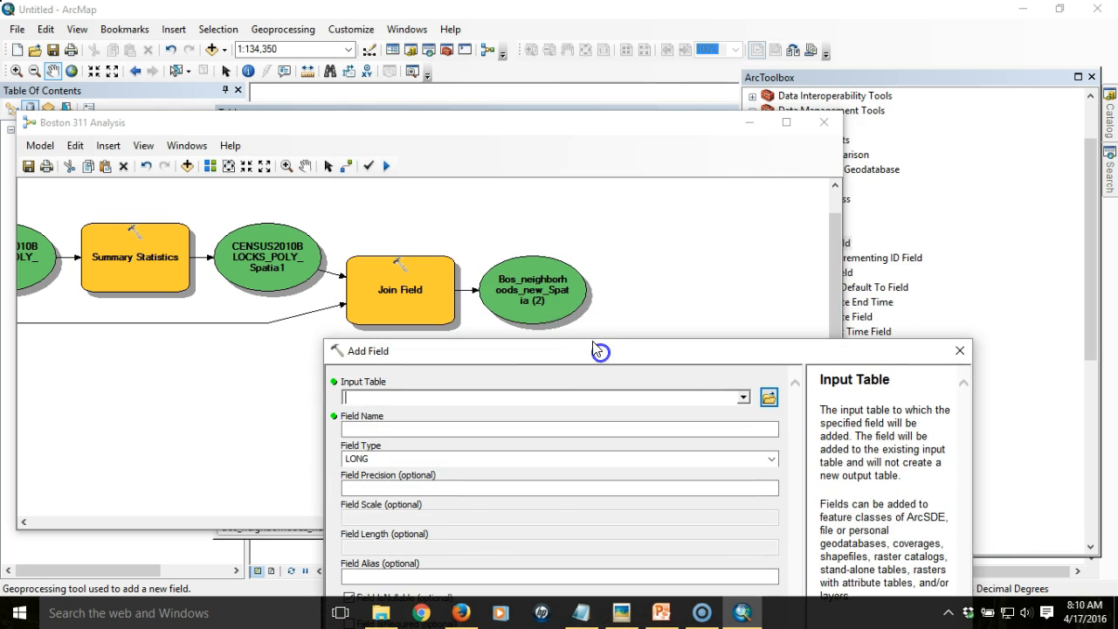
{"action": "left_click", "coordinate": [742, 396]}
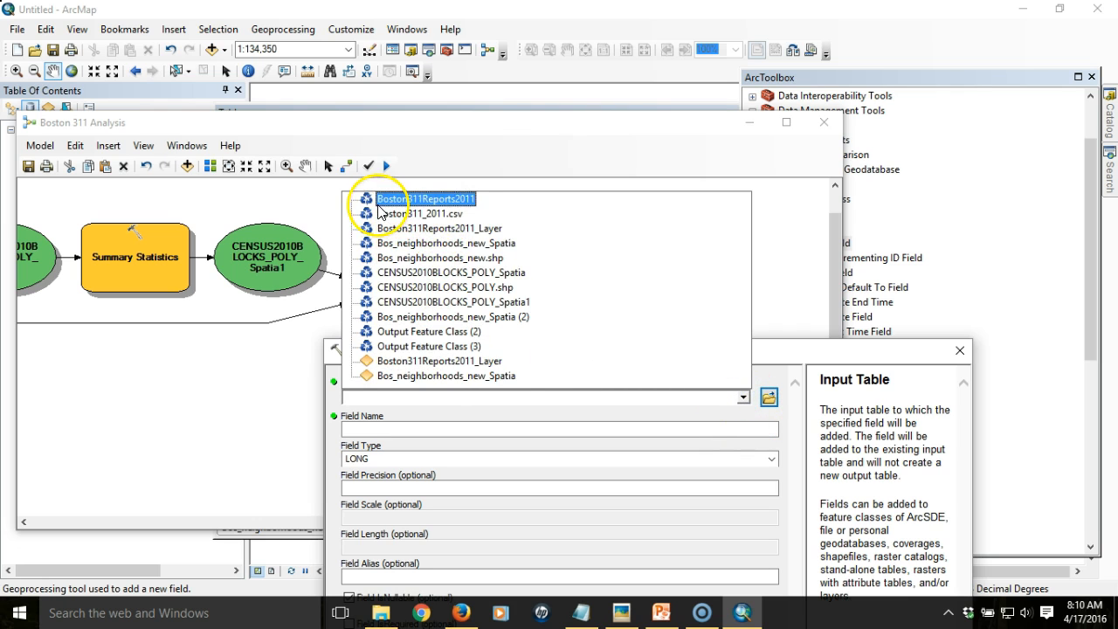
{"action": "left_click", "coordinate": [440, 258]}
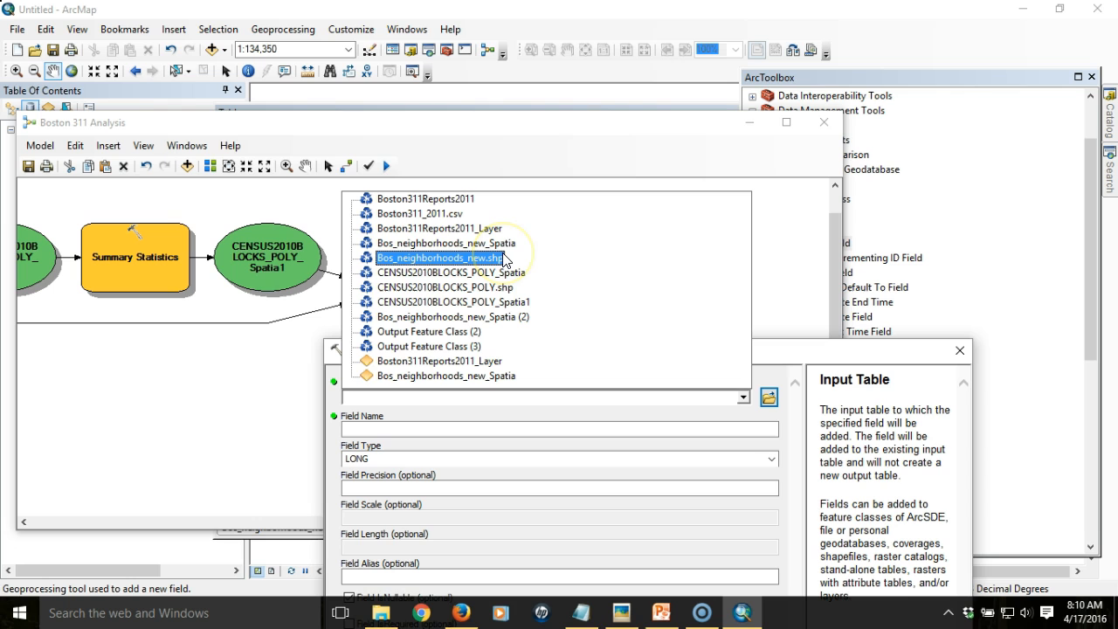
{"action": "left_click", "coordinate": [451, 316]}
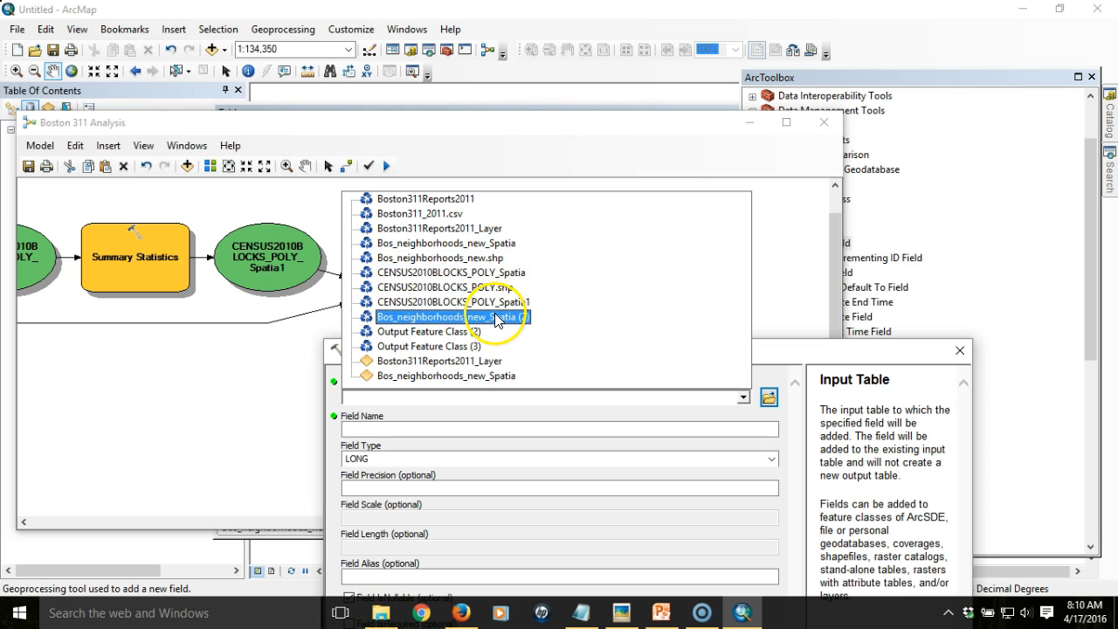
{"action": "left_click", "coordinate": [450, 316]}
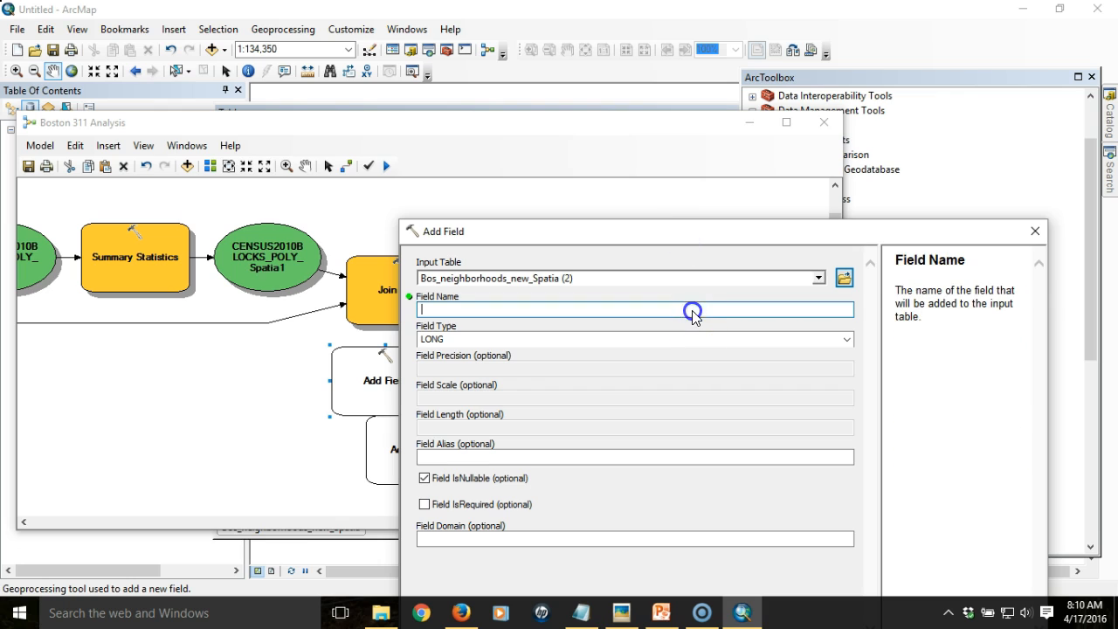
Step: Define FLOAT field SQMiles with alias Square Miles and confirm
{"action": "type", "text": "S"}
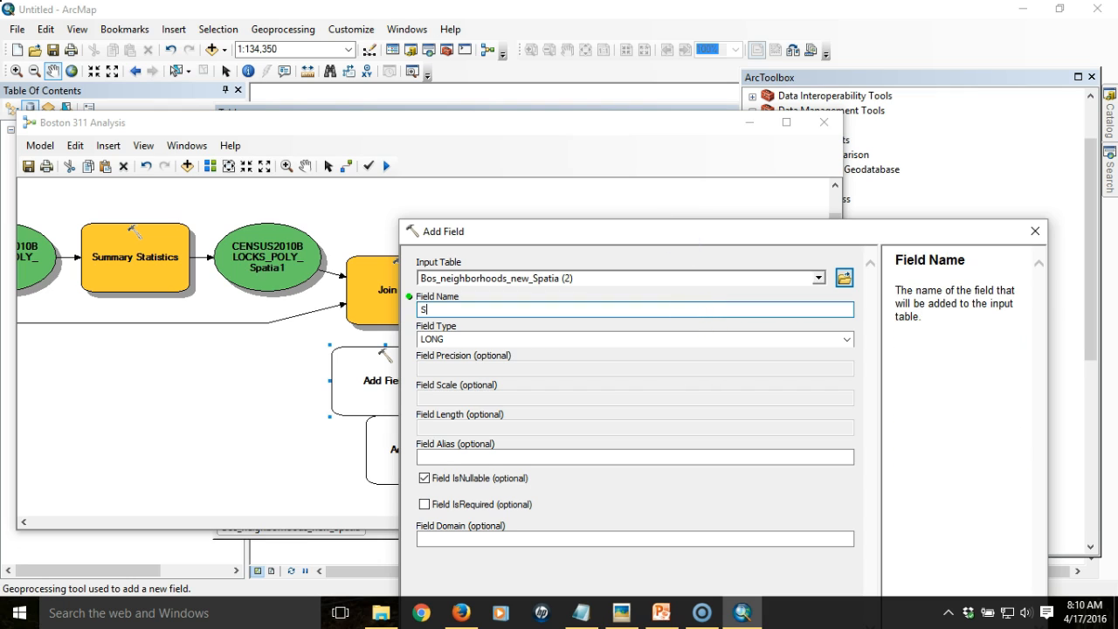
{"action": "type", "text": "QMiles"}
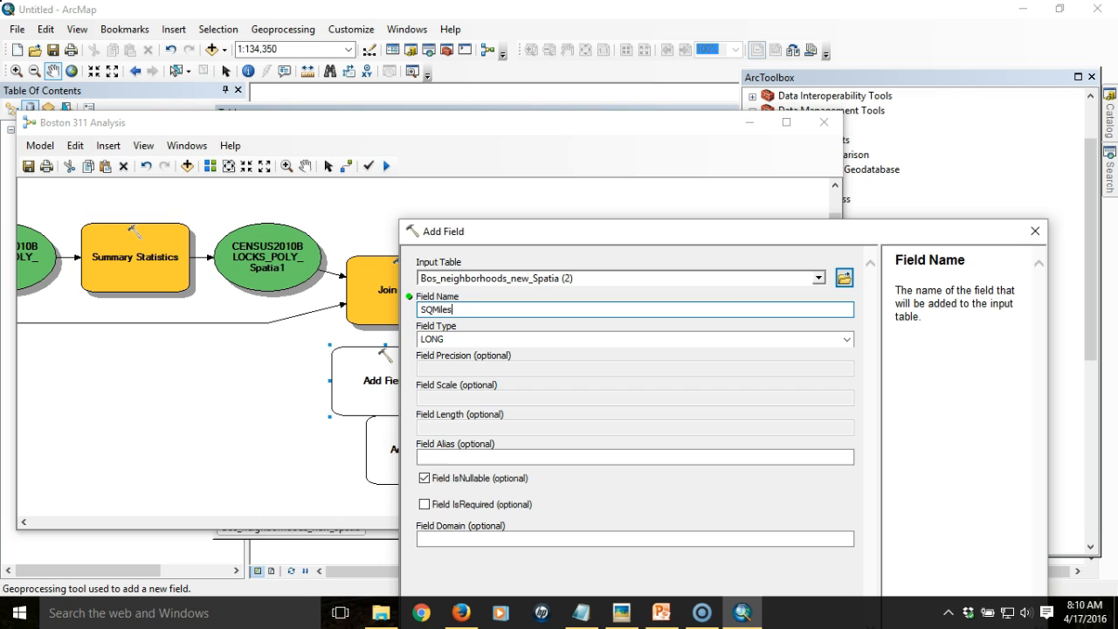
{"action": "left_click", "coordinate": [845, 339]}
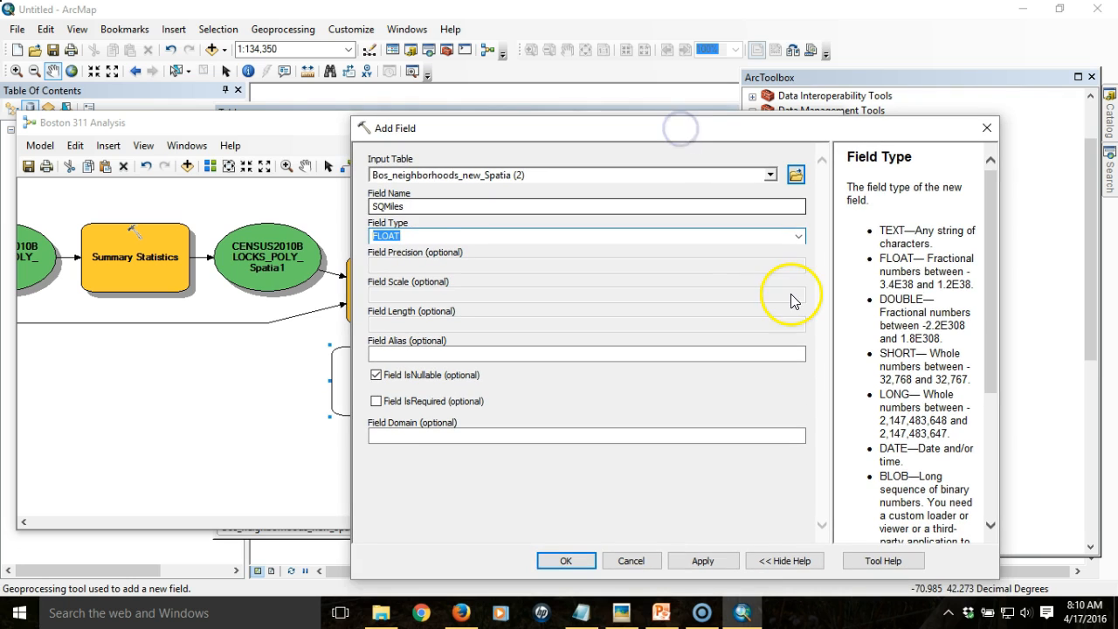
{"action": "left_click", "coordinate": [585, 353]}
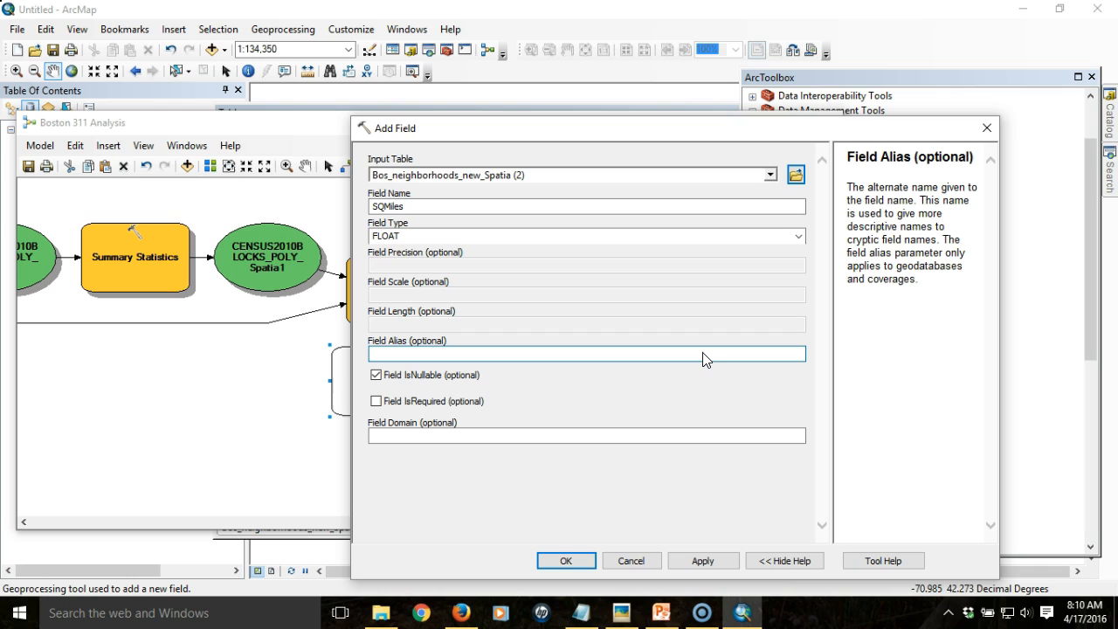
{"action": "type", "text": "SQu"}
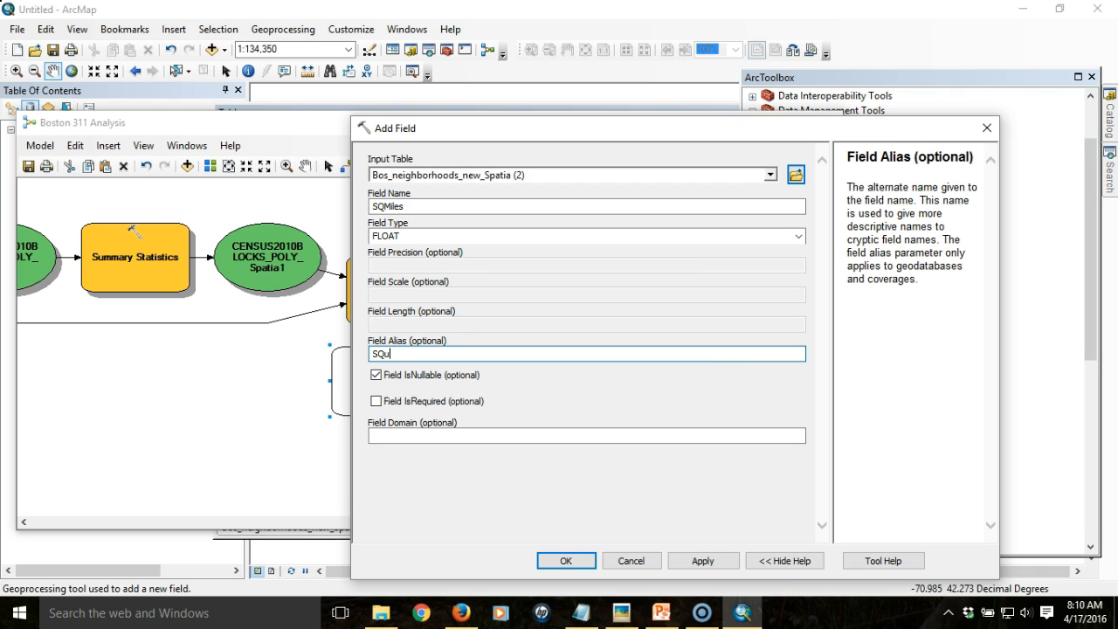
{"action": "type", "text": "Square"}
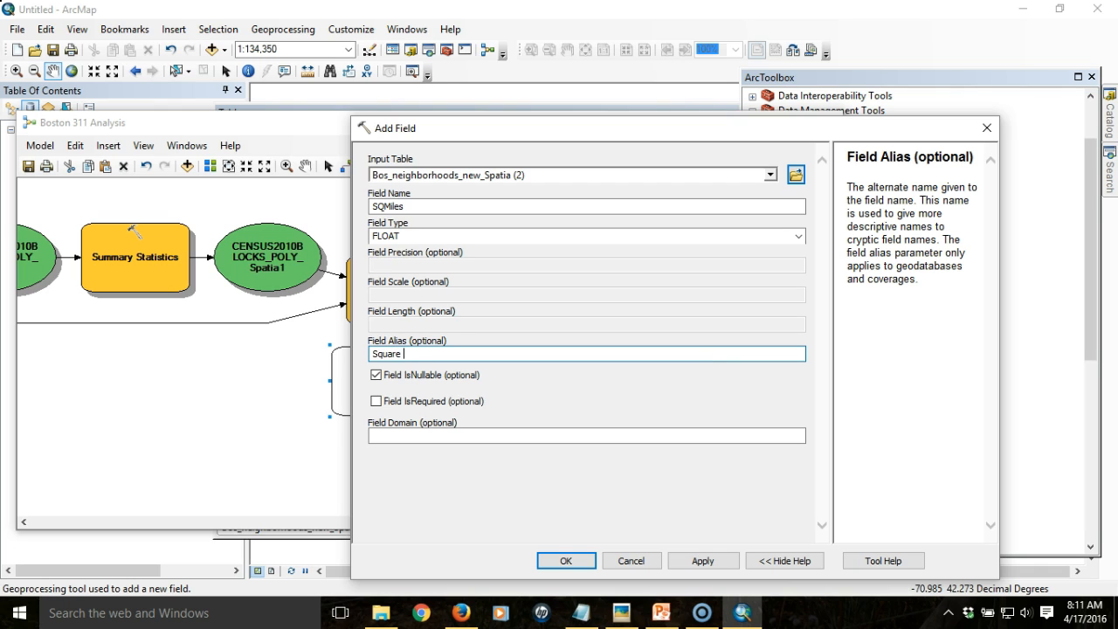
{"action": "type", "text": "Miles"}
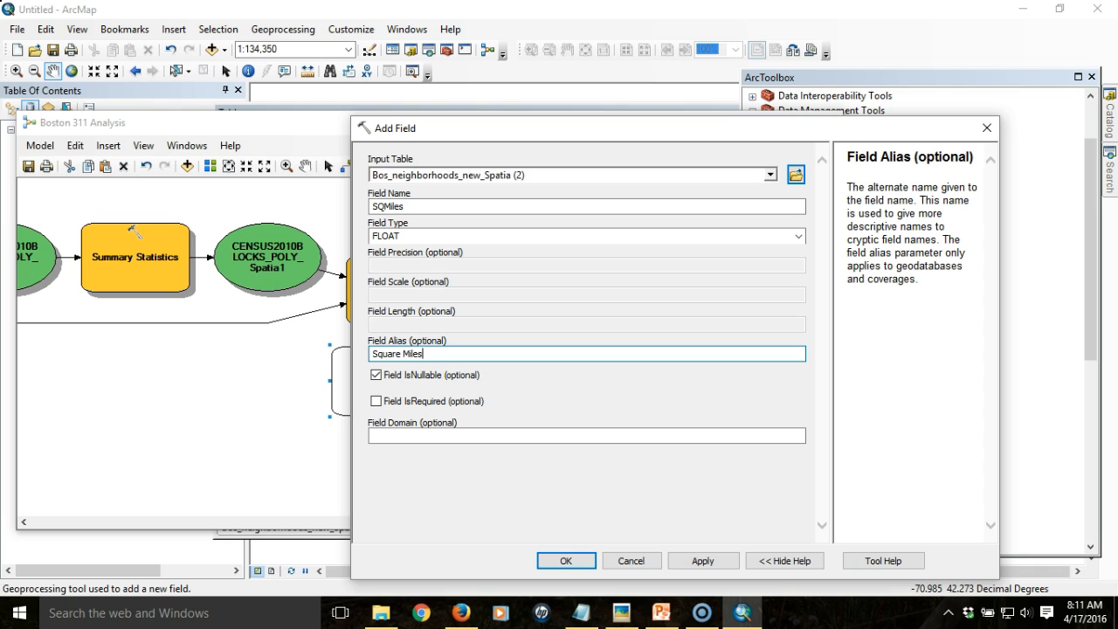
{"action": "mouse_move", "coordinate": [935, 550]}
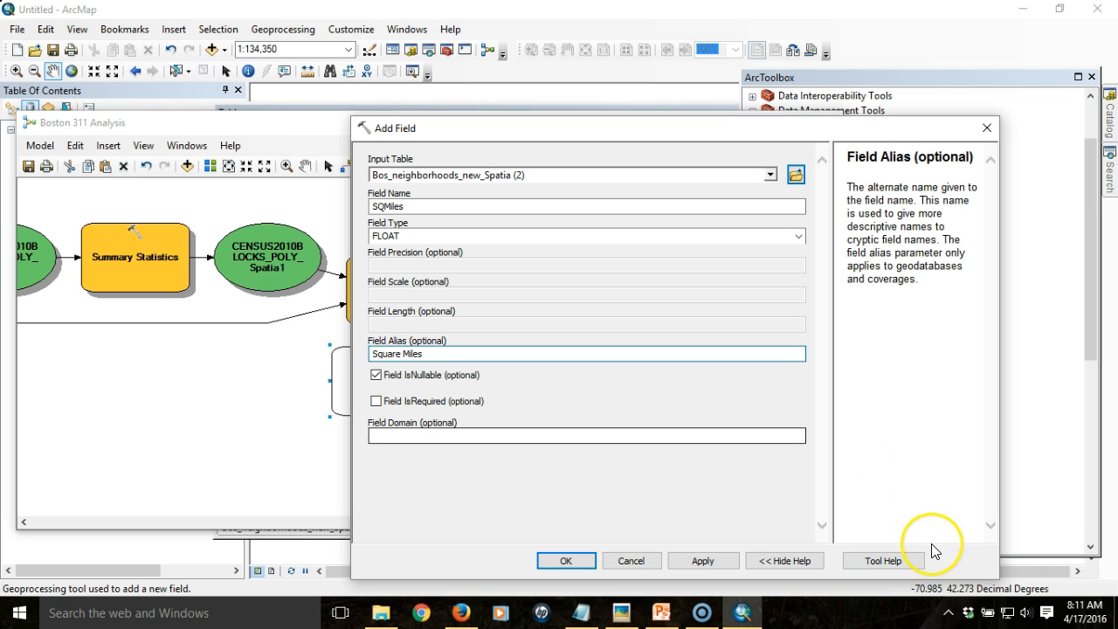
{"action": "left_click", "coordinate": [565, 560]}
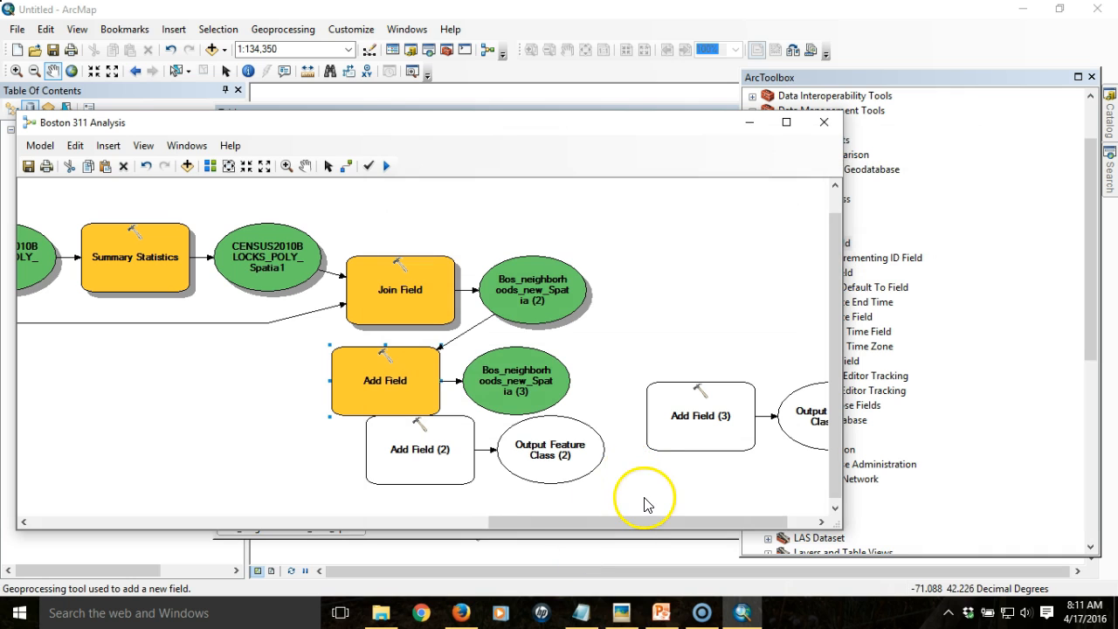
{"action": "mouse_move", "coordinate": [420, 381]}
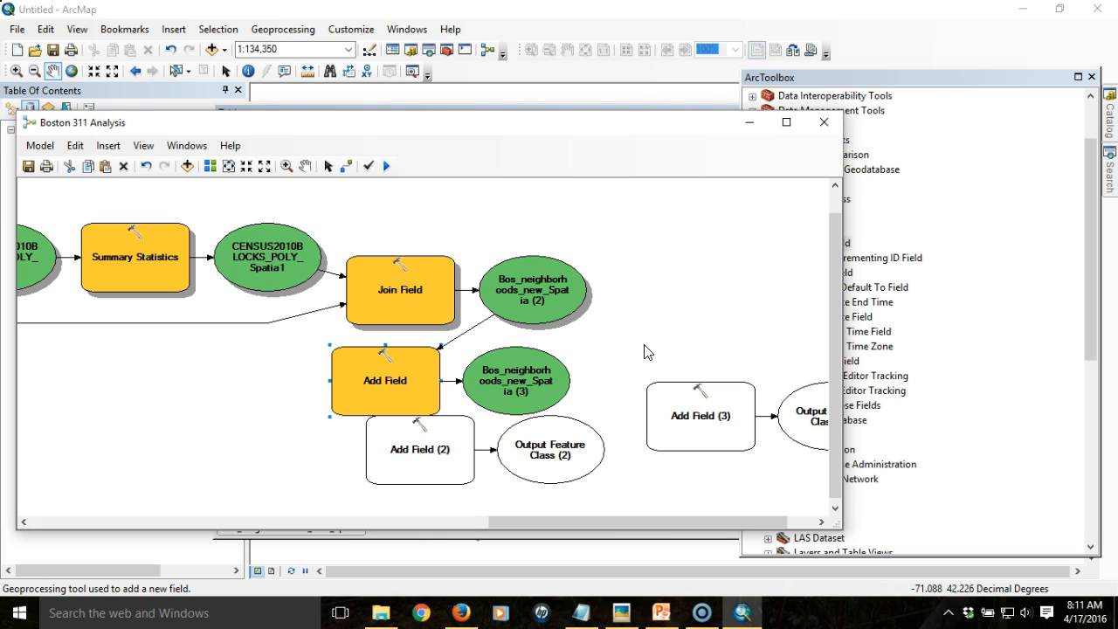
{"action": "mouse_move", "coordinate": [594, 318]}
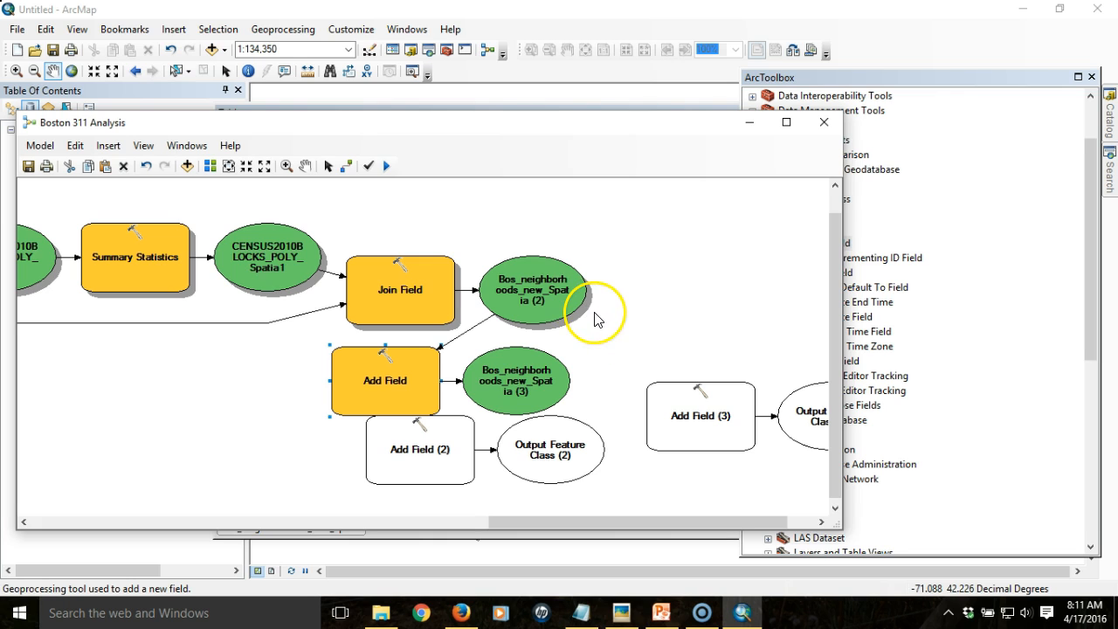
{"action": "mouse_move", "coordinate": [445, 441]}
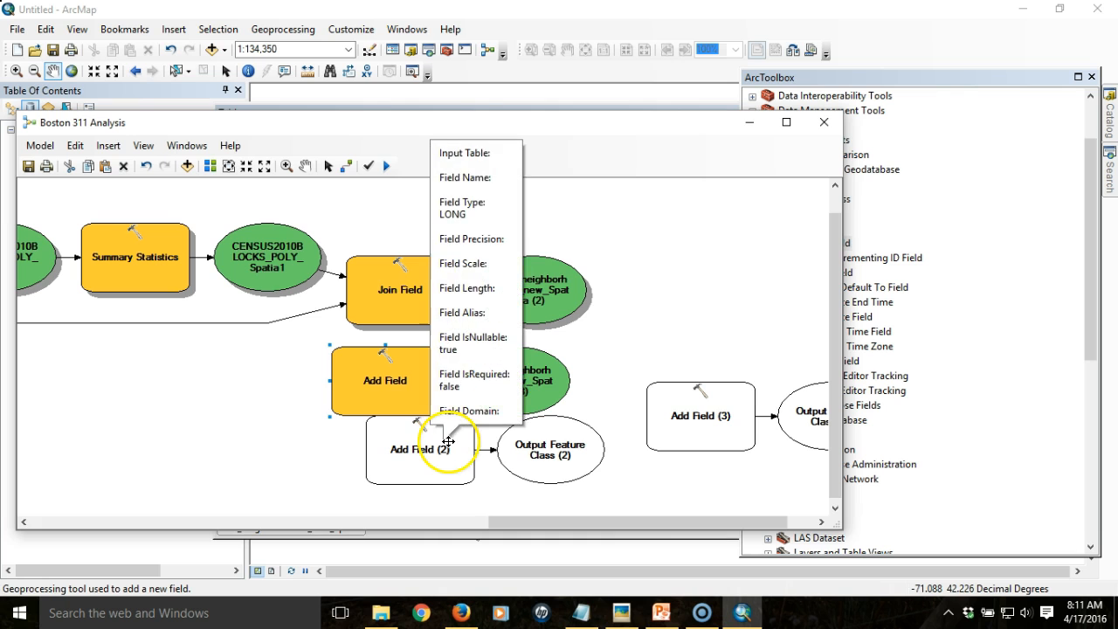
Step: Configure Add Field (2) on Bos_neighborhoods_new_Spatia (3): FLOAT ReptsPerson, alias Reports Per Person
{"action": "double_click", "coordinate": [419, 448]}
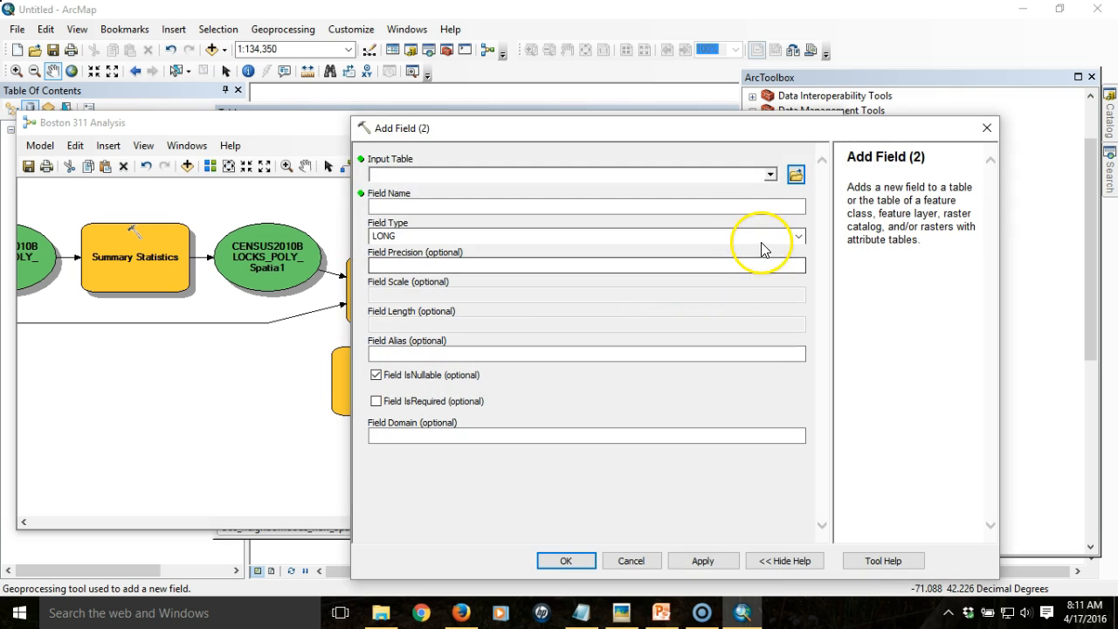
{"action": "mouse_move", "coordinate": [766, 181]}
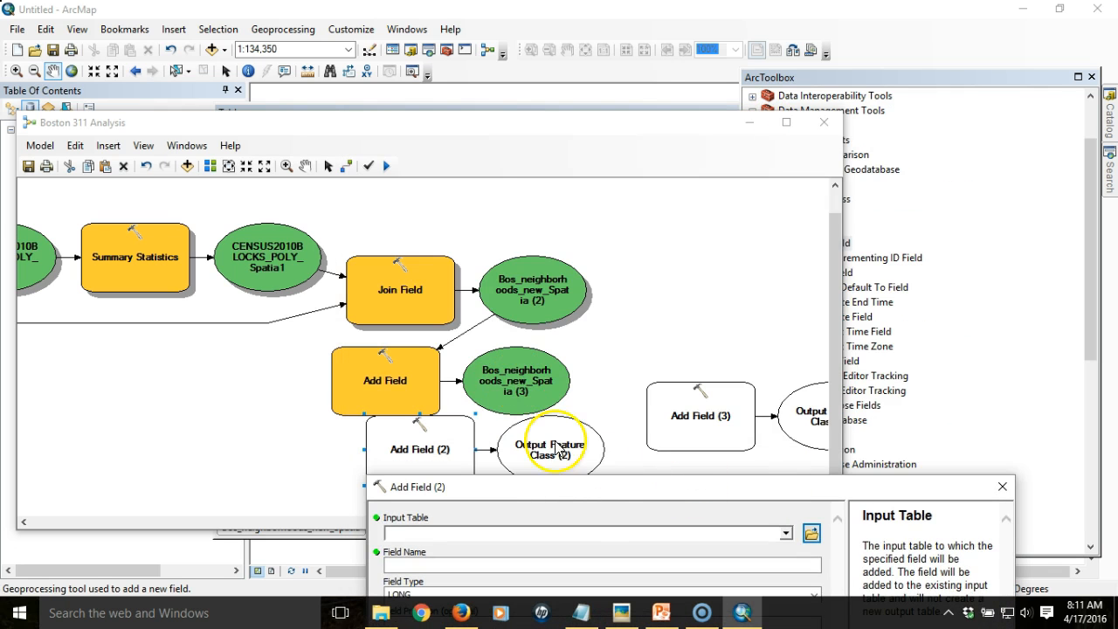
{"action": "left_click", "coordinate": [784, 532]}
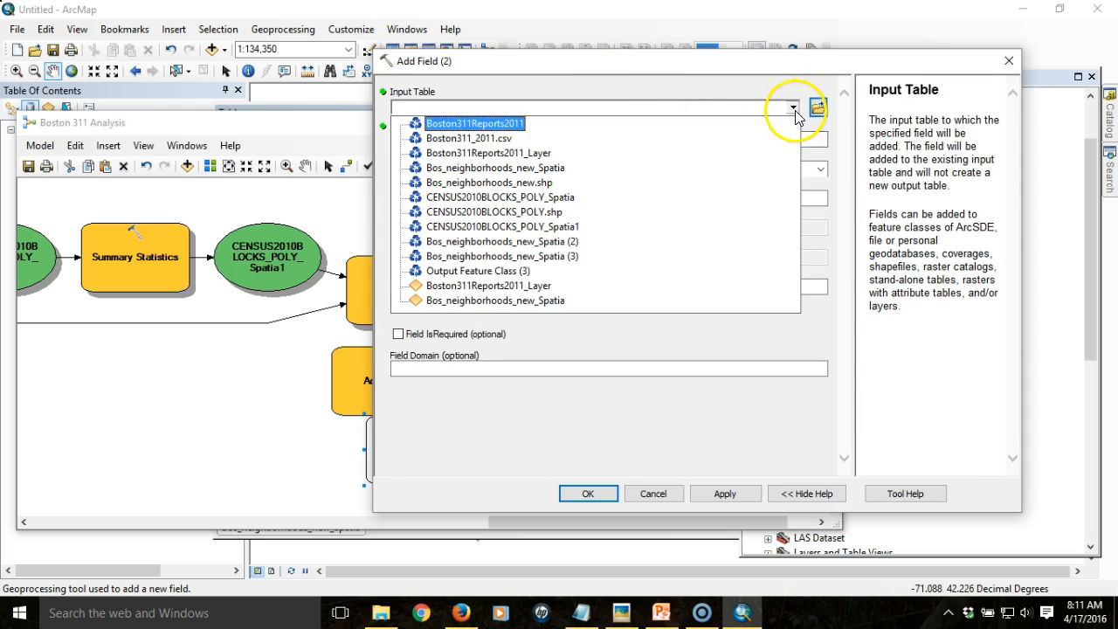
{"action": "left_click", "coordinate": [499, 256]}
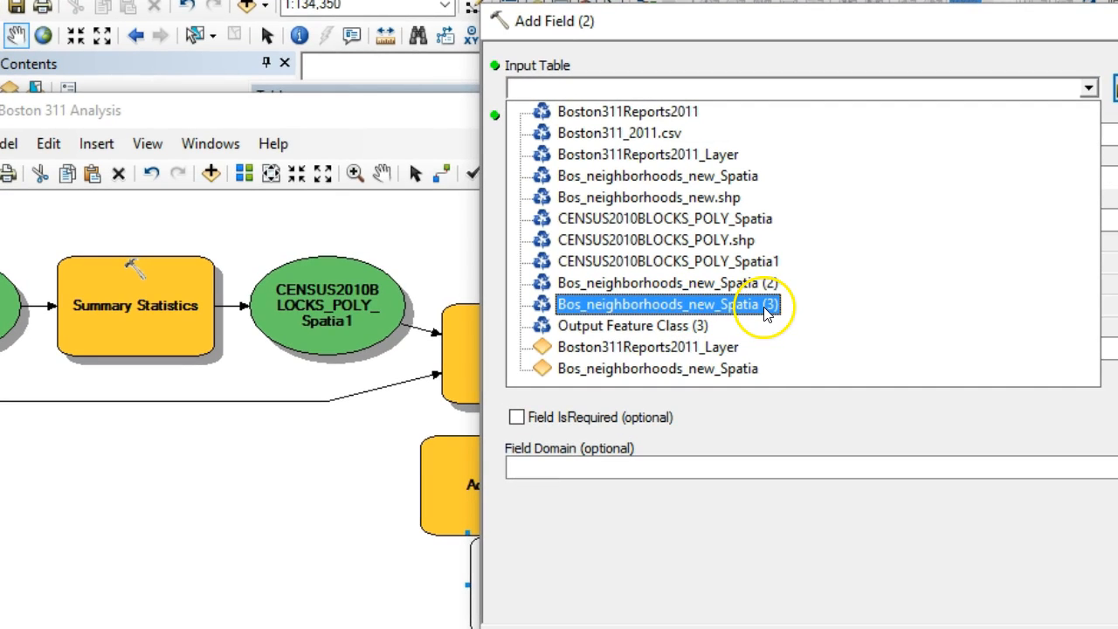
{"action": "left_click", "coordinate": [661, 303]}
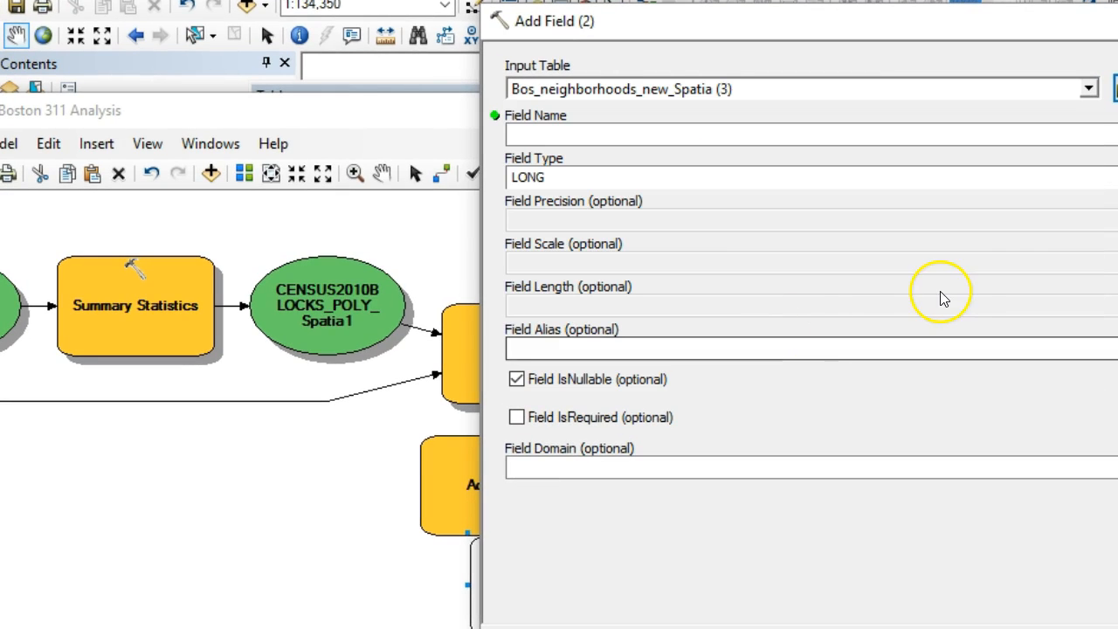
{"action": "left_click", "coordinate": [786, 134]}
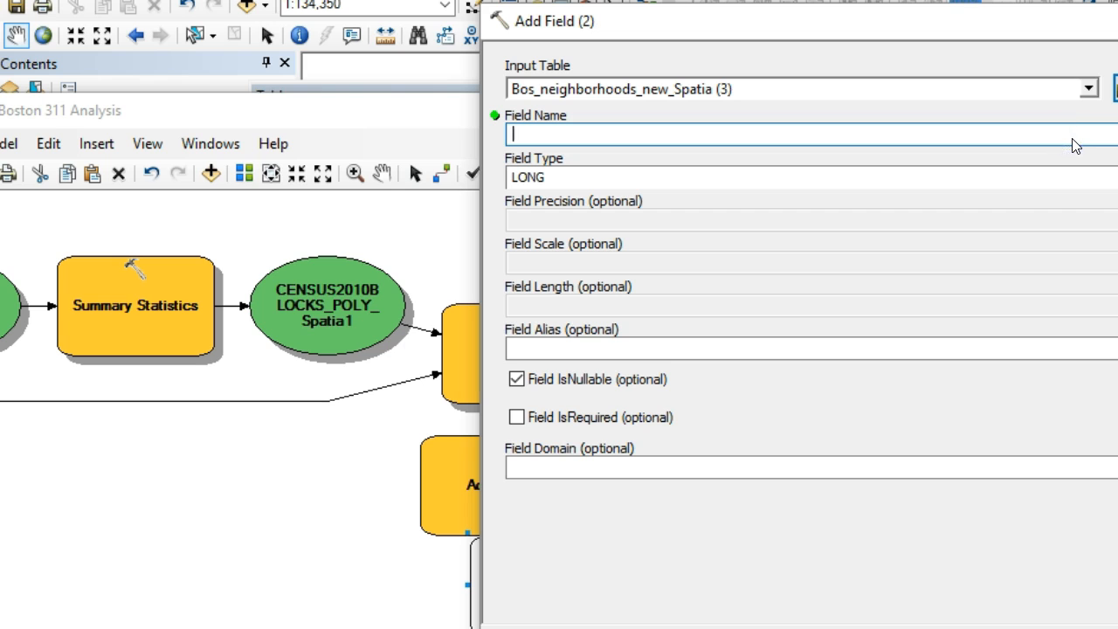
{"action": "type", "text": "ReptsP"}
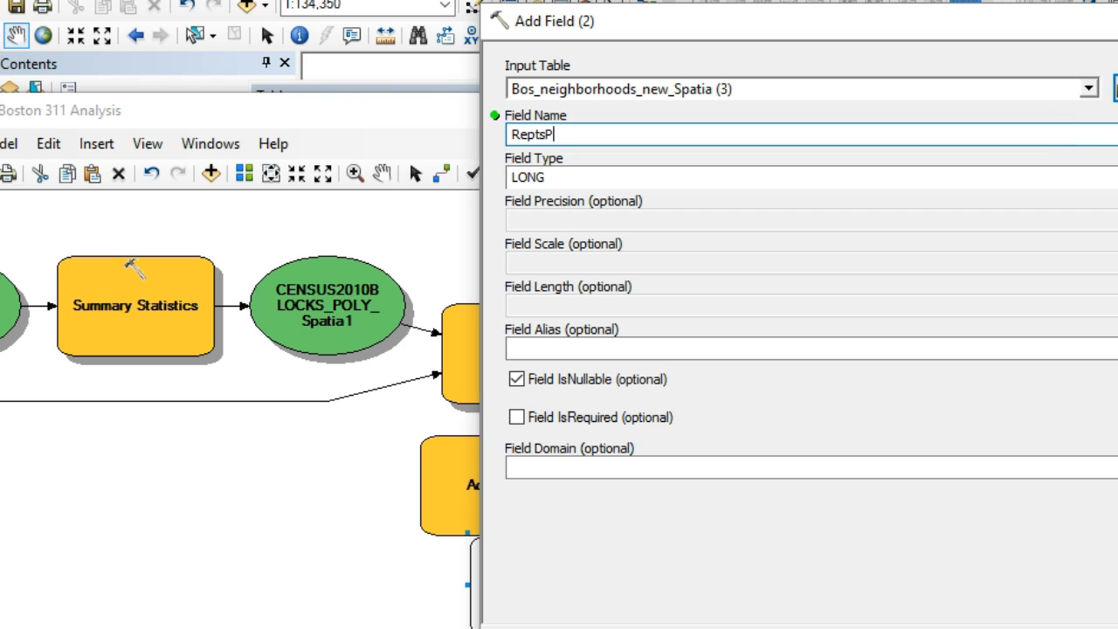
{"action": "type", "text": "erson"}
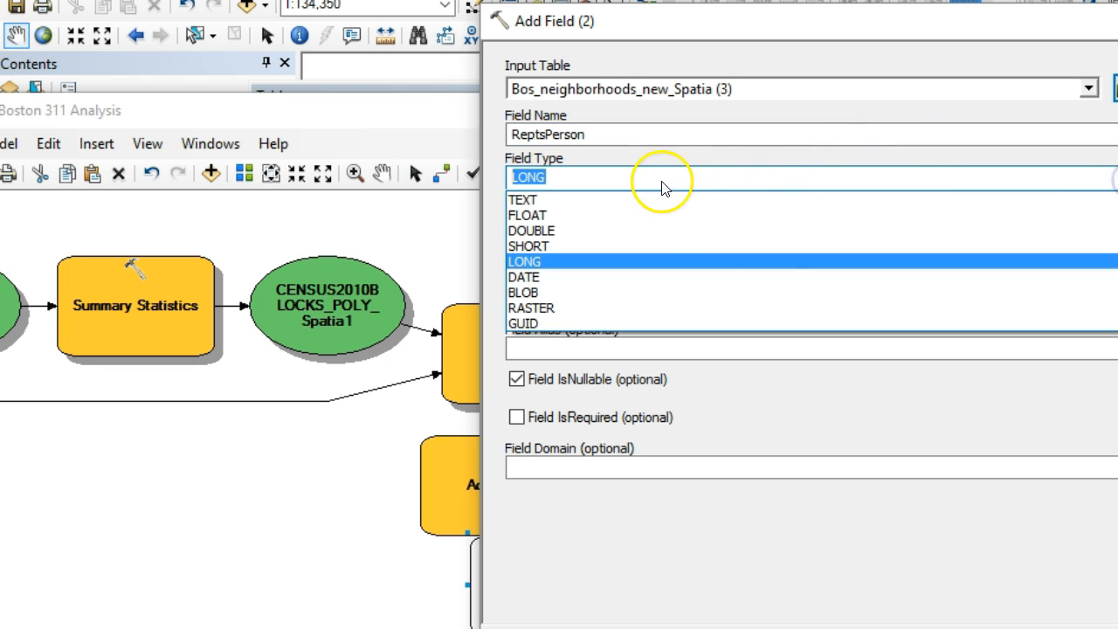
{"action": "left_click", "coordinate": [528, 215]}
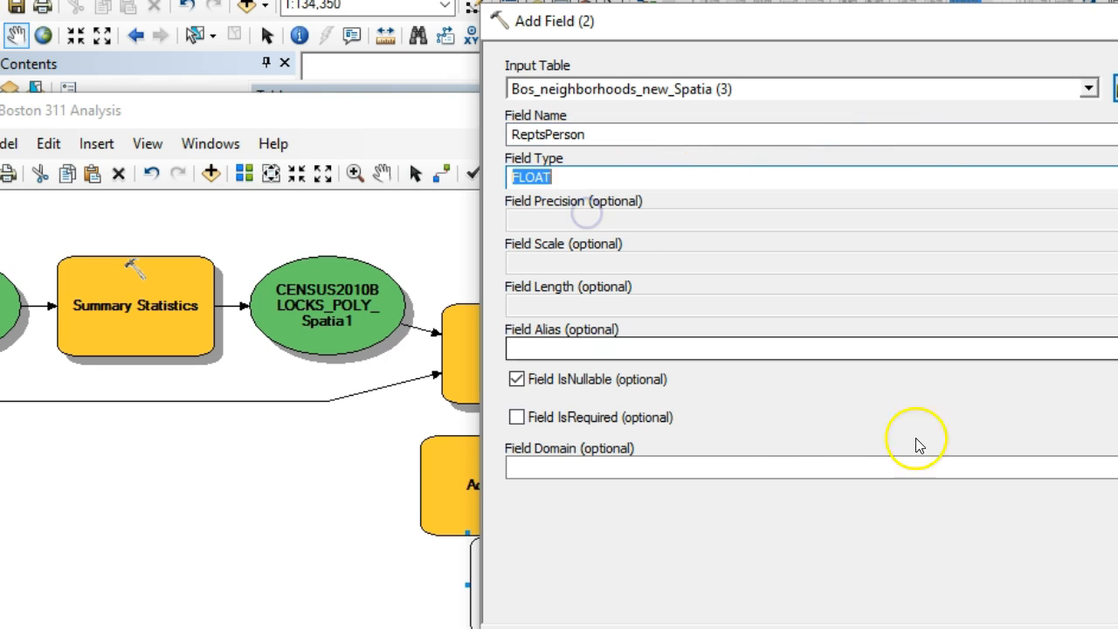
{"action": "type", "text": "R"}
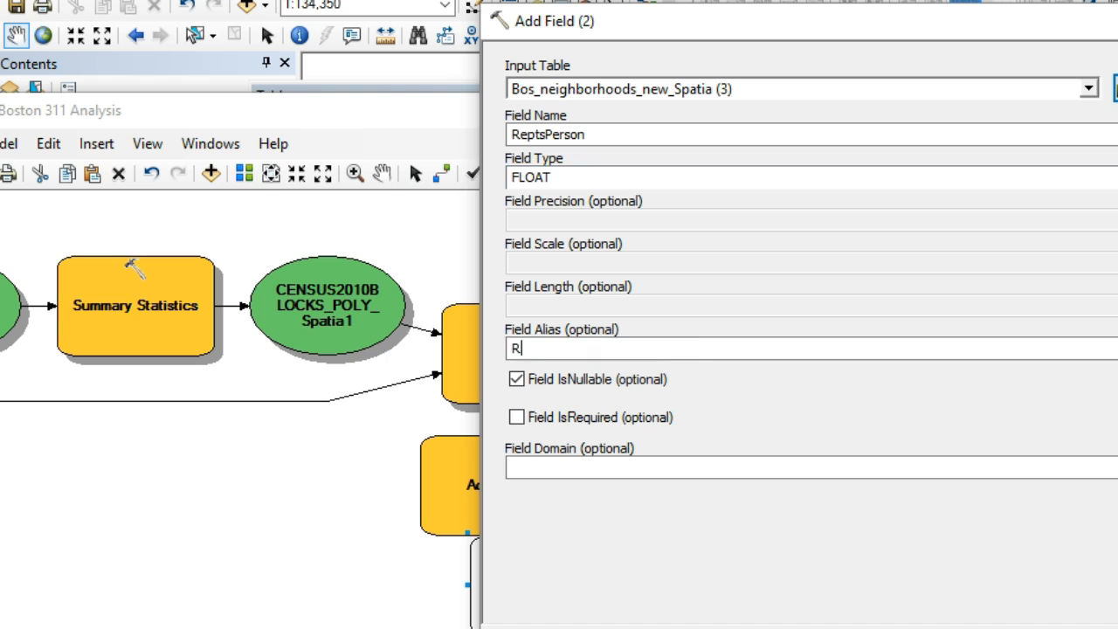
{"action": "type", "text": "eports Per Person"}
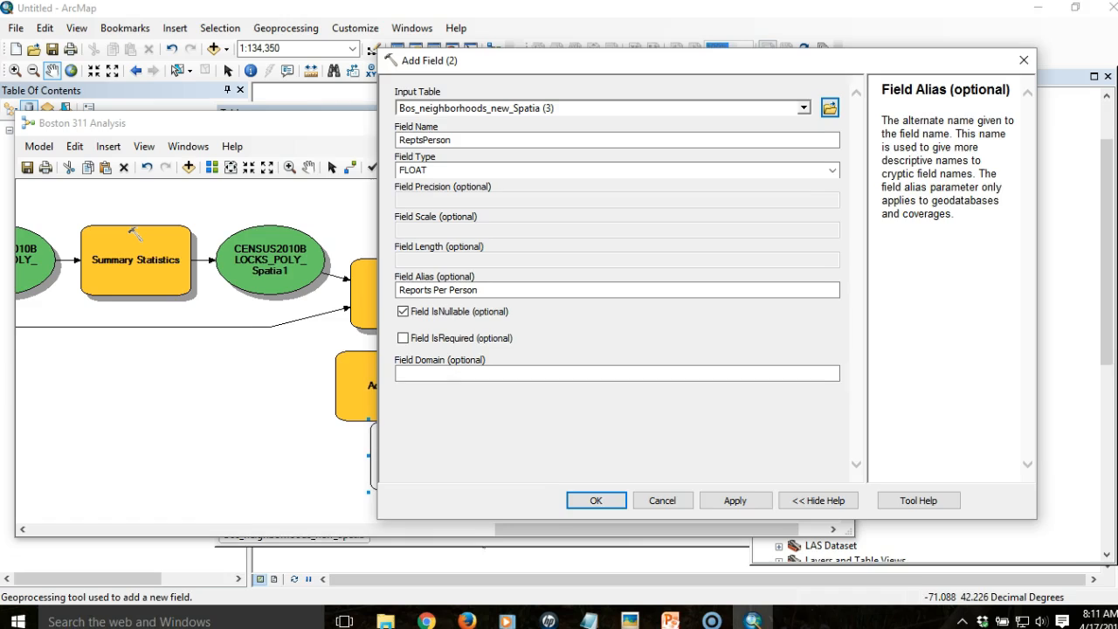
{"action": "left_click", "coordinate": [595, 499]}
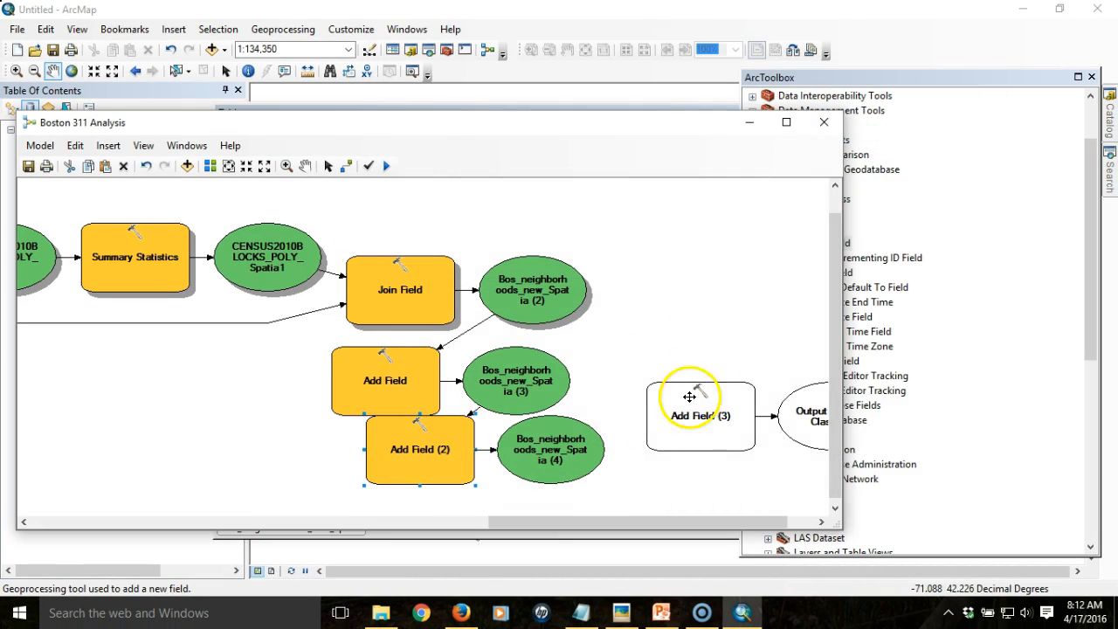
Step: Configure Add Field (3) on Bos_neighborhoods_new_Spatia (4): FLOAT ReptsSQMile, alias Reports per Square Mile
{"action": "double_click", "coordinate": [700, 415]}
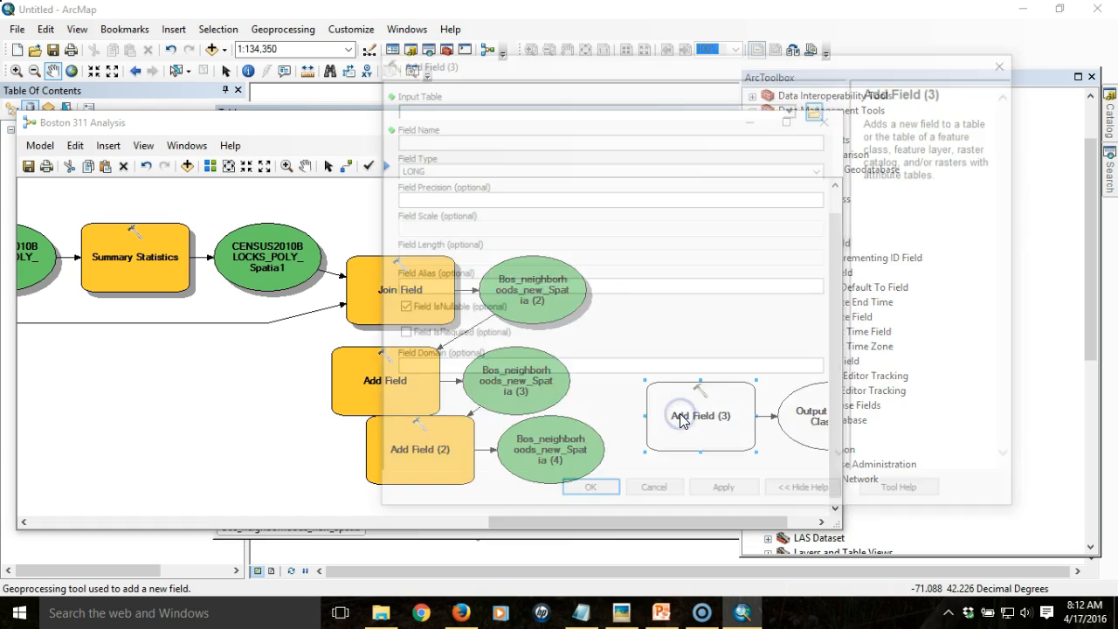
{"action": "left_click", "coordinate": [790, 106]}
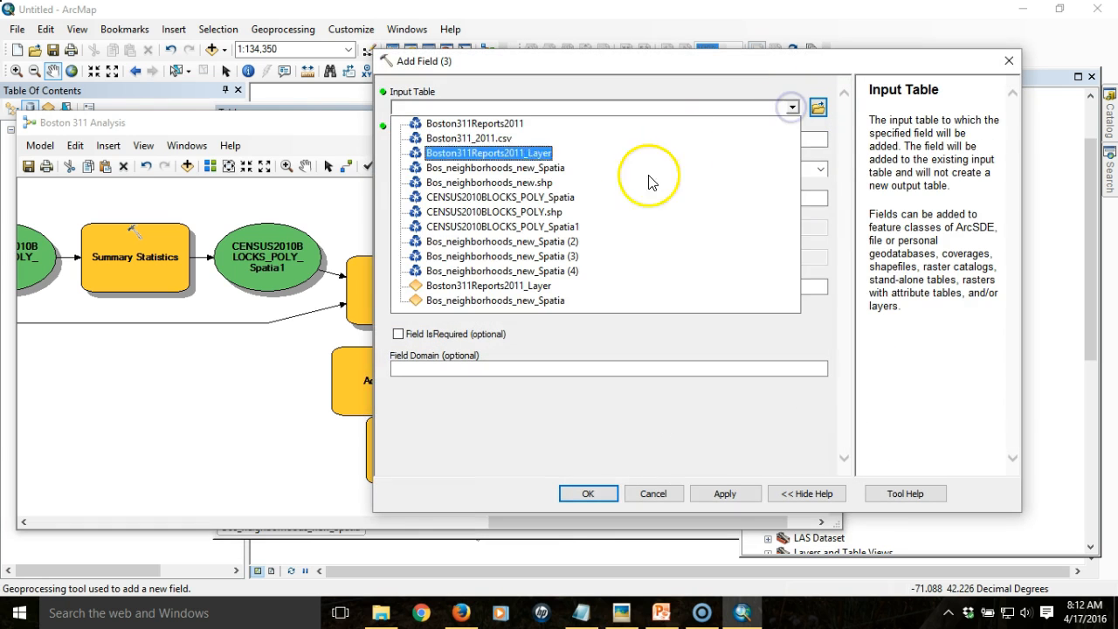
{"action": "left_click", "coordinate": [495, 270]}
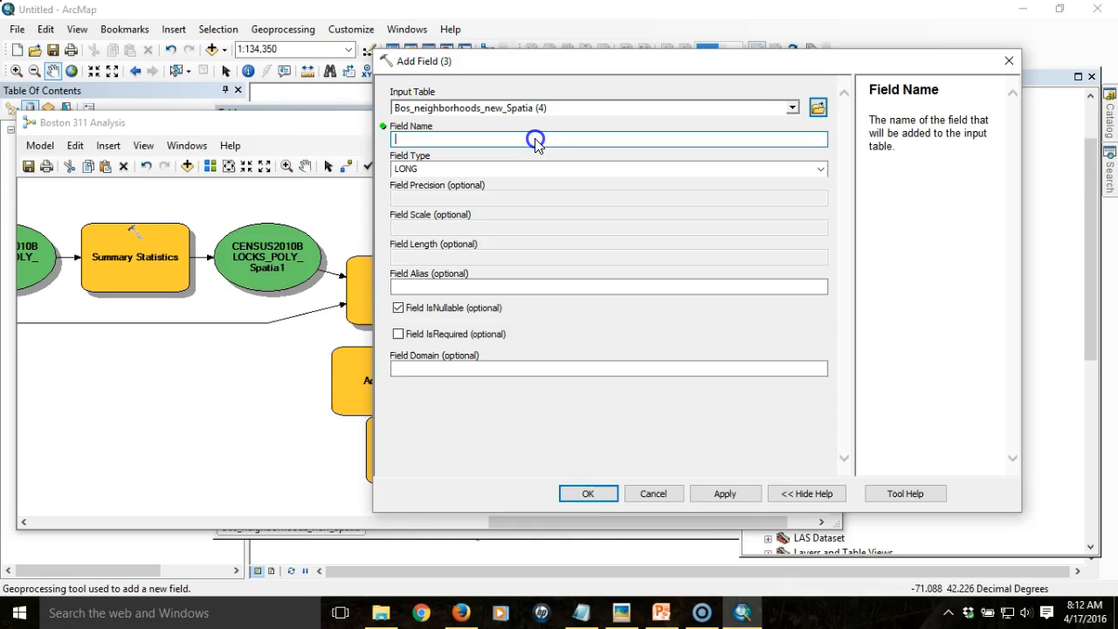
{"action": "type", "text": "Rep"}
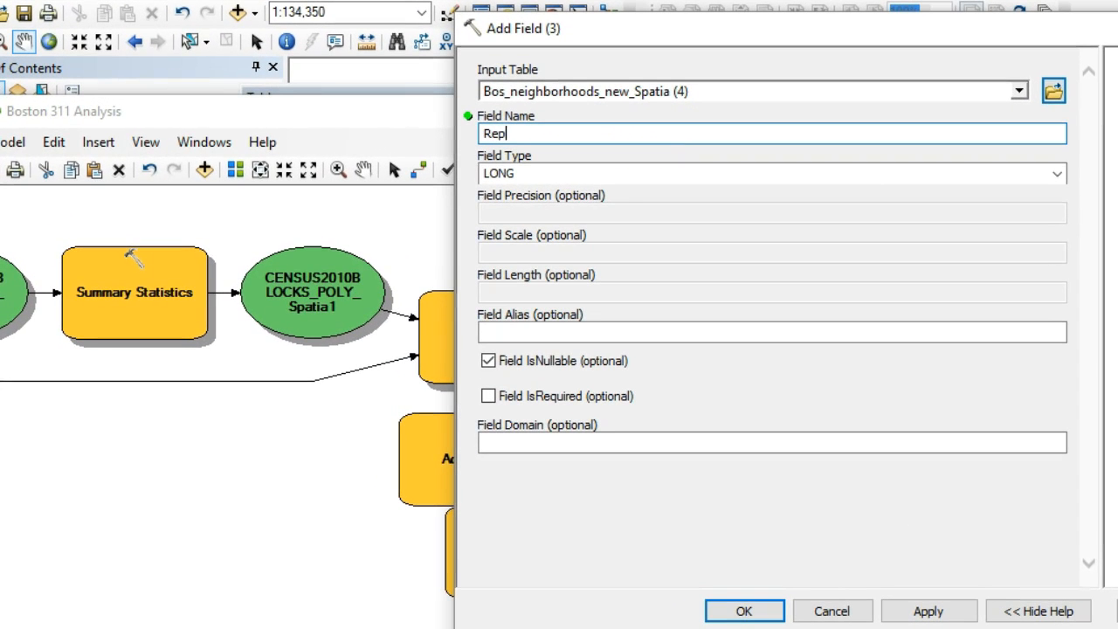
{"action": "type", "text": "or"}
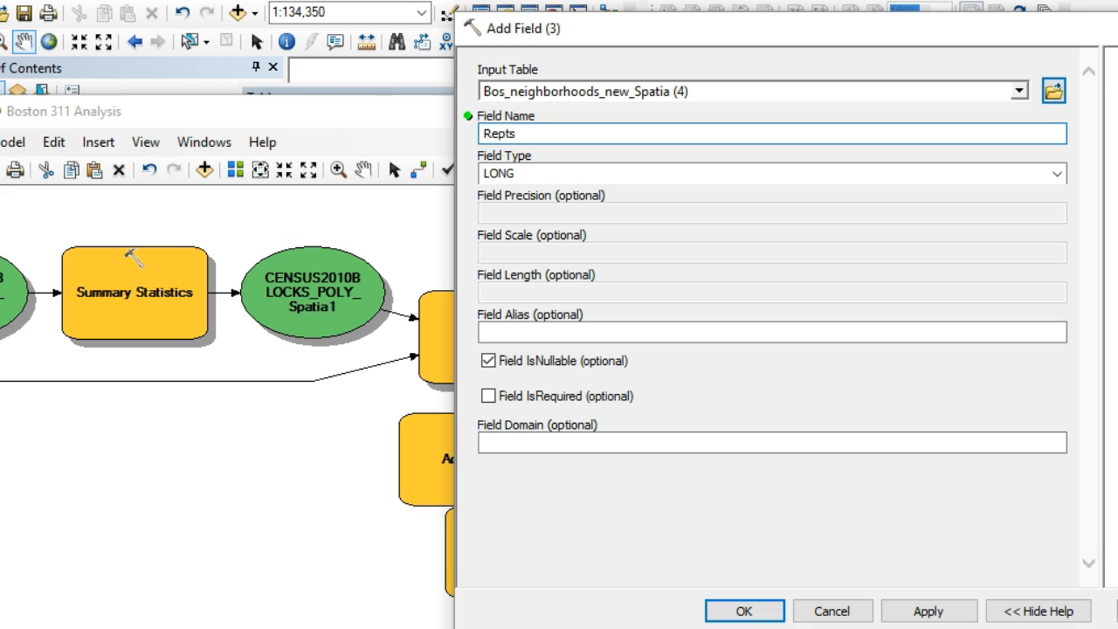
{"action": "type", "text": "SQM"}
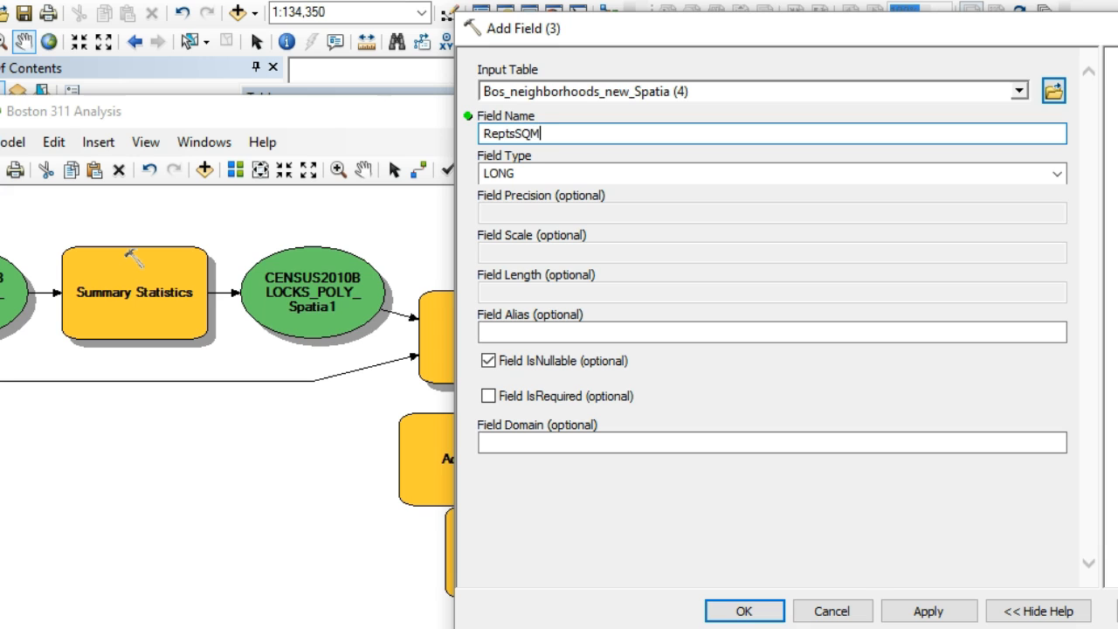
{"action": "type", "text": "ile"}
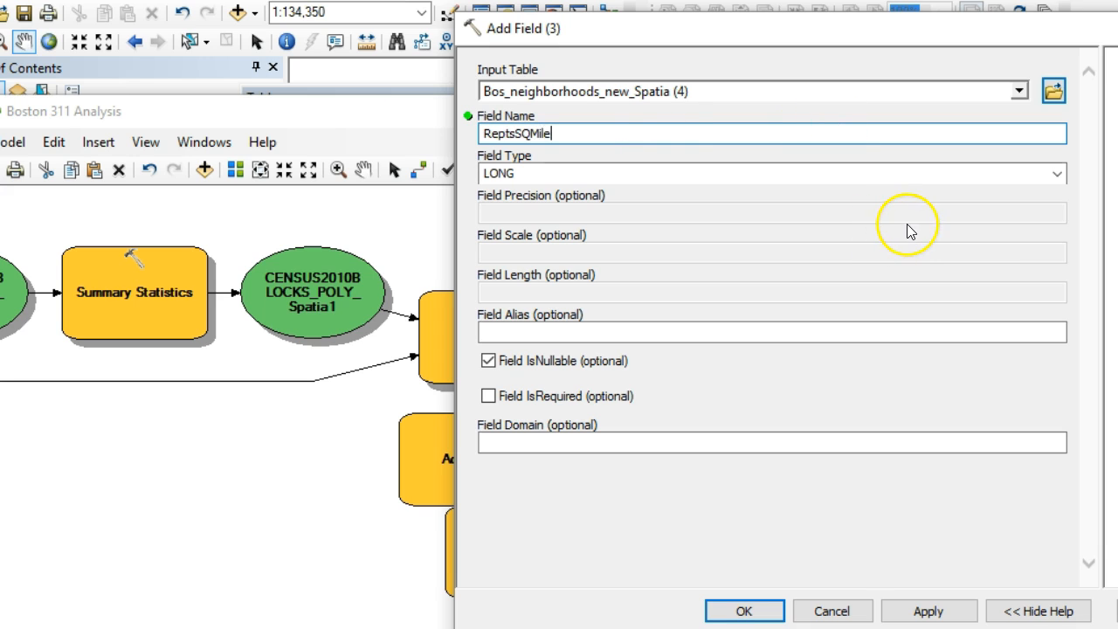
{"action": "left_click", "coordinate": [1055, 173]}
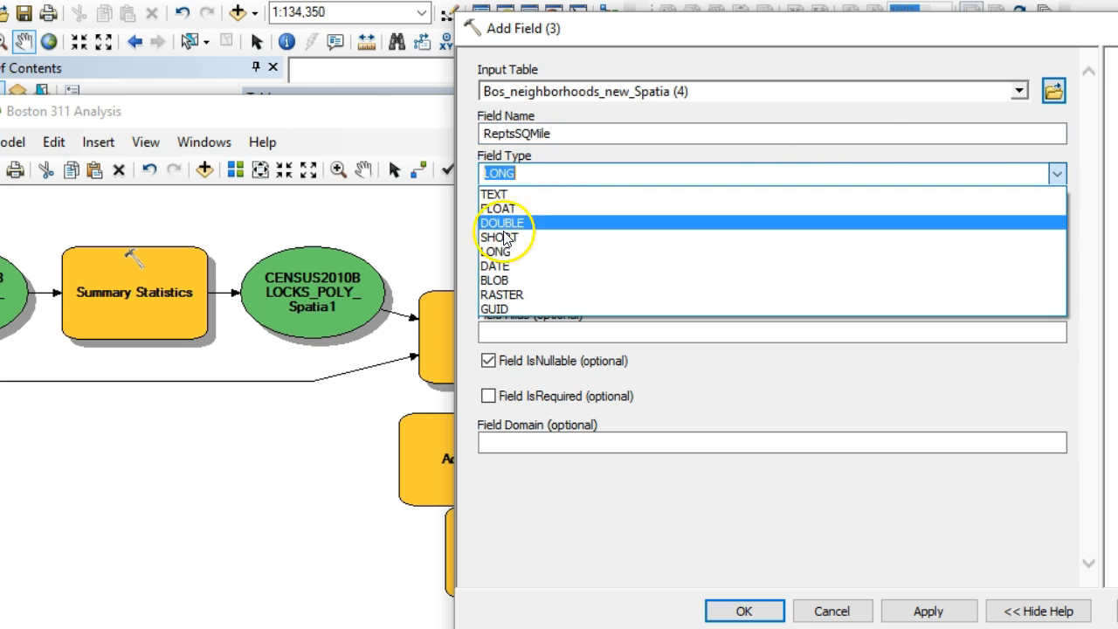
{"action": "left_click", "coordinate": [497, 209]}
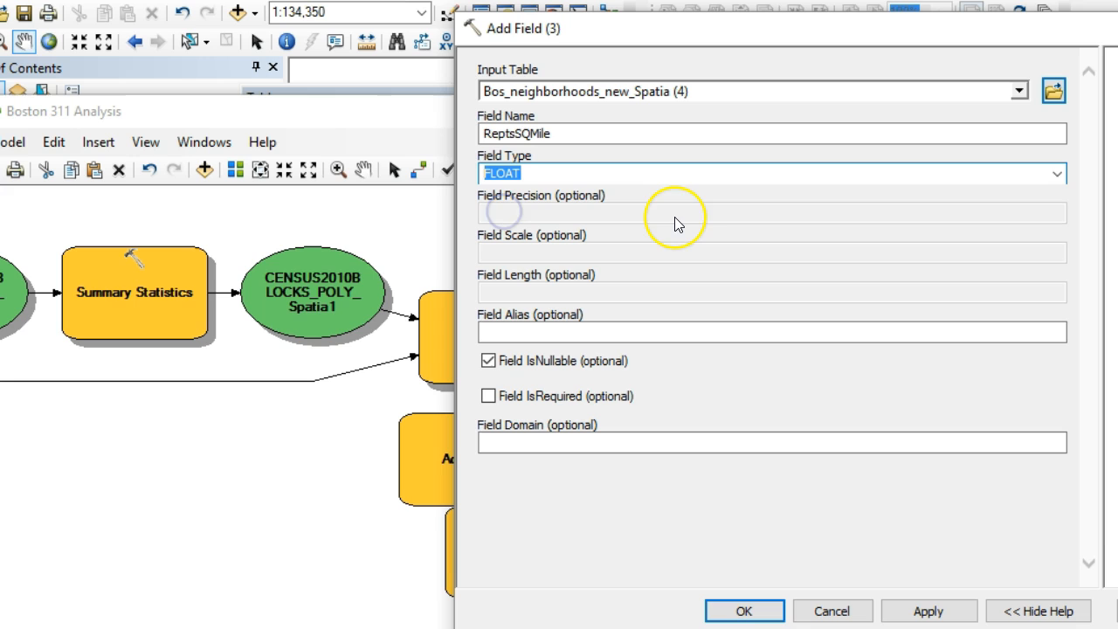
{"action": "left_click", "coordinate": [729, 331]}
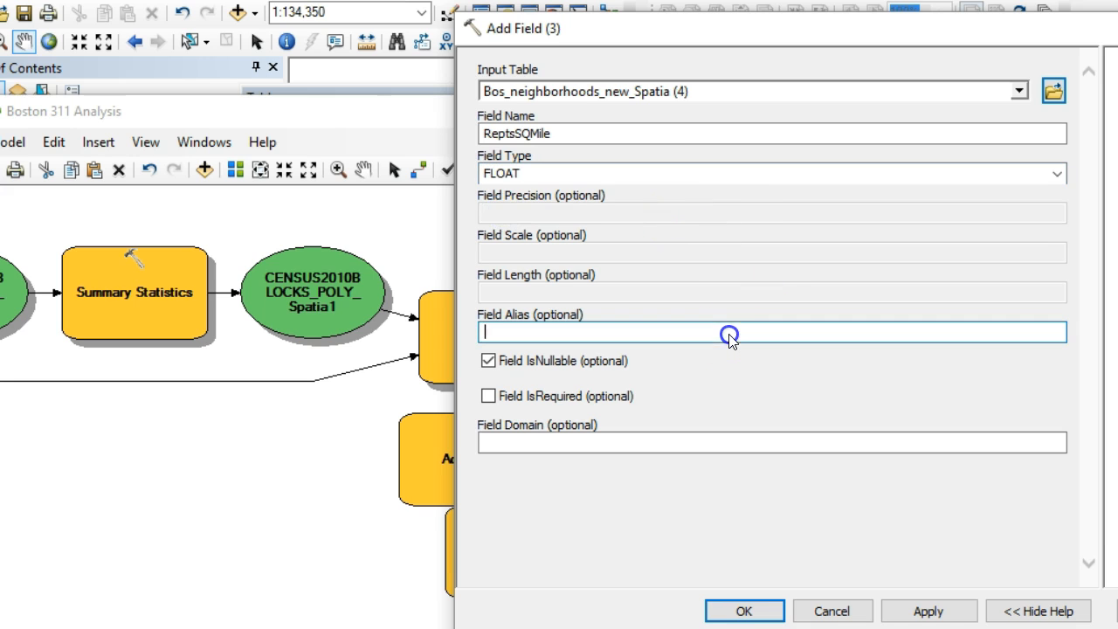
{"action": "type", "text": "Reports per S"}
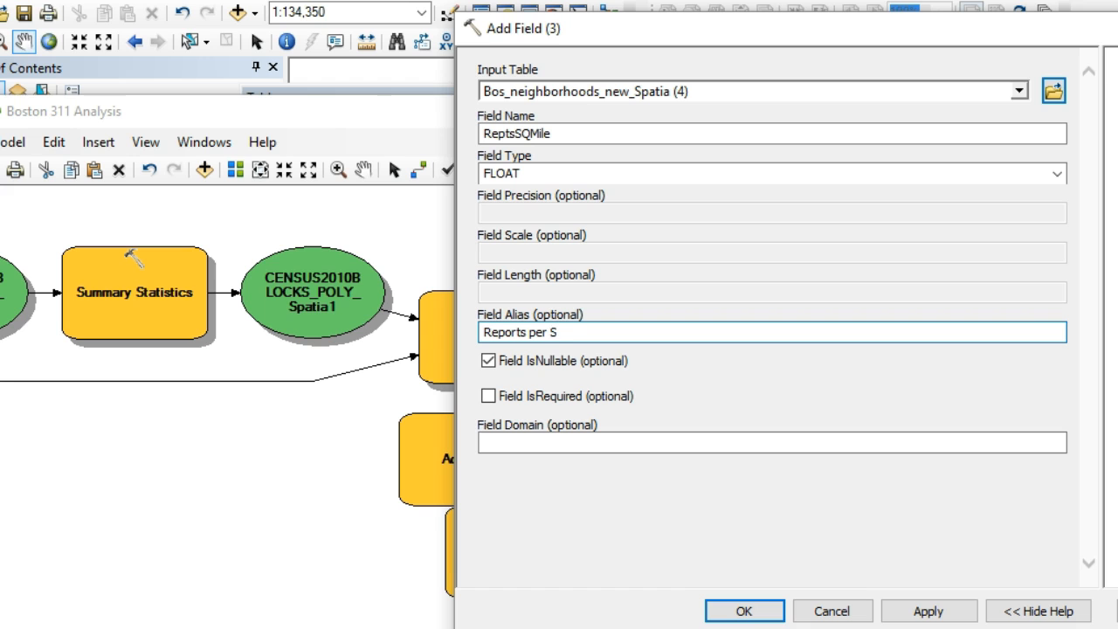
{"action": "type", "text": "quare Mile"}
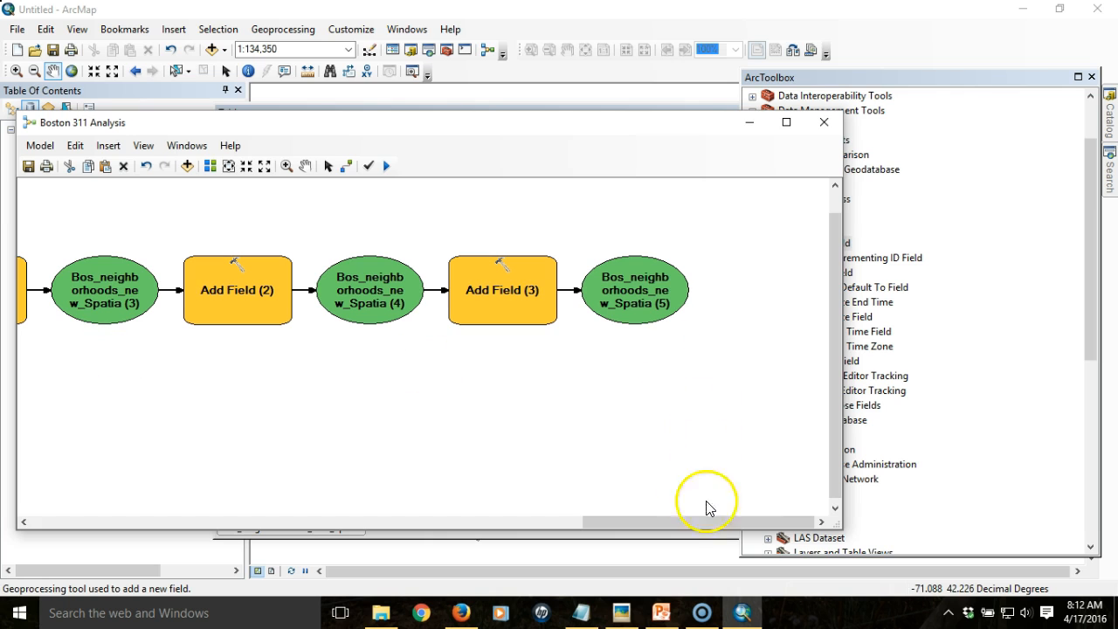
{"action": "mouse_move", "coordinate": [329, 265]}
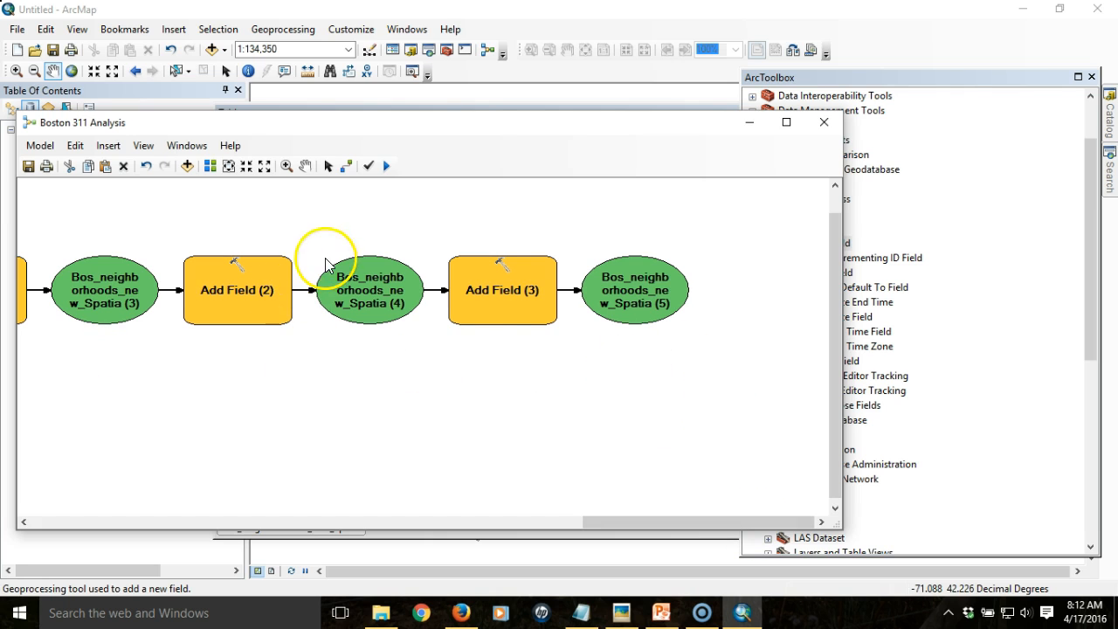
{"action": "mouse_move", "coordinate": [934, 83]}
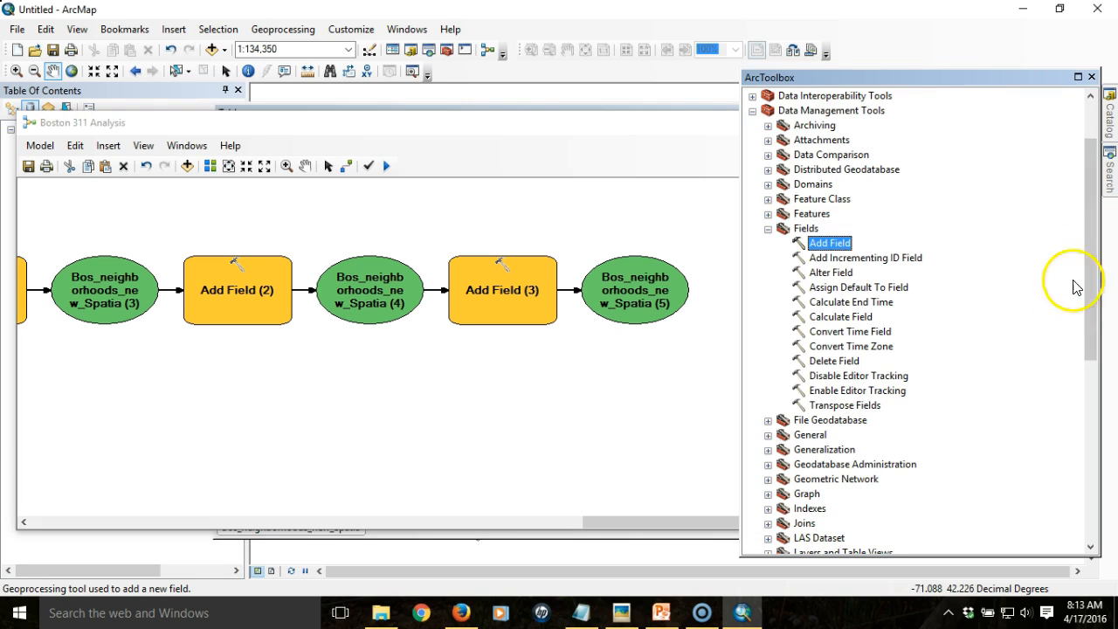
Step: Place Calculate Field processes into the model below Add Field (3)
{"action": "left_click", "coordinate": [846, 316]}
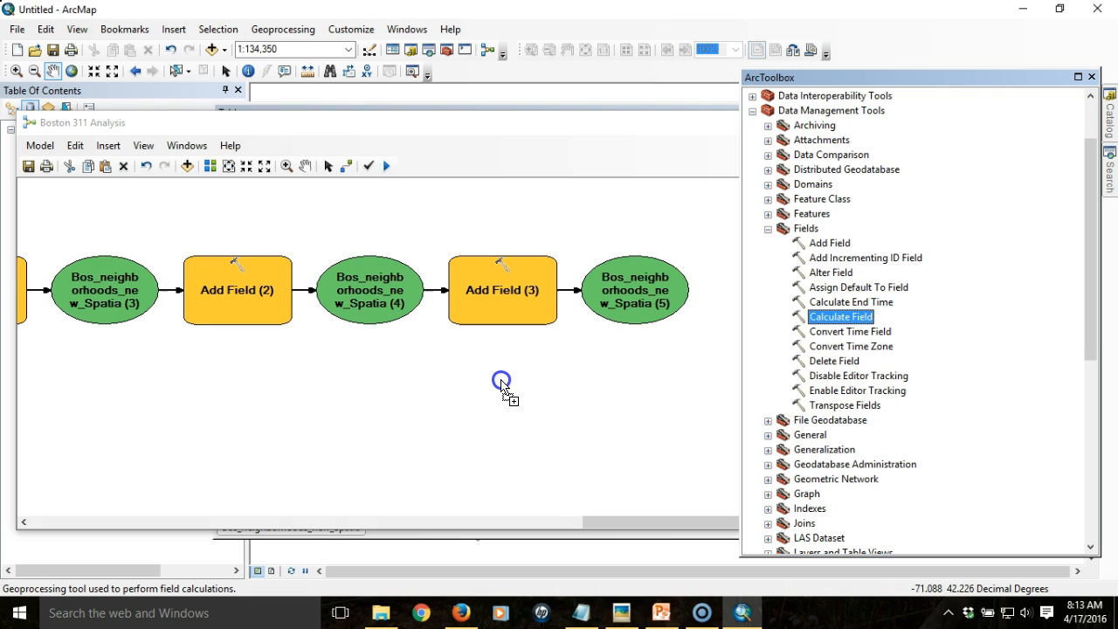
{"action": "left_click_drag", "start_coordinate": [842, 316], "coordinate": [503, 378]}
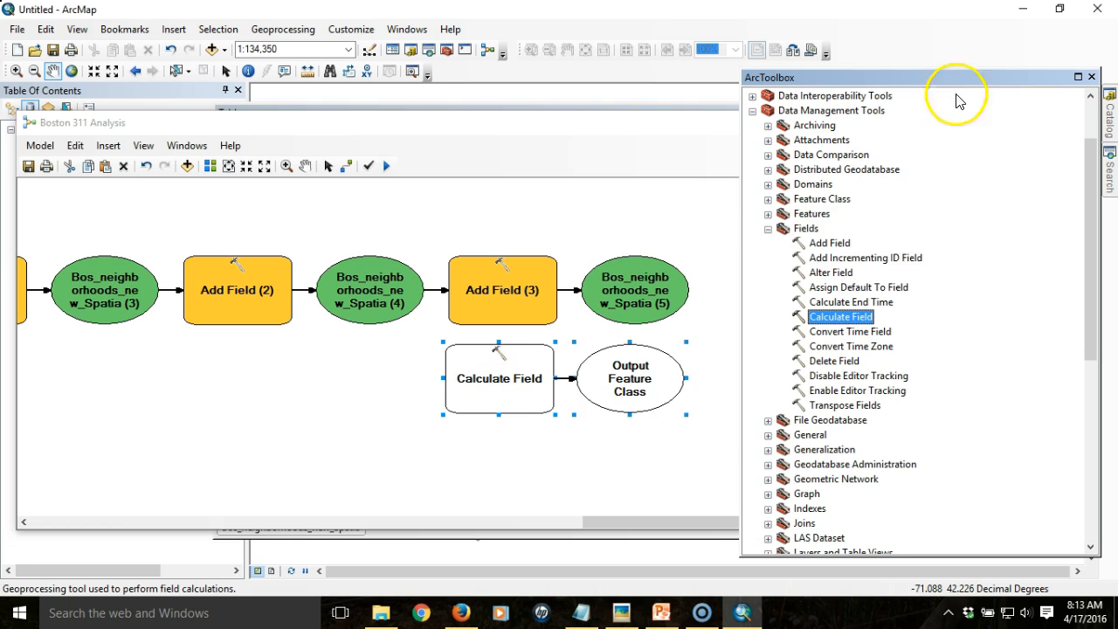
{"action": "mouse_move", "coordinate": [851, 317]}
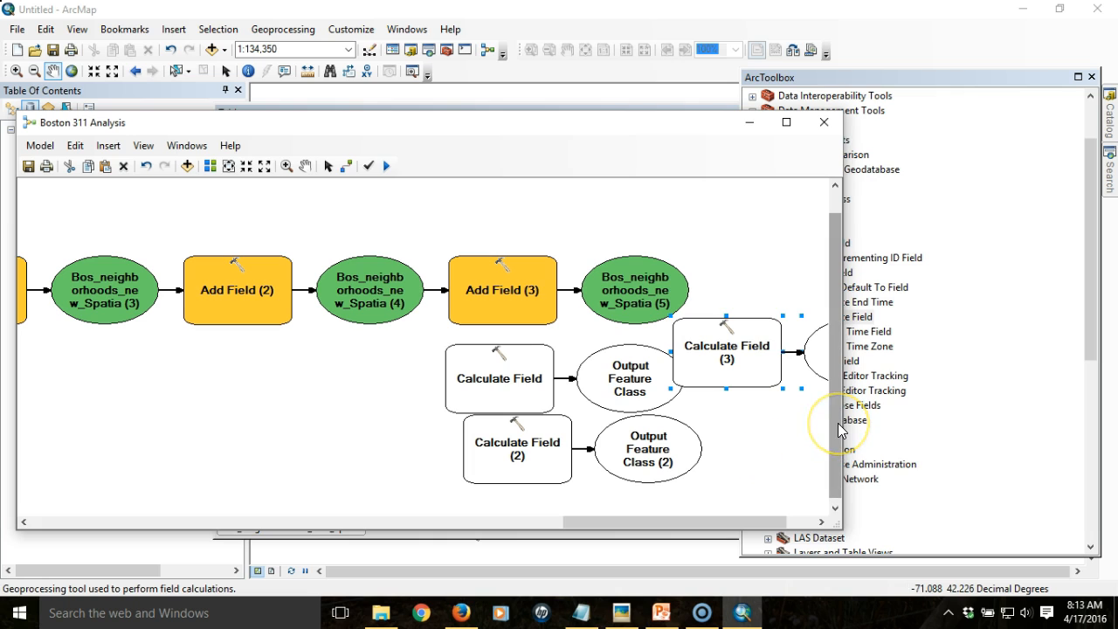
{"action": "mouse_move", "coordinate": [503, 371]}
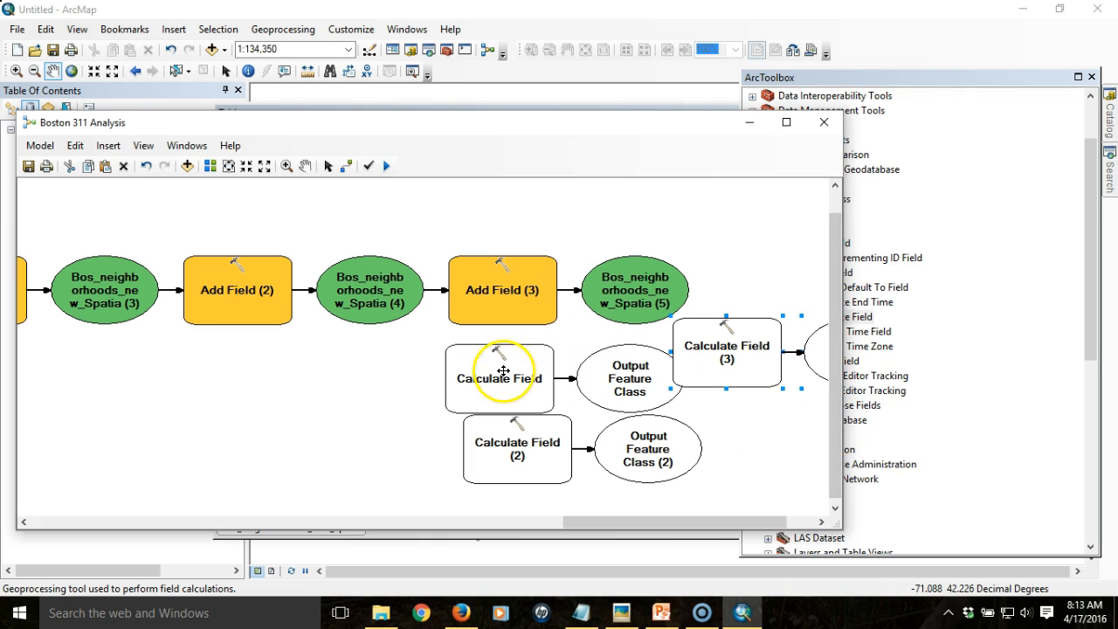
{"action": "left_click", "coordinate": [499, 377]}
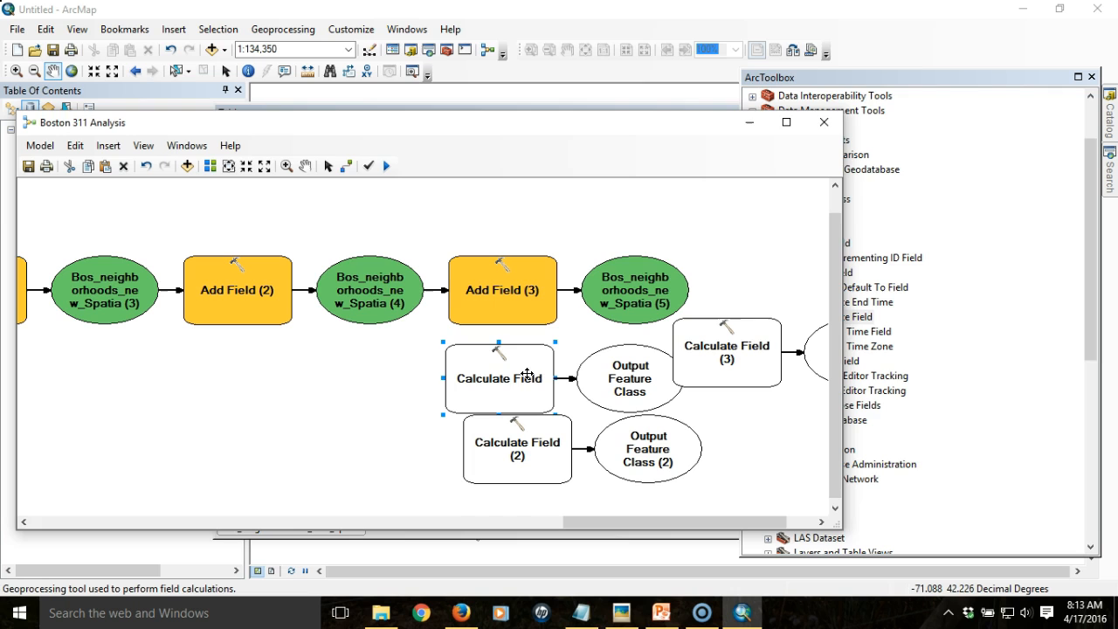
Step: Point the first Calculate Field at Bos_neighborhoods_new_Spatia (5) and the SQMiles field
{"action": "double_click", "coordinate": [499, 378]}
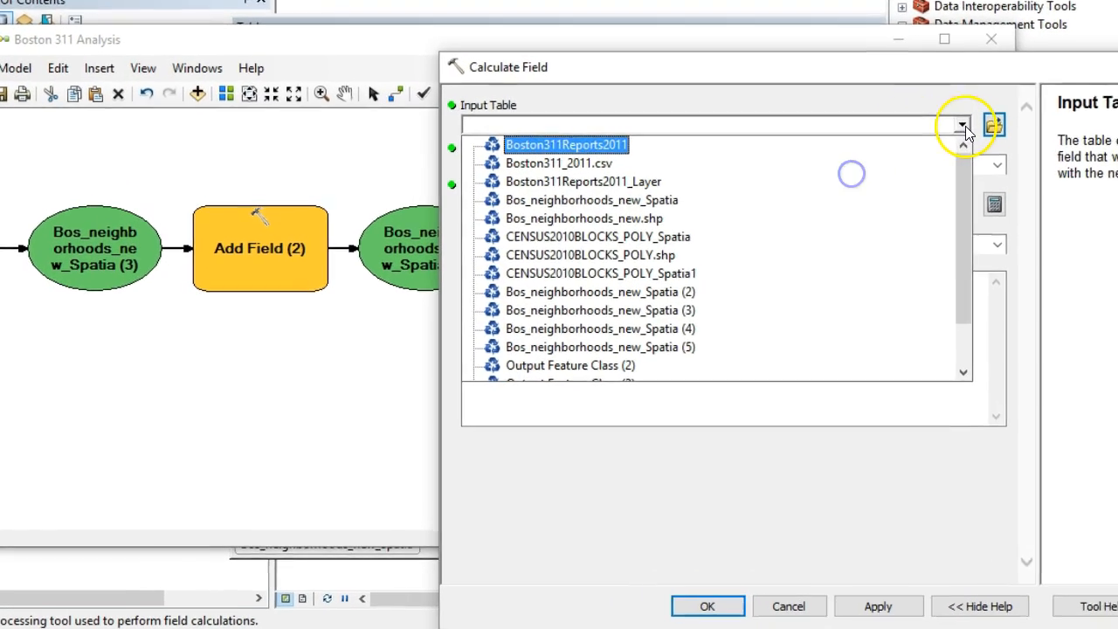
{"action": "left_click", "coordinate": [599, 346]}
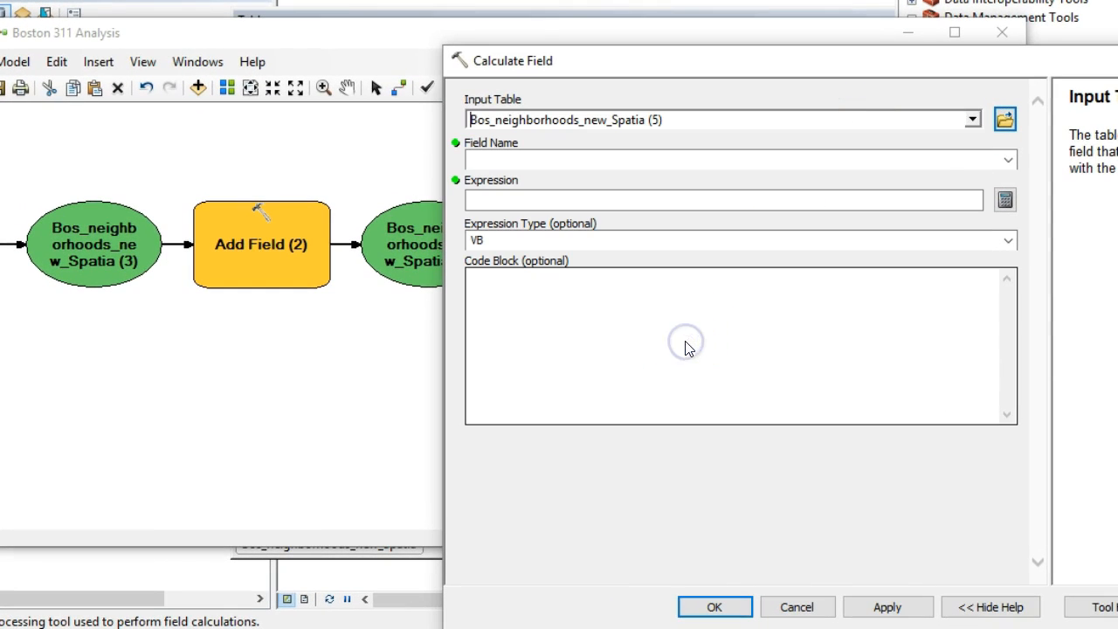
{"action": "left_click", "coordinate": [1009, 160]}
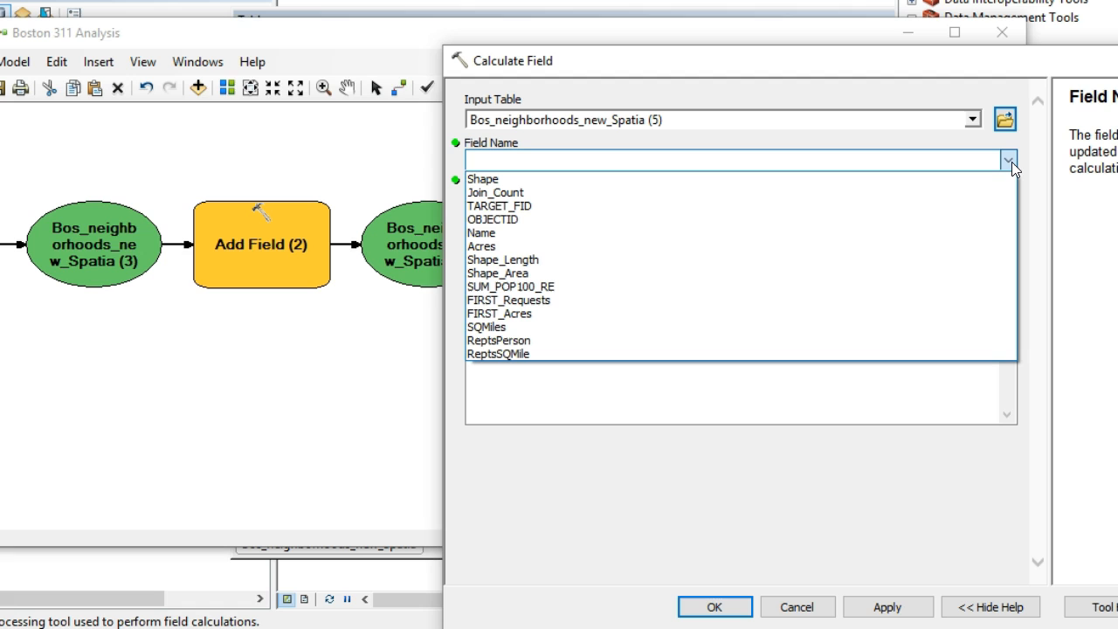
{"action": "left_click", "coordinate": [487, 326]}
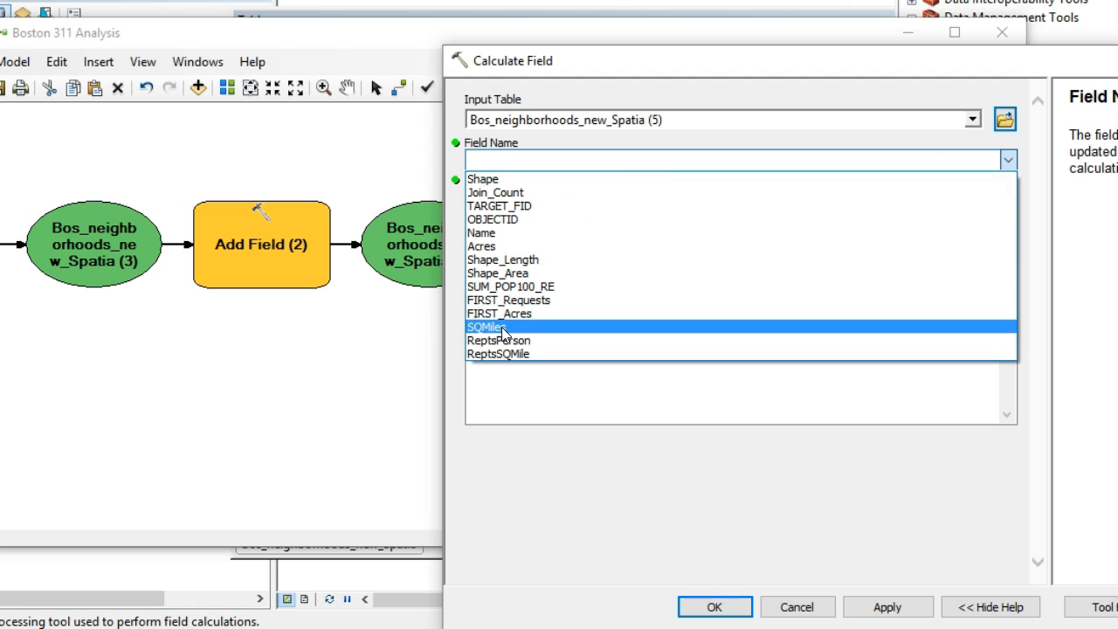
{"action": "left_click", "coordinate": [486, 326]}
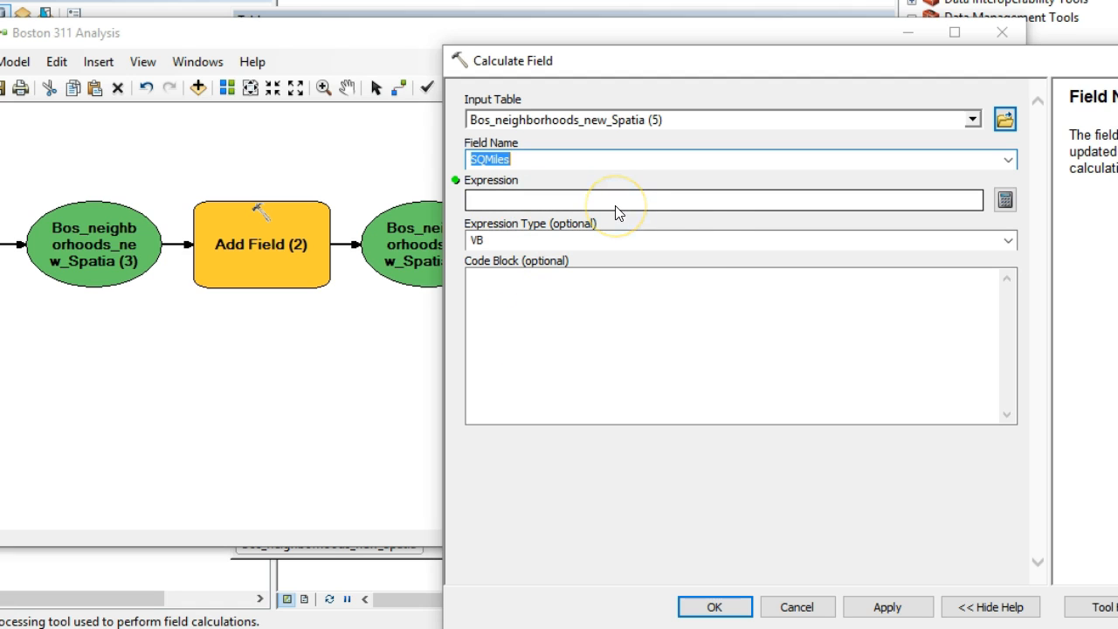
Step: Enter the Python expression !shape.area@squaremiles! and confirm the calculation
{"action": "left_click", "coordinate": [721, 199]}
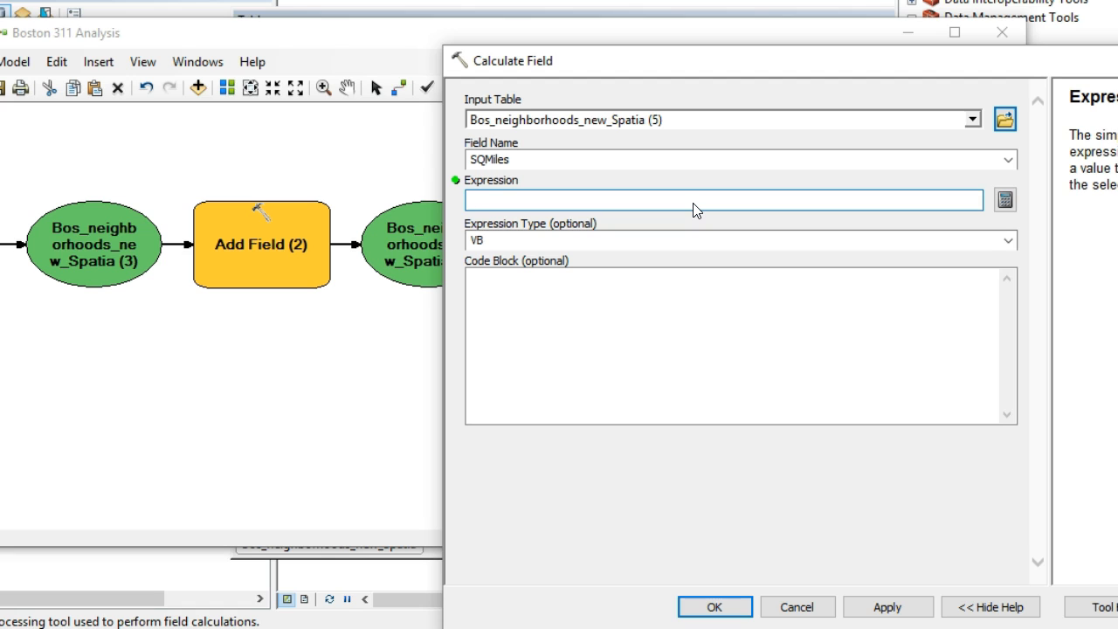
{"action": "left_click", "coordinate": [720, 200]}
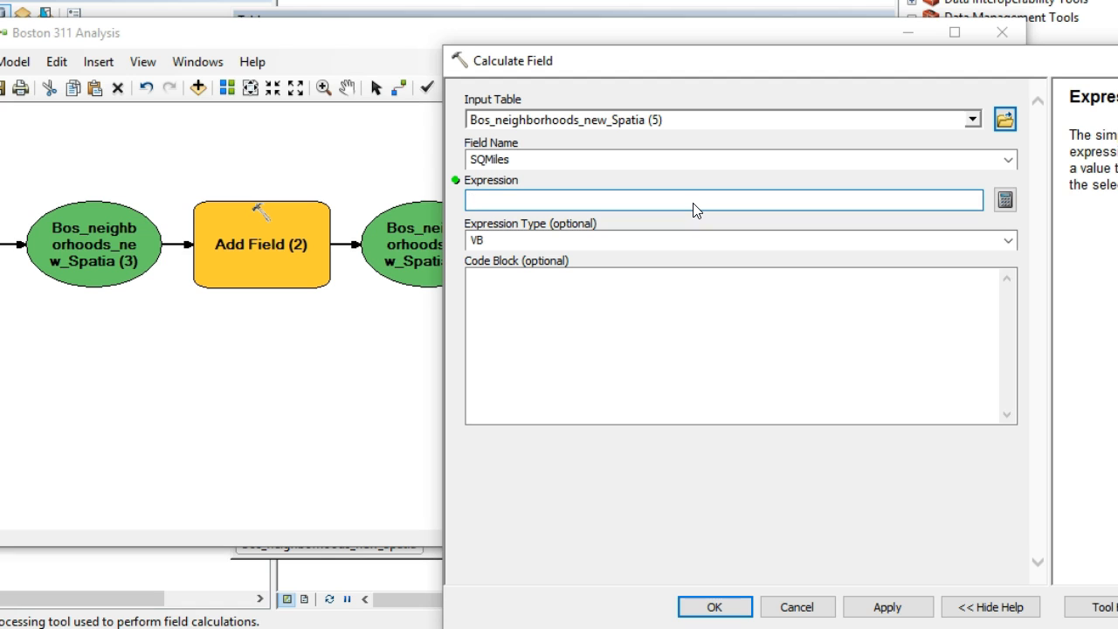
{"action": "left_click", "coordinate": [722, 200]}
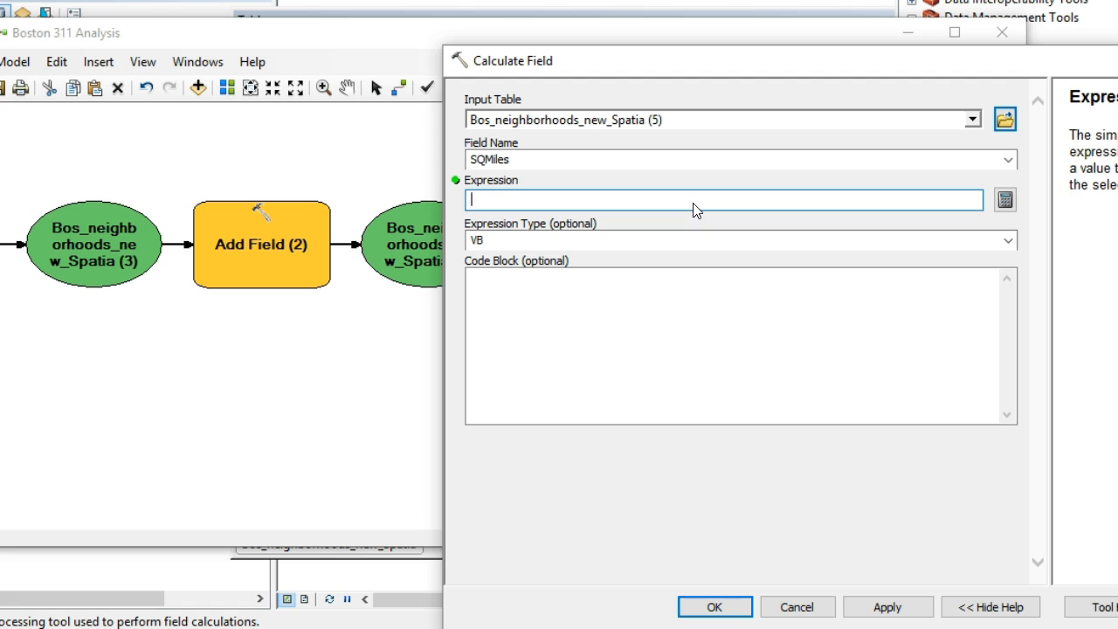
{"action": "type", "text": "!"}
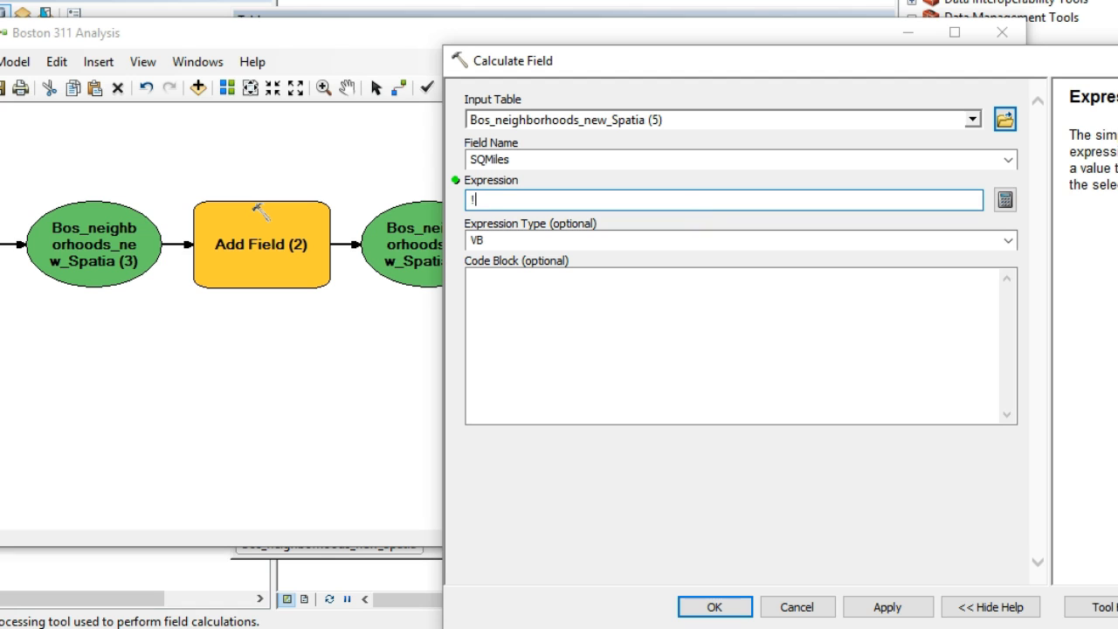
{"action": "type", "text": "s"}
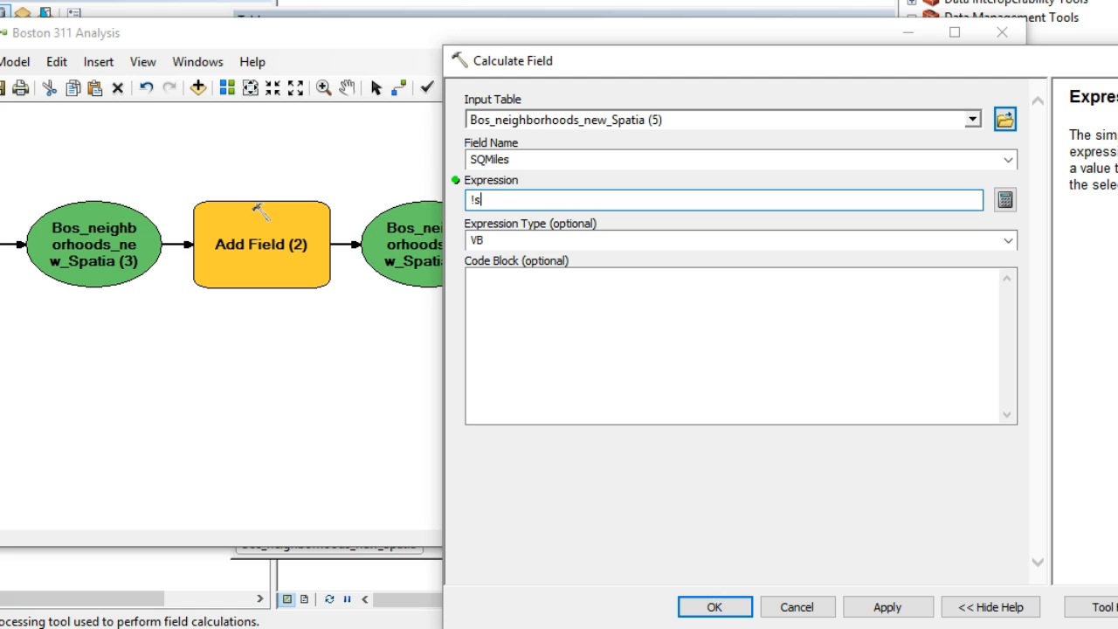
{"action": "type", "text": "hape."}
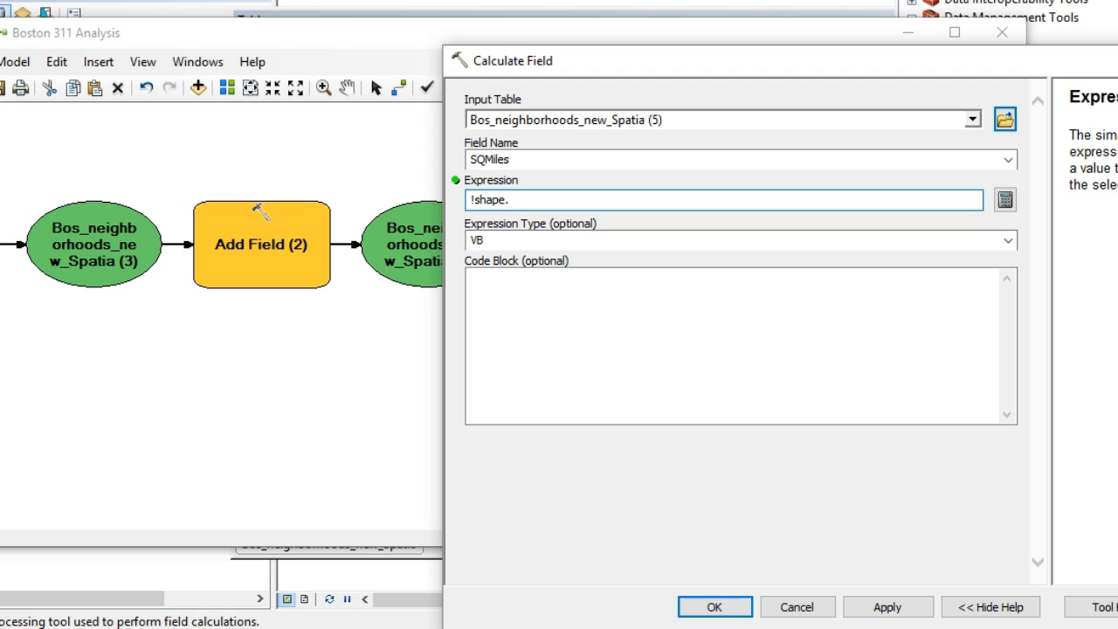
{"action": "type", "text": "area@"}
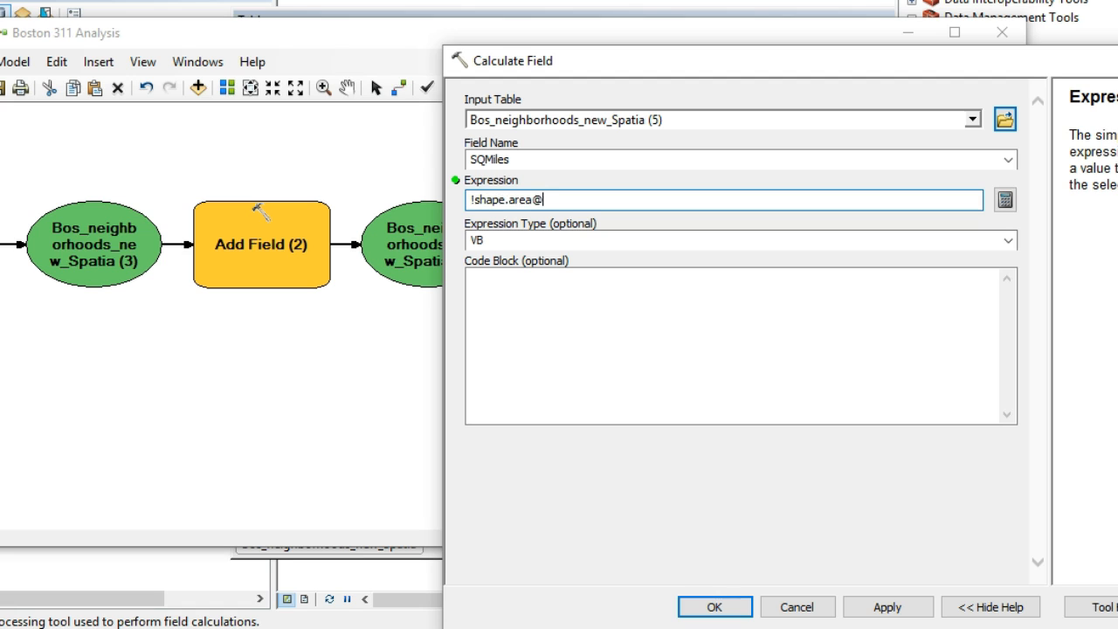
{"action": "type", "text": "squaremiles"}
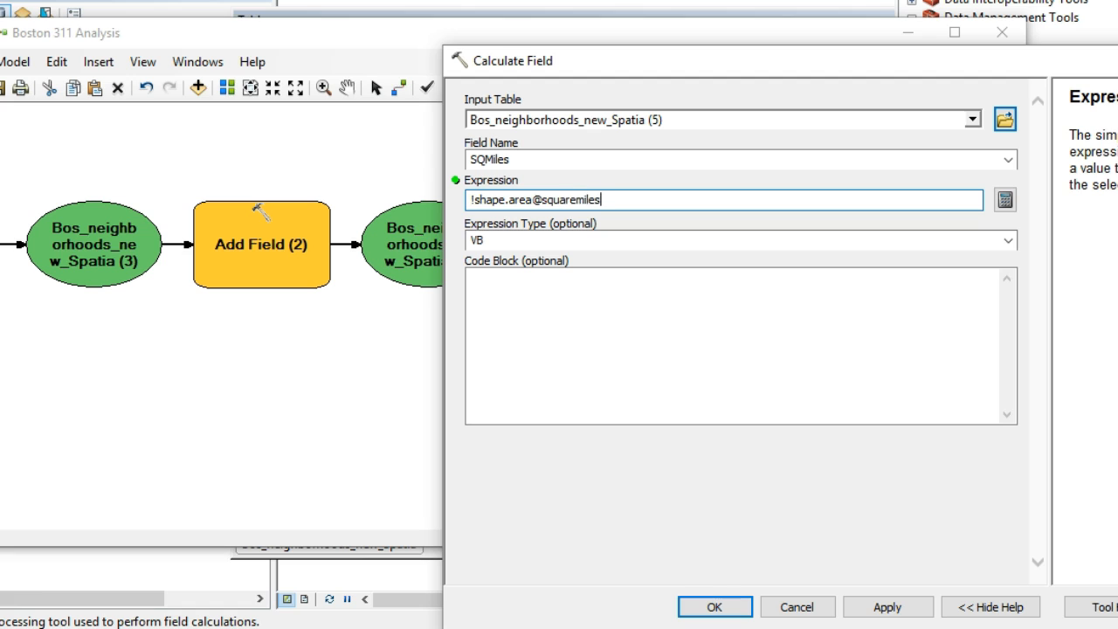
{"action": "type", "text": "!"}
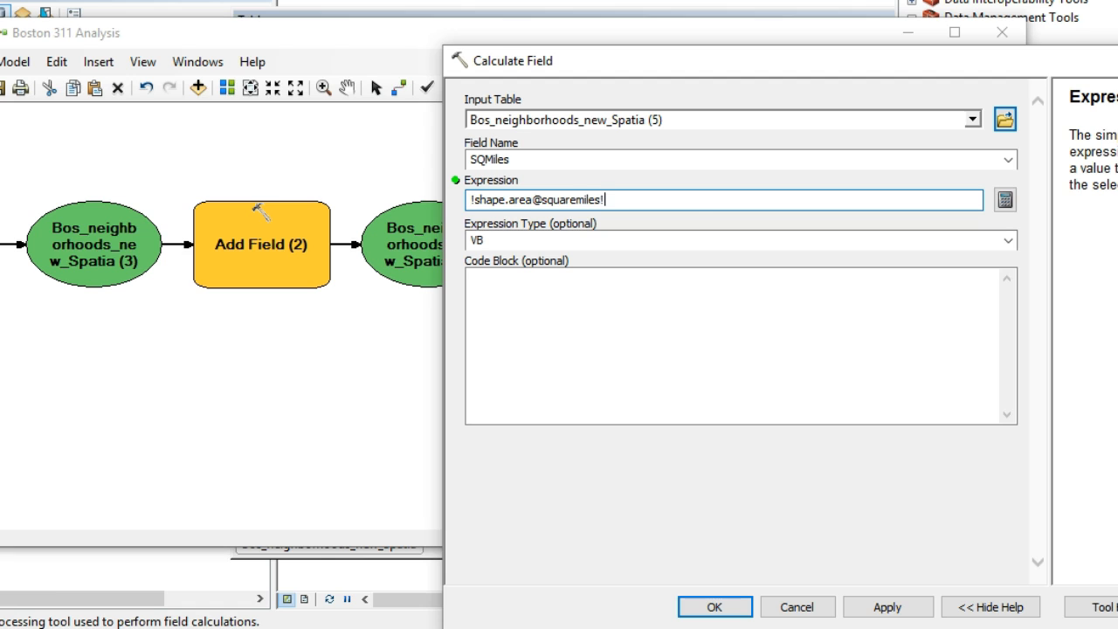
{"action": "mouse_move", "coordinate": [721, 271]}
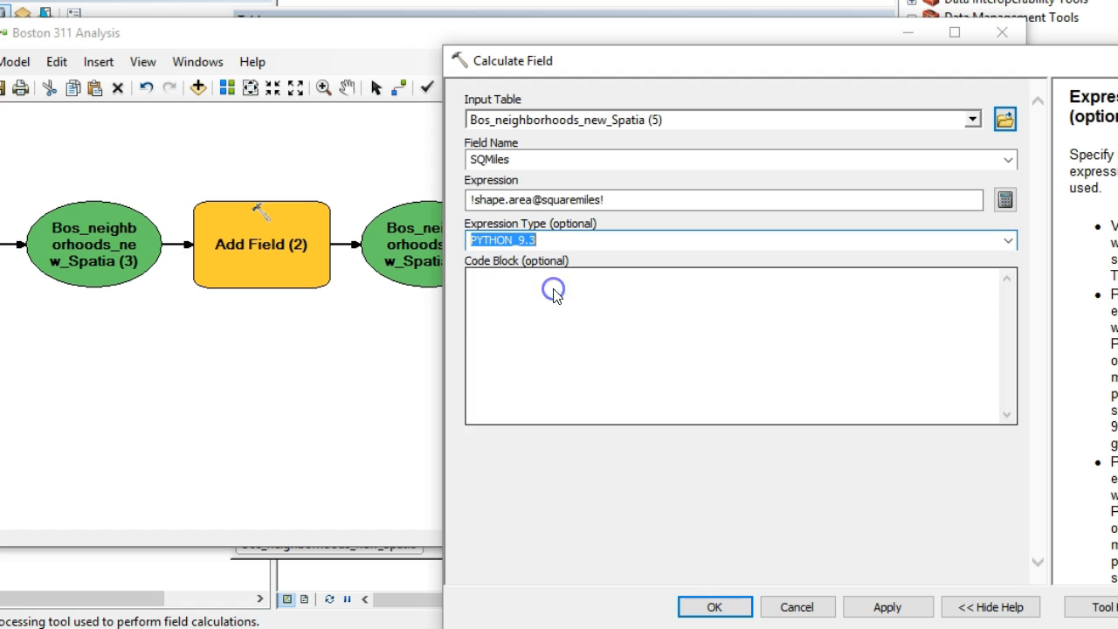
{"action": "mouse_move", "coordinate": [854, 74]}
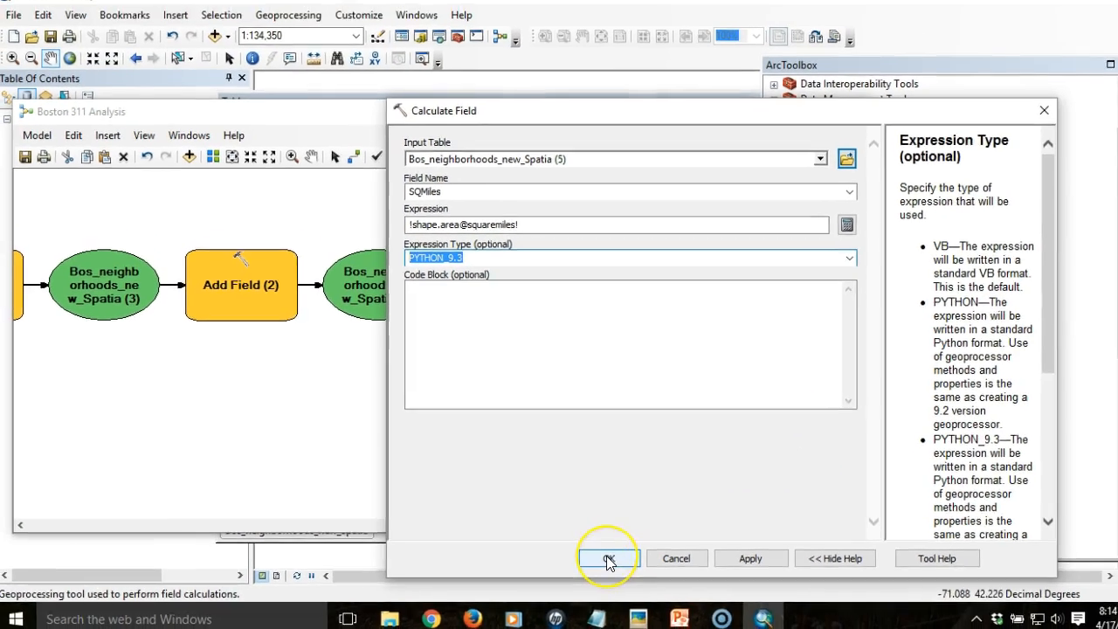
{"action": "left_click", "coordinate": [607, 558]}
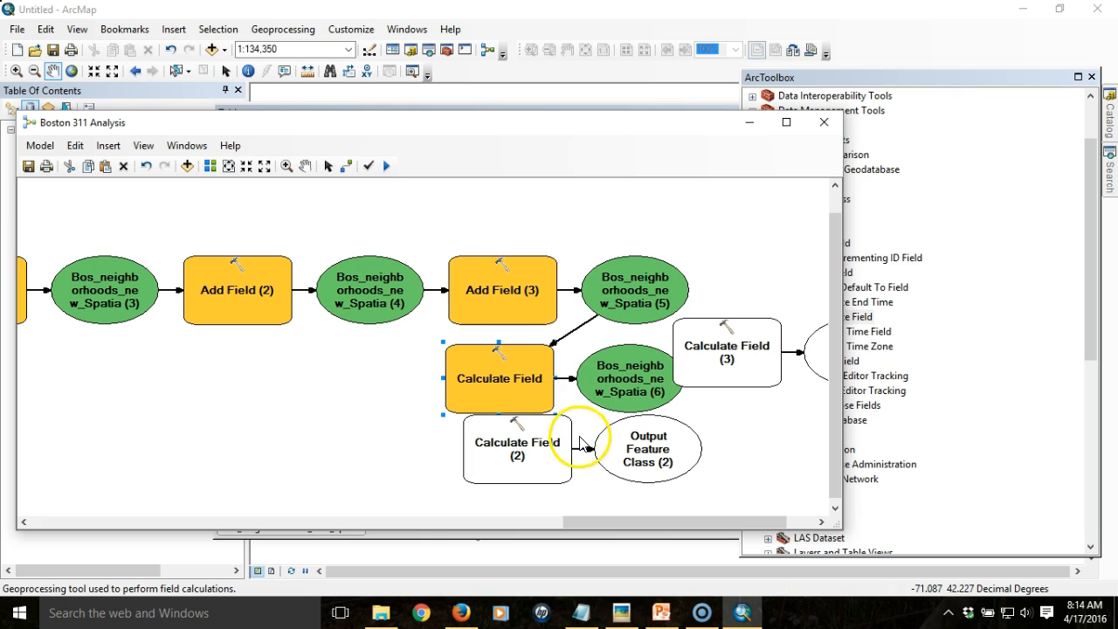
Step: Set Calculate Field (2) on output (6) to compute ReptsSQMile as [Join_Count] divided by the area field
{"action": "left_click", "coordinate": [516, 450]}
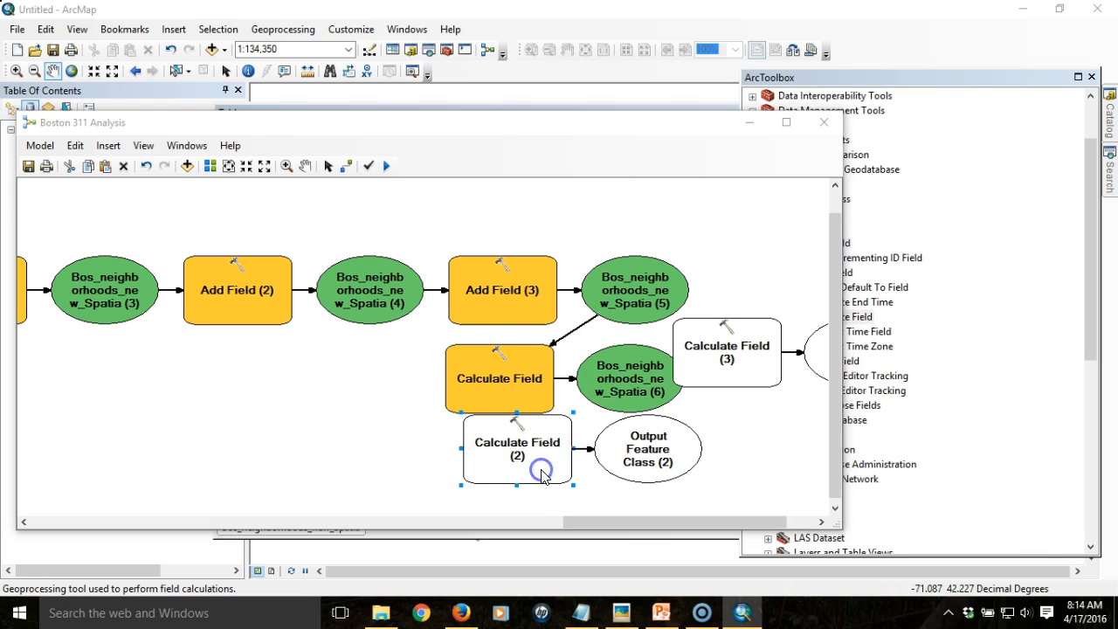
{"action": "double_click", "coordinate": [517, 448]}
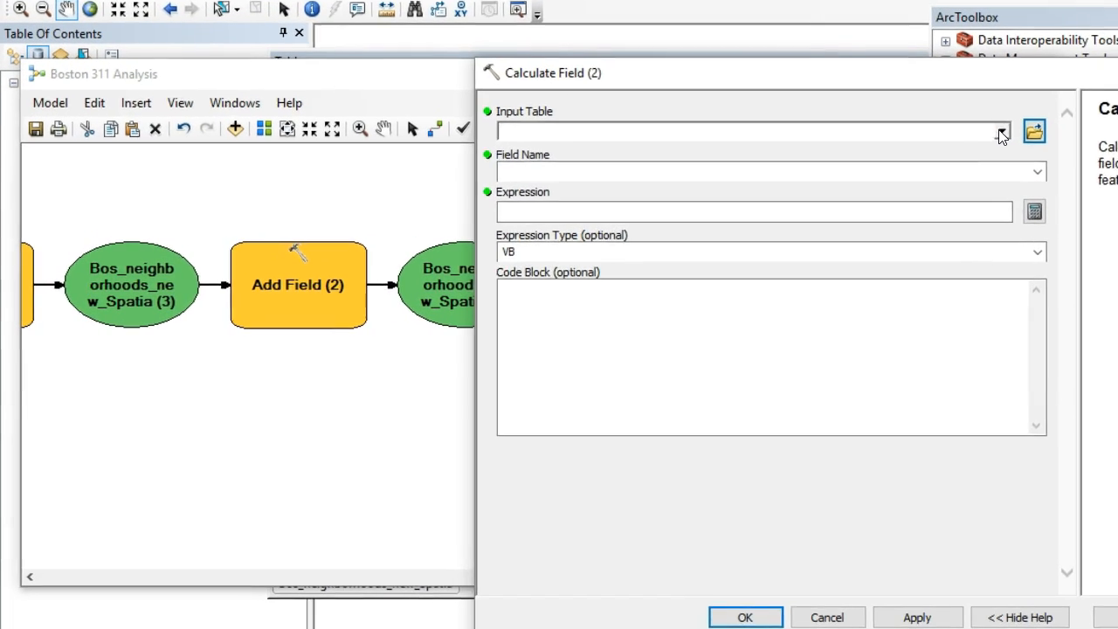
{"action": "left_click", "coordinate": [1014, 128]}
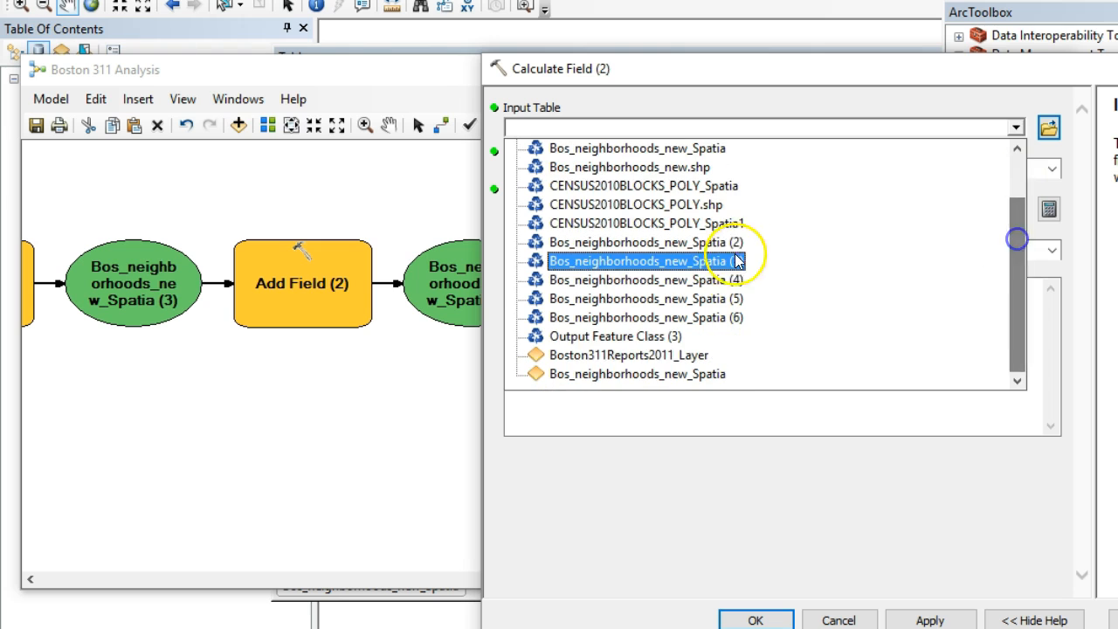
{"action": "left_click", "coordinate": [646, 317]}
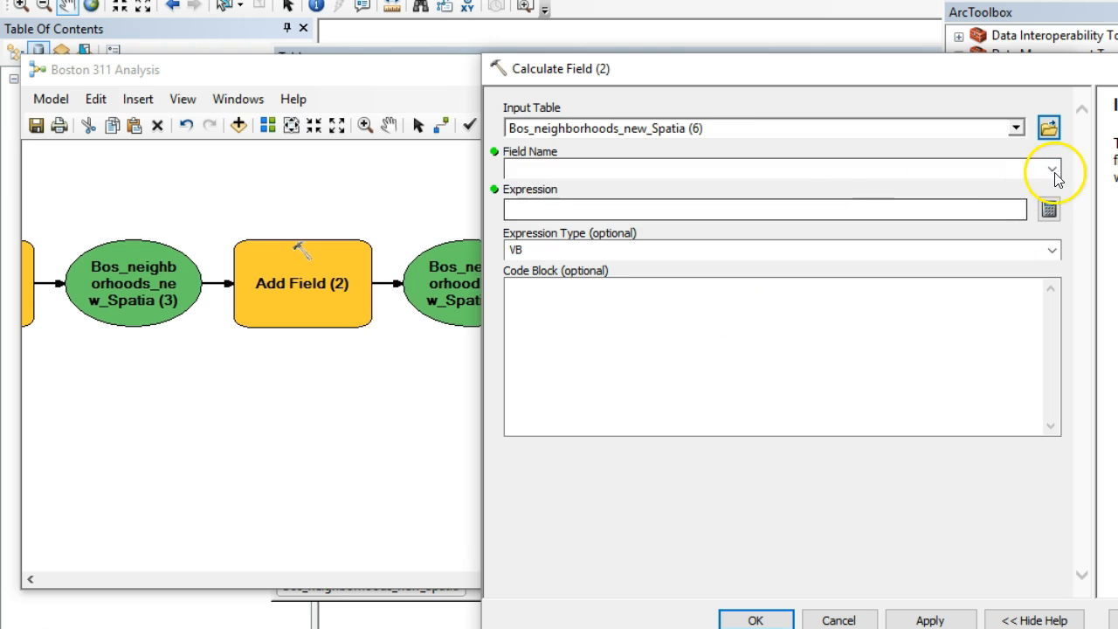
{"action": "left_click", "coordinate": [1051, 168]}
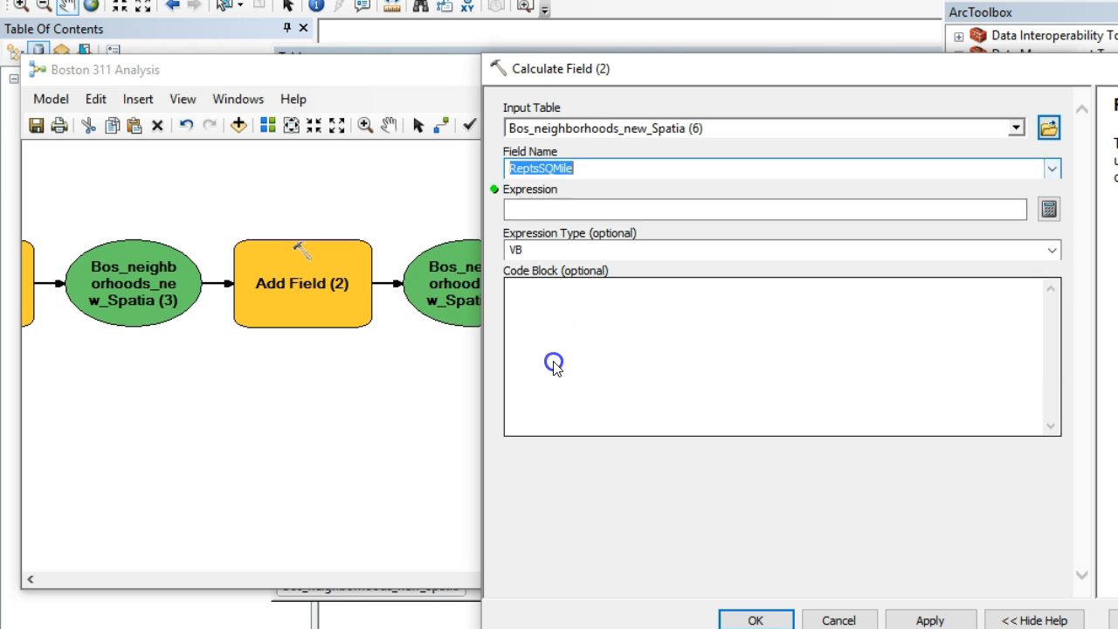
{"action": "mouse_move", "coordinate": [1048, 209]}
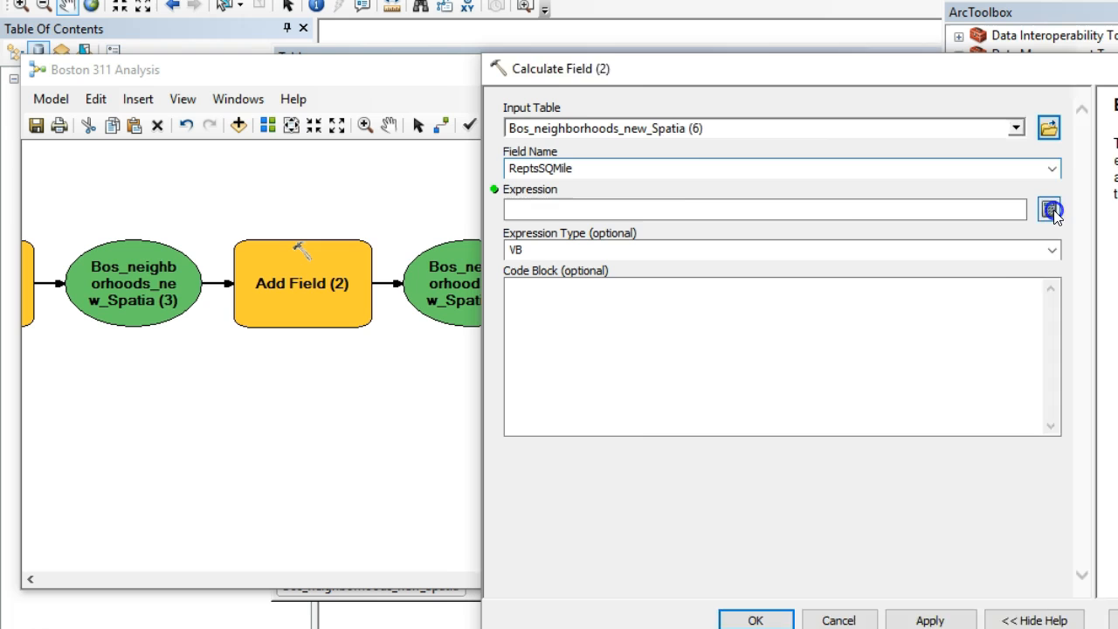
{"action": "left_click", "coordinate": [1049, 210]}
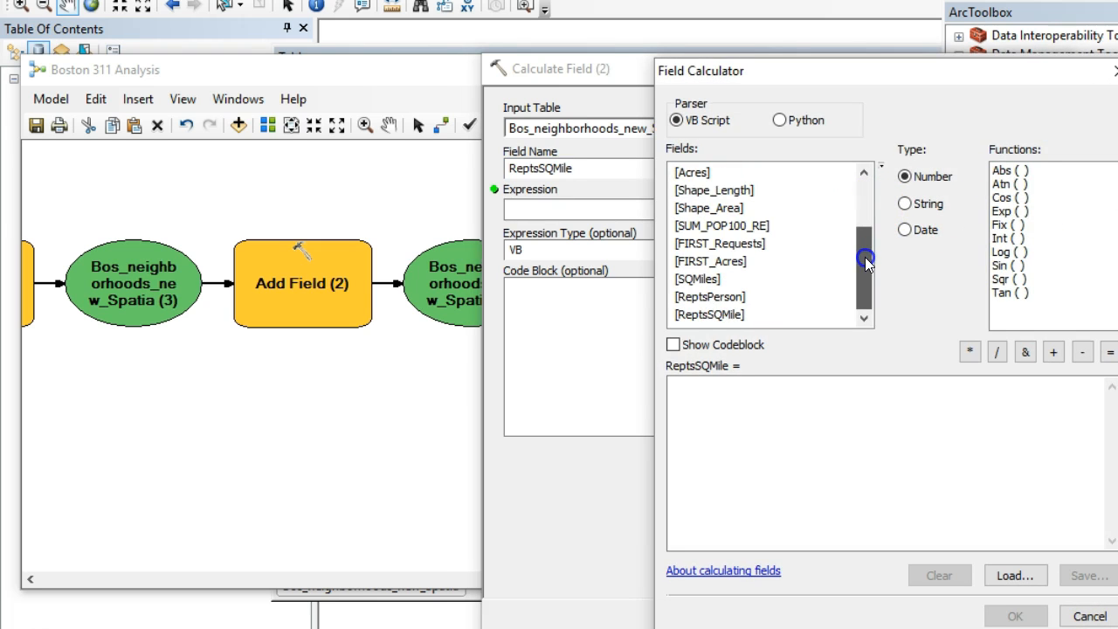
{"action": "scroll", "scroll_direction": "up", "scroll_amount": 3}
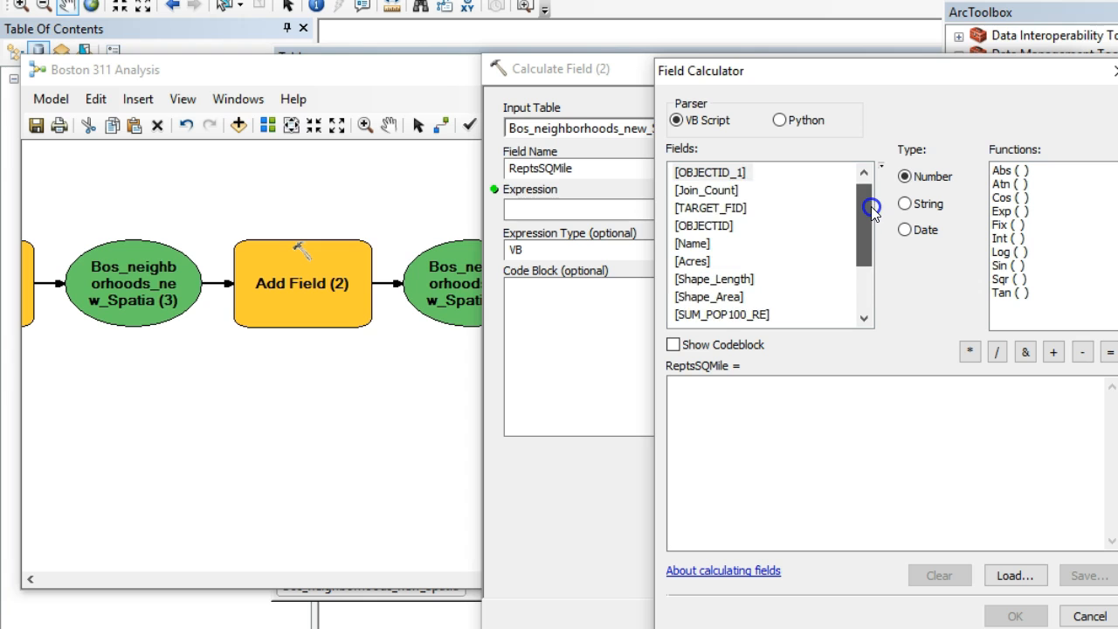
{"action": "left_click", "coordinate": [706, 190]}
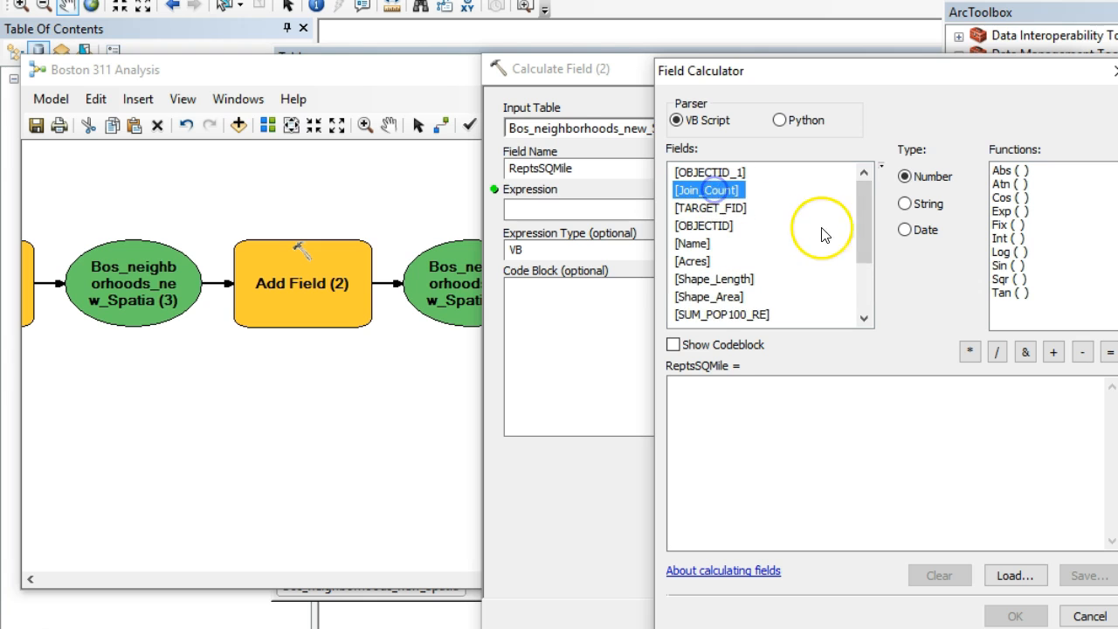
{"action": "double_click", "coordinate": [707, 190]}
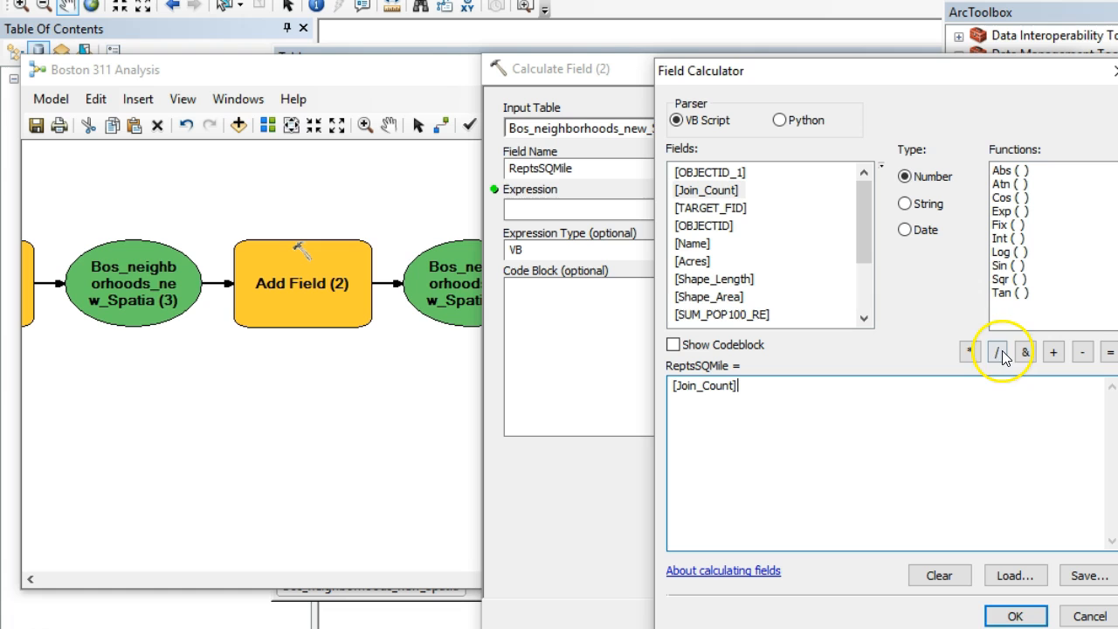
{"action": "left_click", "coordinate": [997, 351]}
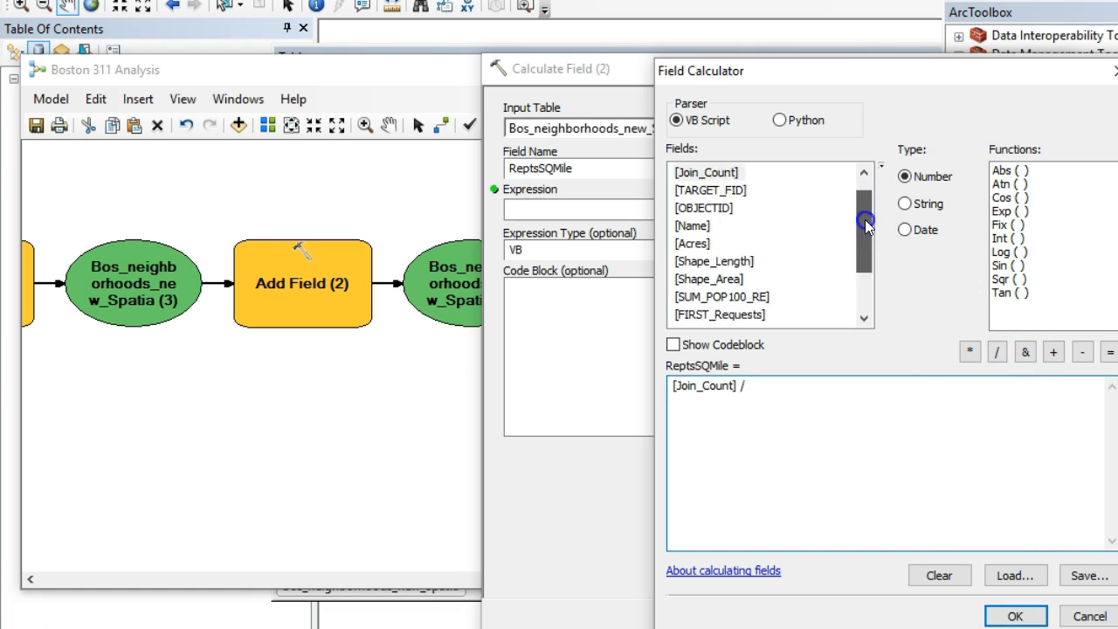
{"action": "double_click", "coordinate": [697, 279]}
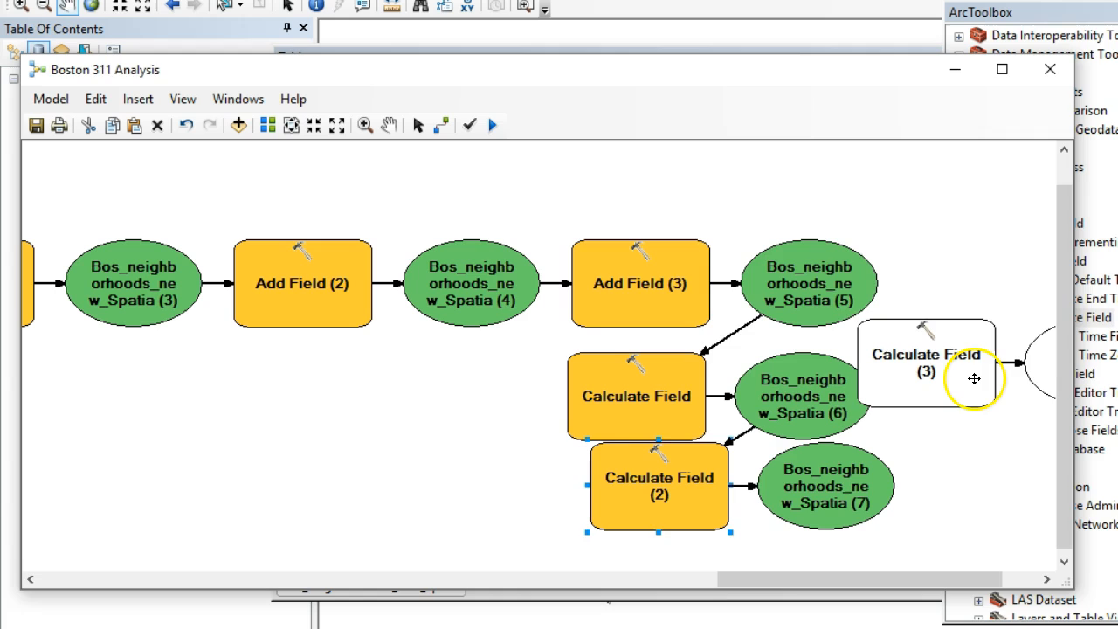
Step: Set Calculate Field (3) on output (7): ReptsPerson = [Join_Count] / [SUM_POP100_RE]
{"action": "double_click", "coordinate": [926, 363]}
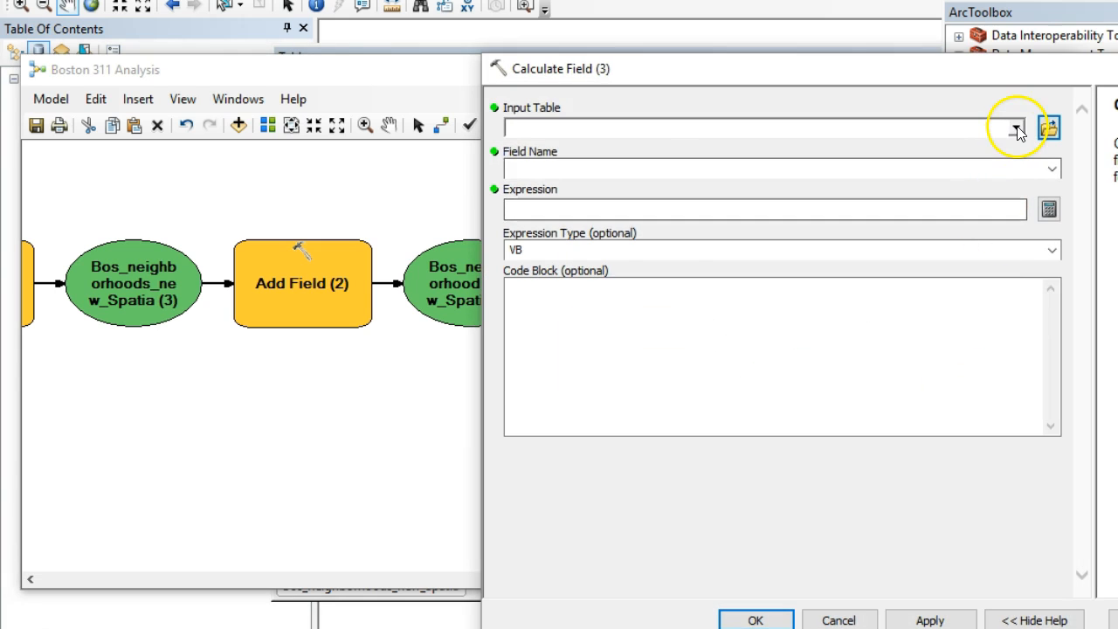
{"action": "left_click", "coordinate": [1014, 127]}
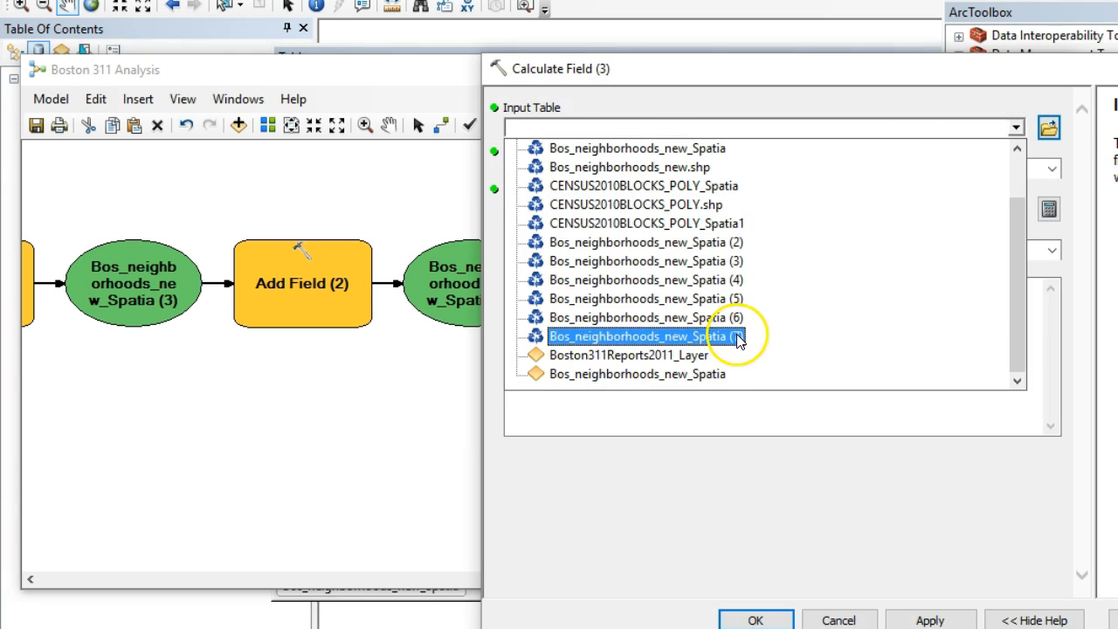
{"action": "left_click", "coordinate": [642, 336]}
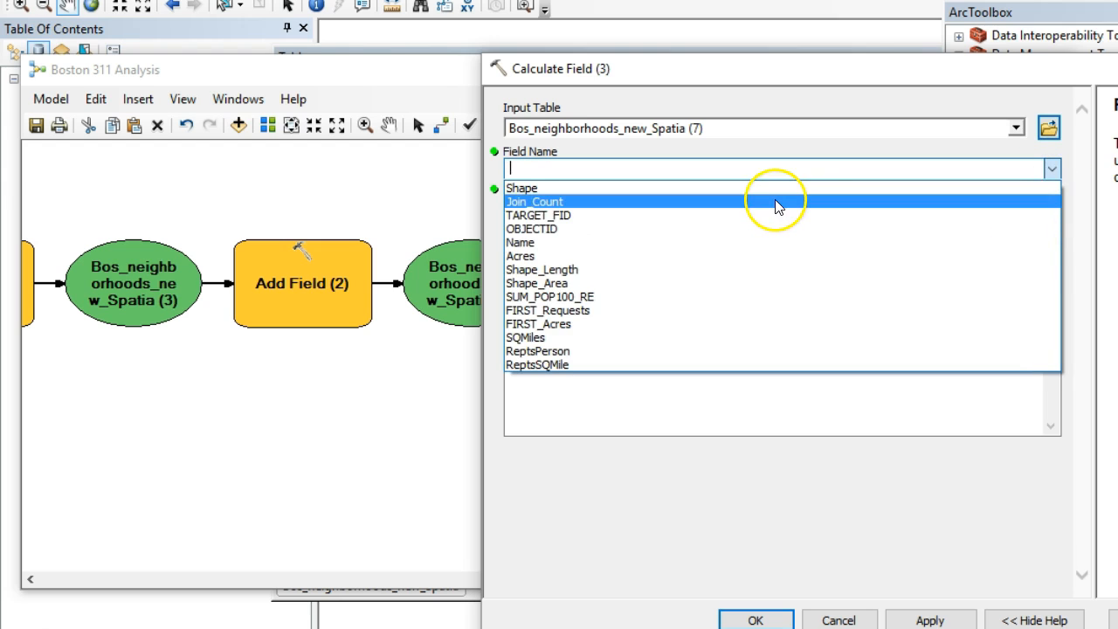
{"action": "left_click", "coordinate": [533, 201]}
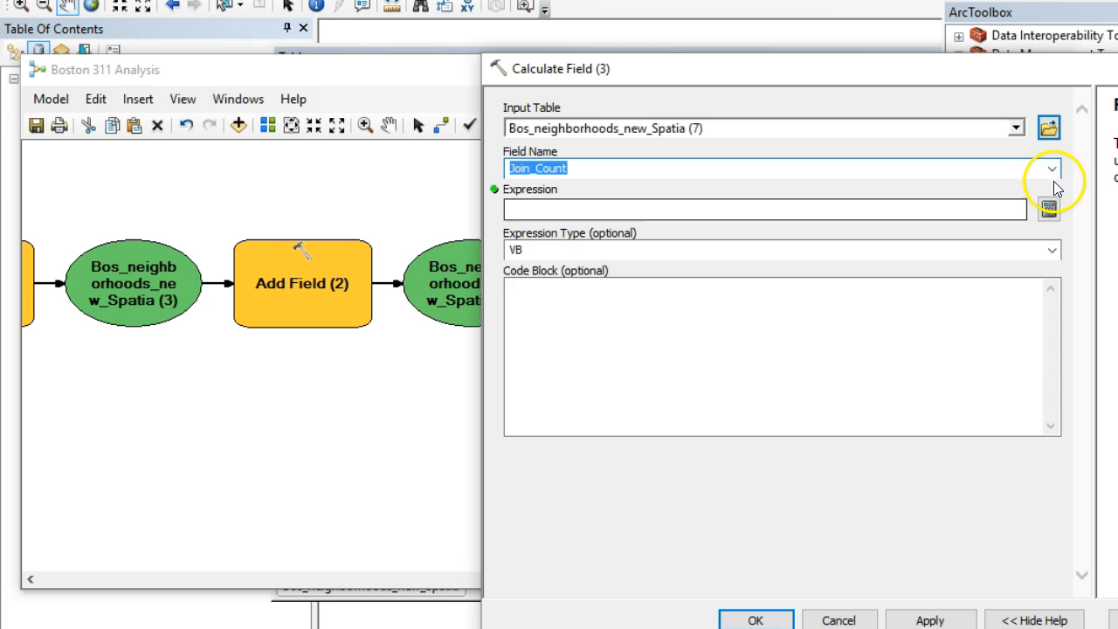
{"action": "left_click", "coordinate": [1051, 167]}
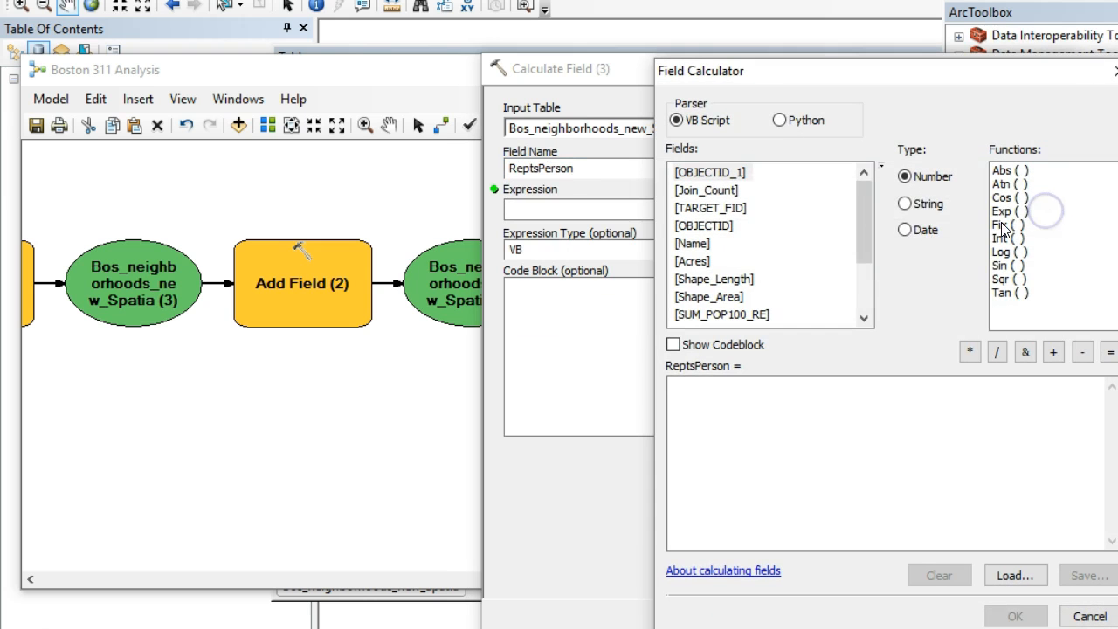
{"action": "double_click", "coordinate": [706, 190]}
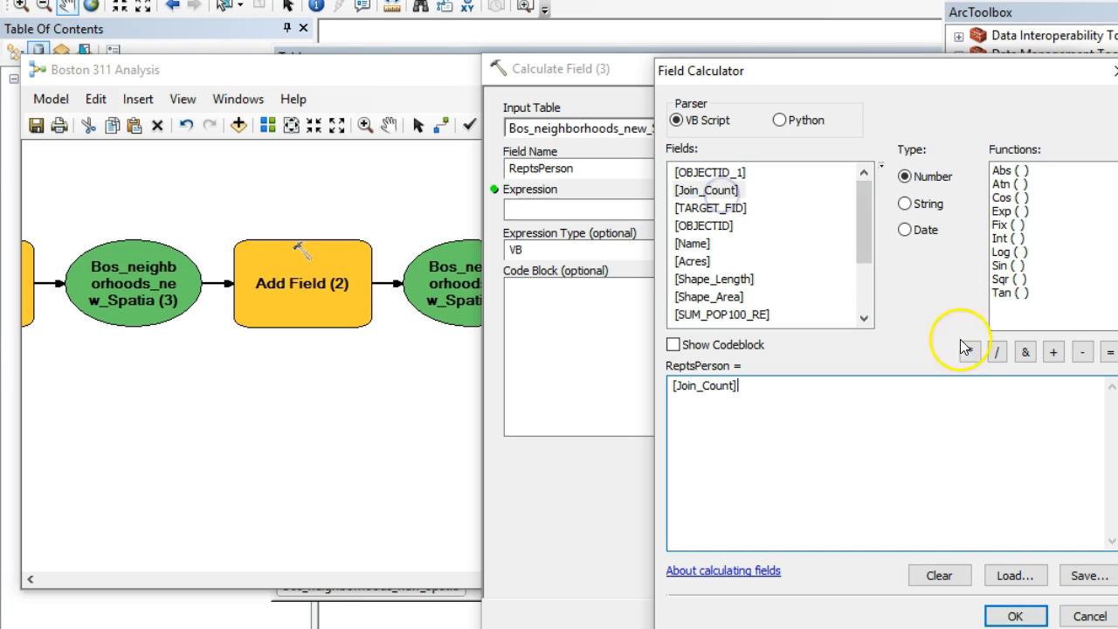
{"action": "left_click", "coordinate": [996, 351]}
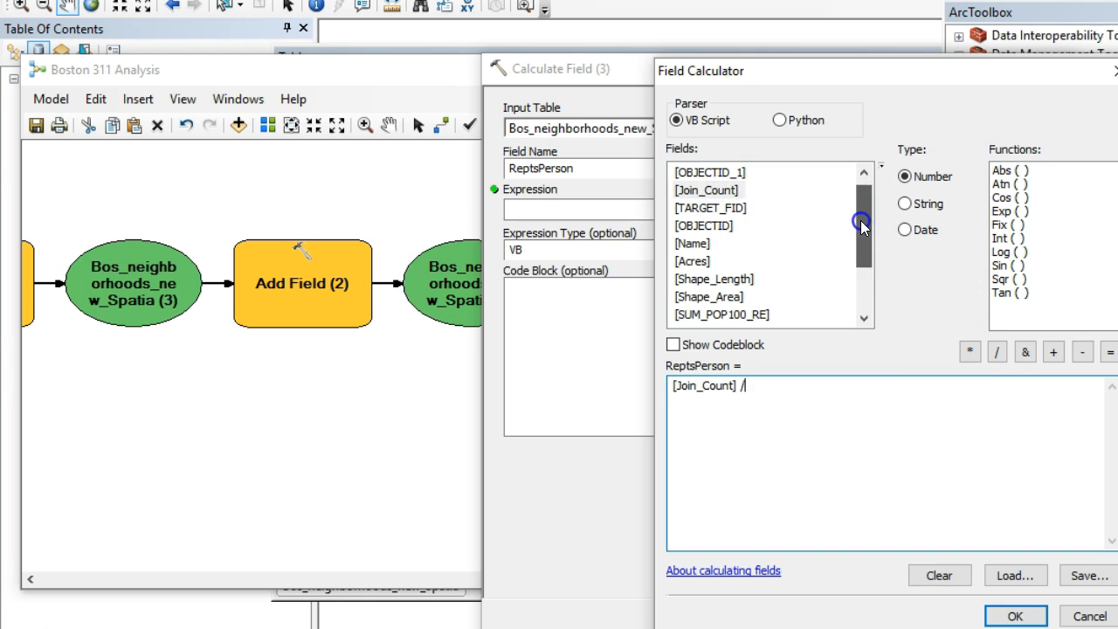
{"action": "double_click", "coordinate": [722, 226]}
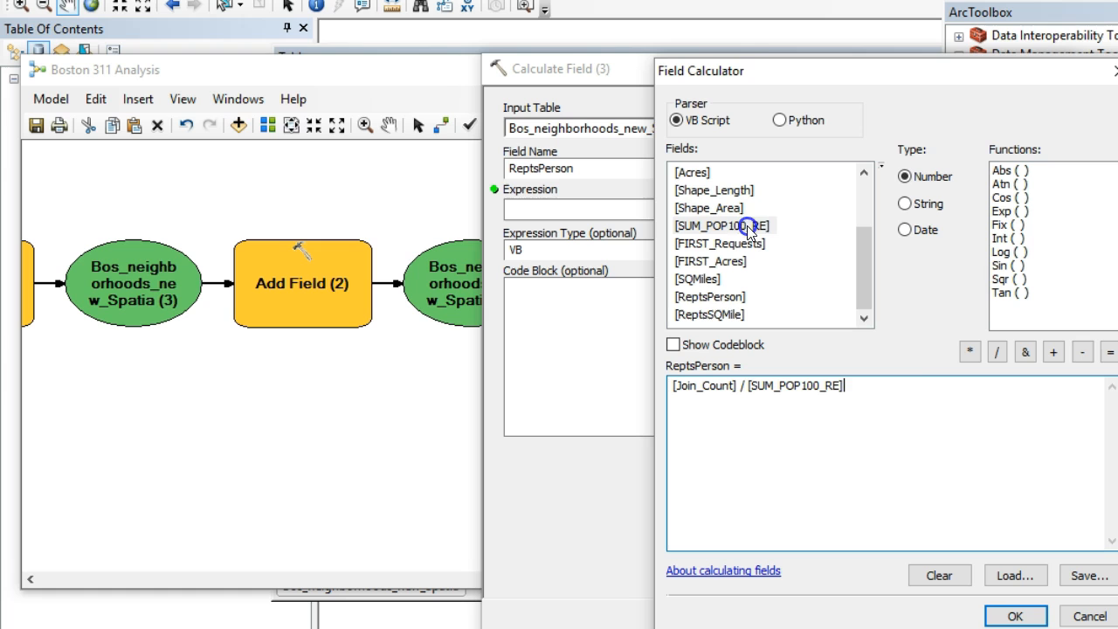
{"action": "left_click", "coordinate": [1015, 616]}
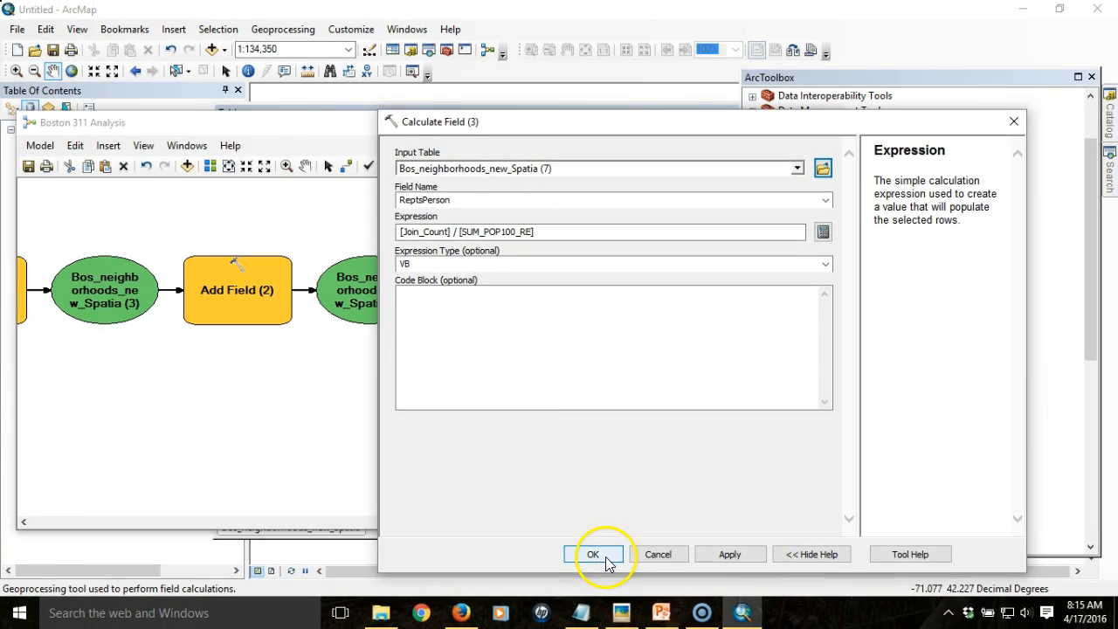
{"action": "left_click", "coordinate": [593, 553]}
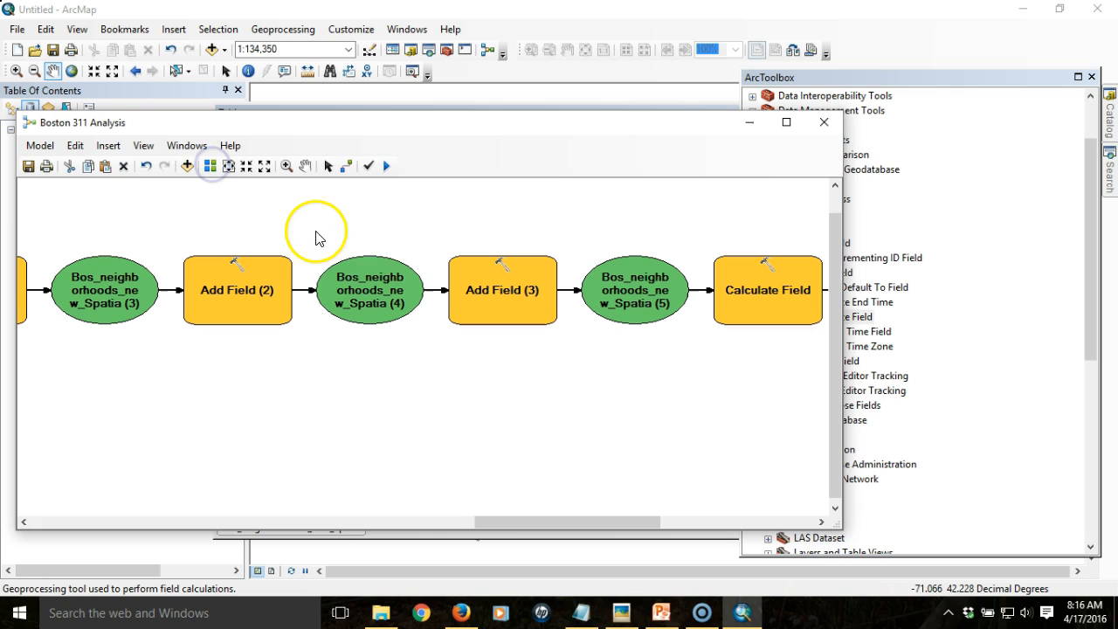
{"action": "mouse_move", "coordinate": [415, 253]}
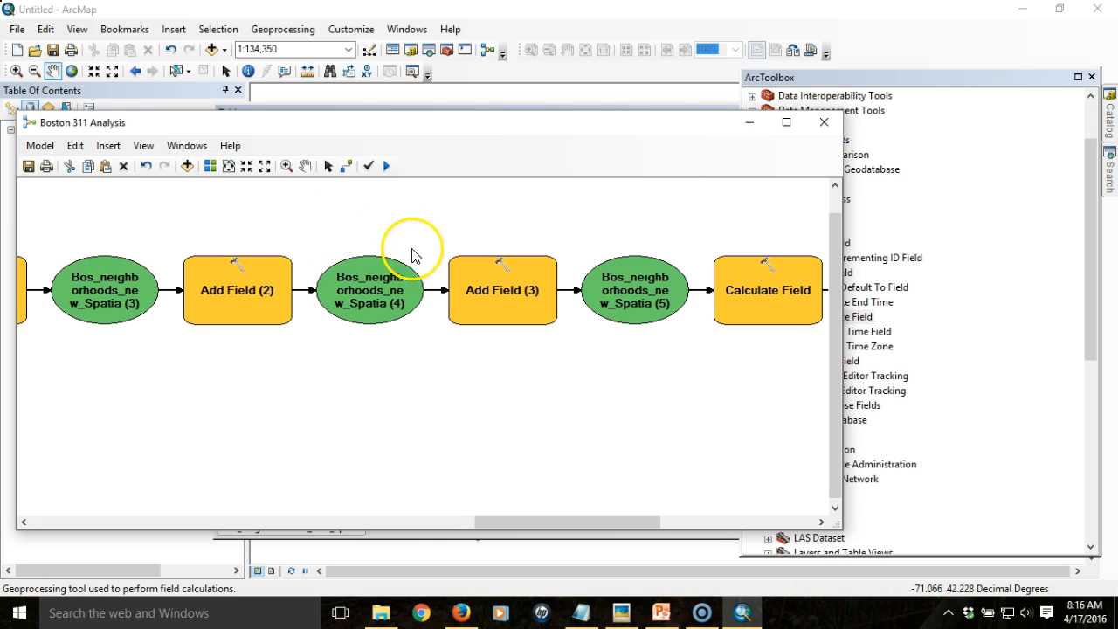
{"action": "mouse_move", "coordinate": [269, 181]}
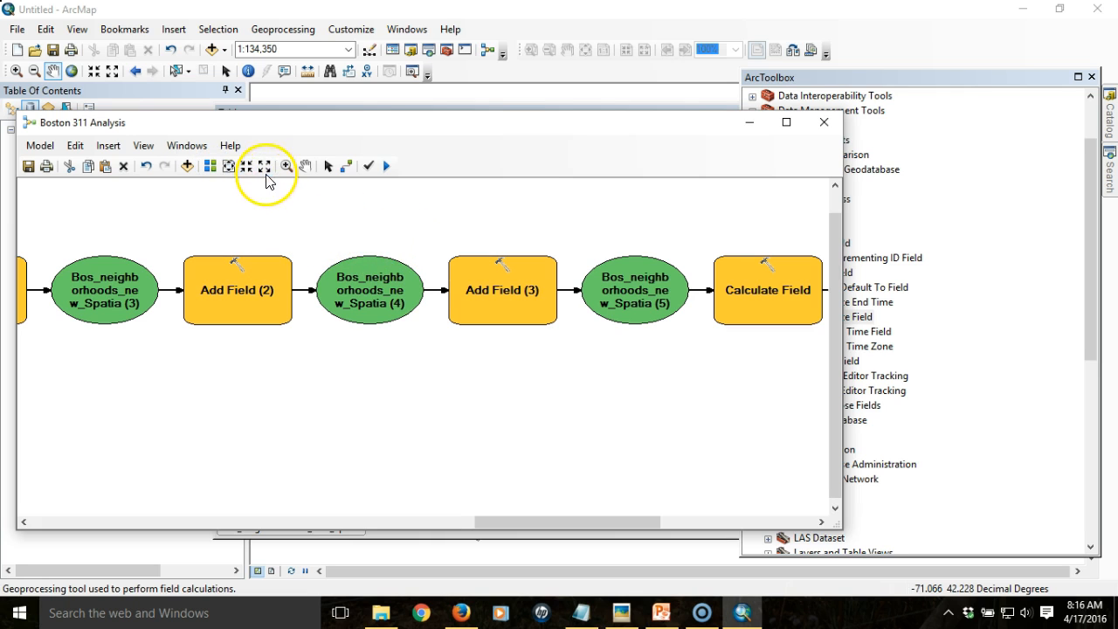
Step: Zoom the model to full extent and scroll through the complete Add Field and Calculate Field chain
{"action": "left_click", "coordinate": [264, 166]}
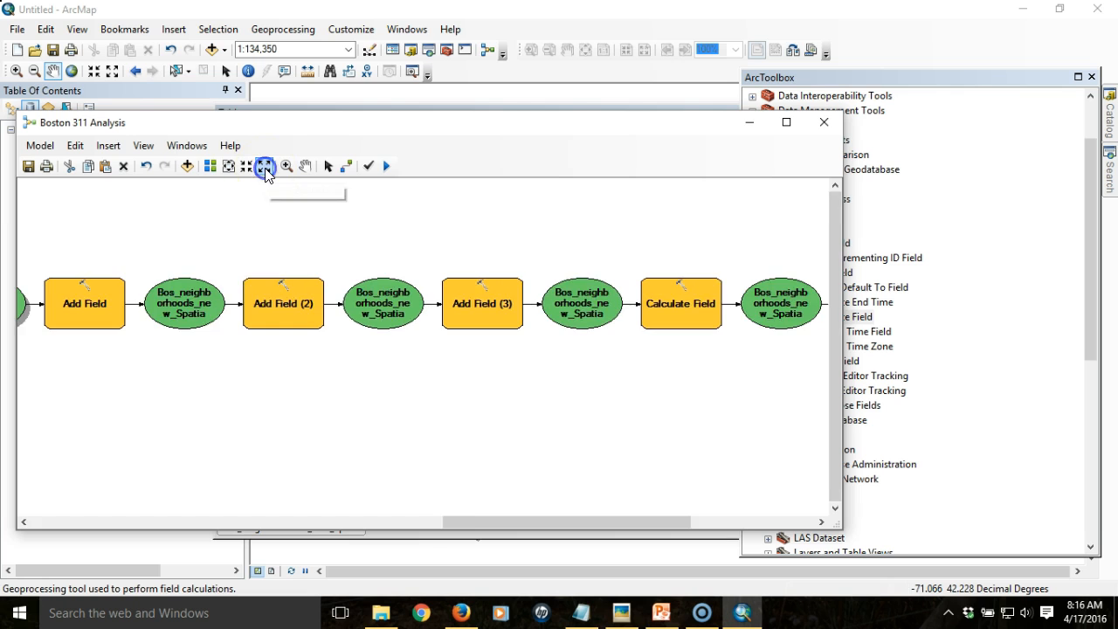
{"action": "left_click", "coordinate": [247, 166]}
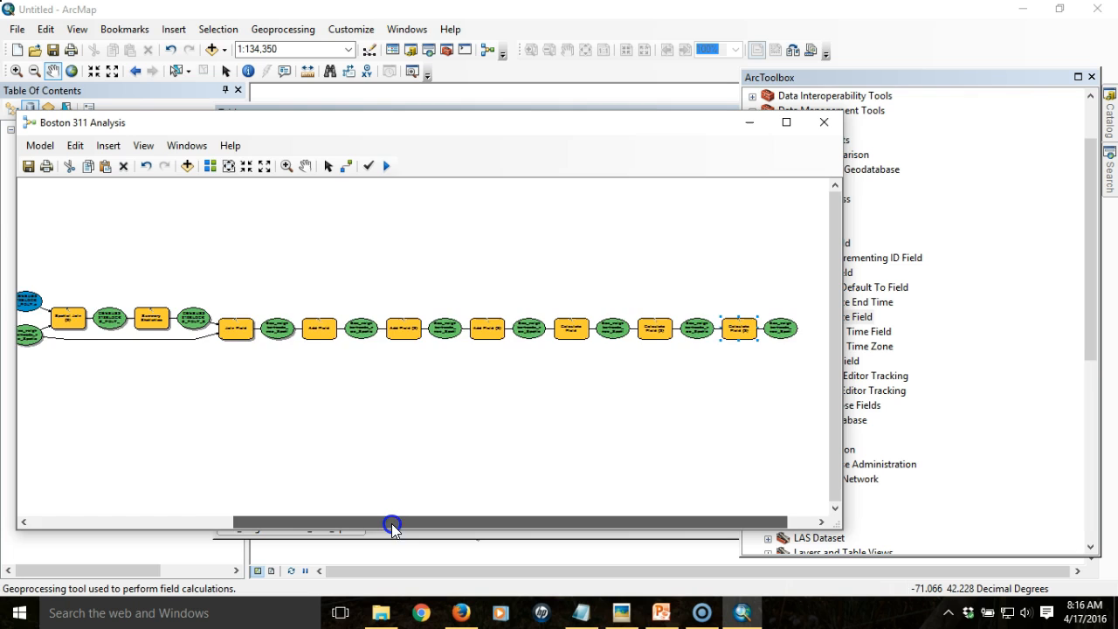
{"action": "left_click_drag", "start_coordinate": [391, 524], "coordinate": [269, 524]}
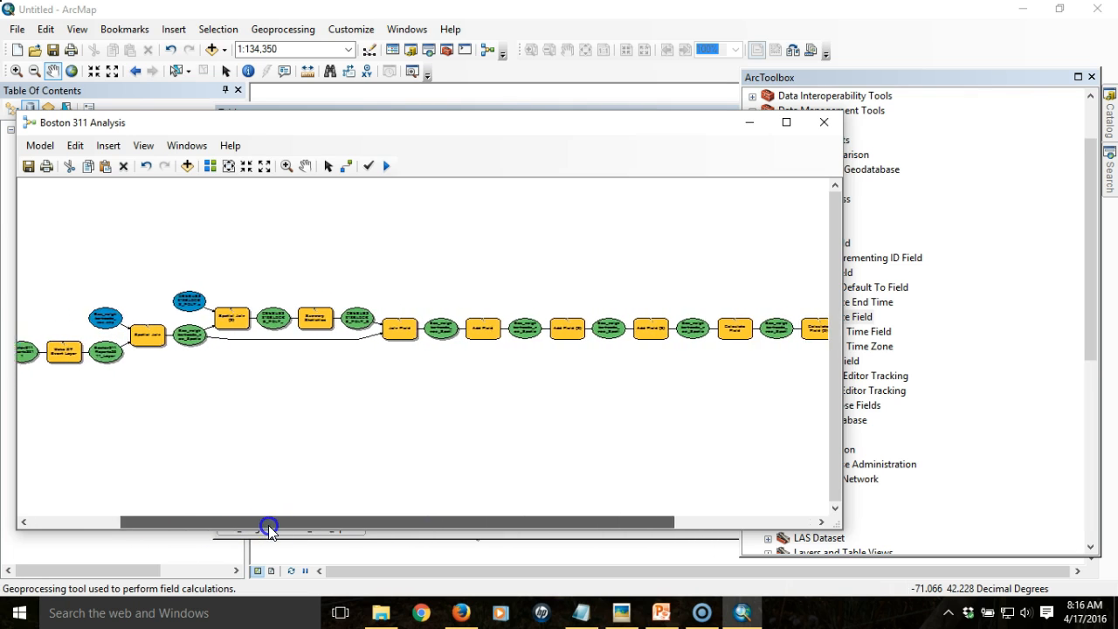
{"action": "left_click_drag", "start_coordinate": [269, 523], "coordinate": [454, 523]}
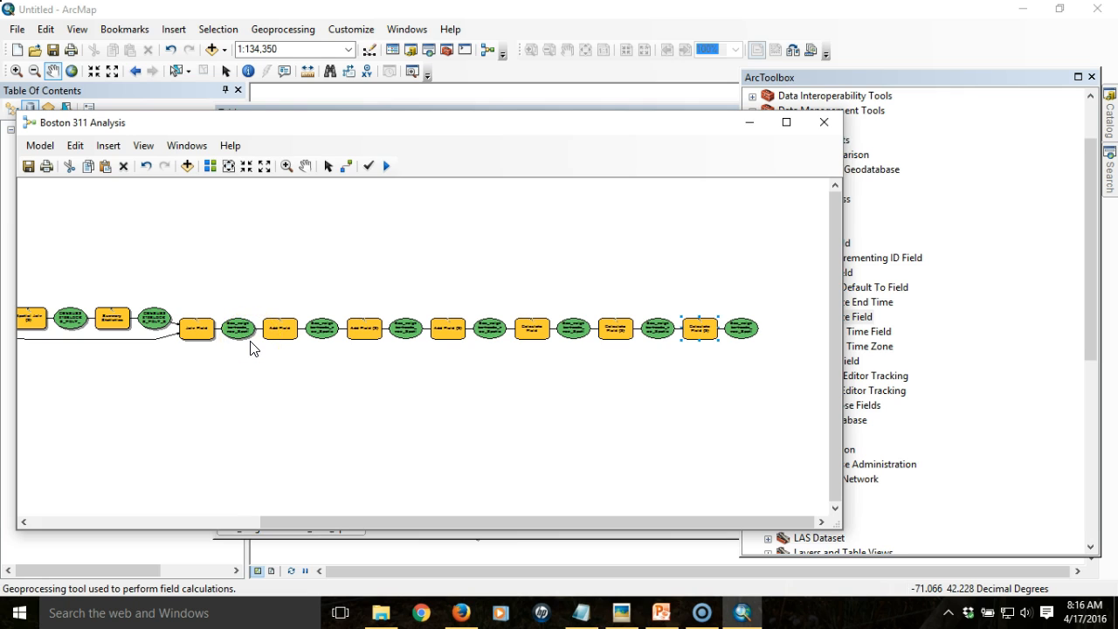
{"action": "mouse_move", "coordinate": [489, 266]}
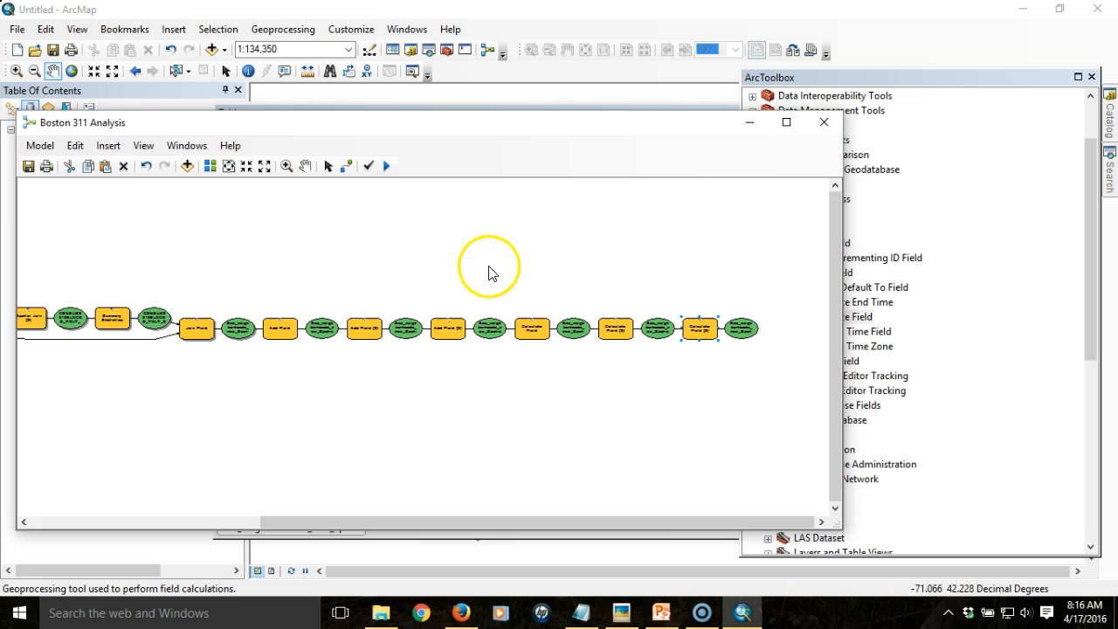
{"action": "mouse_move", "coordinate": [397, 170]}
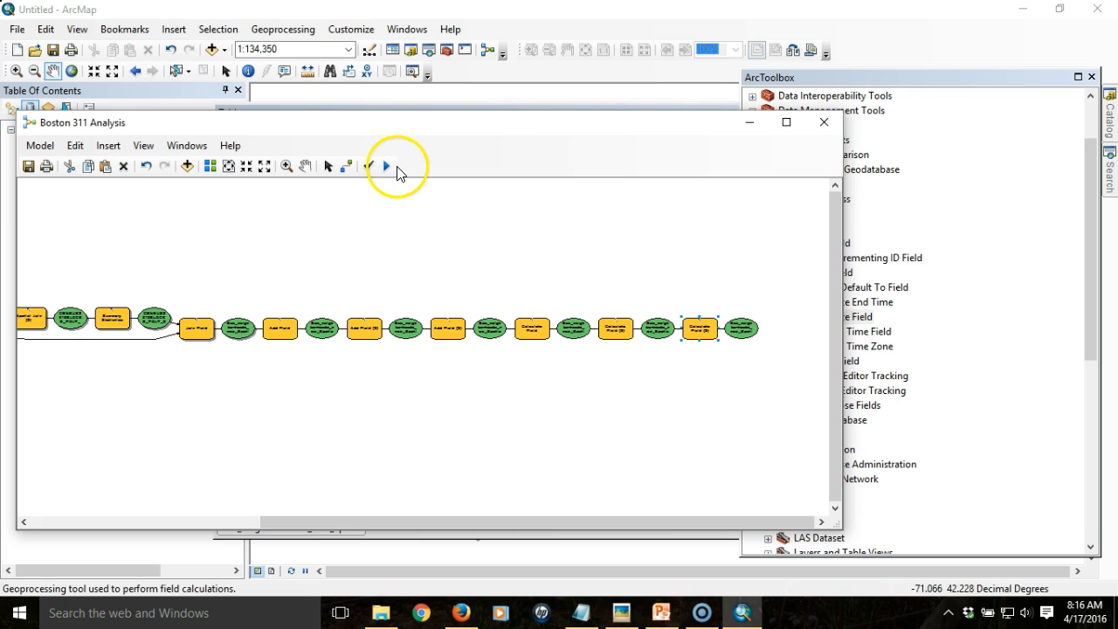
{"action": "mouse_move", "coordinate": [387, 166]}
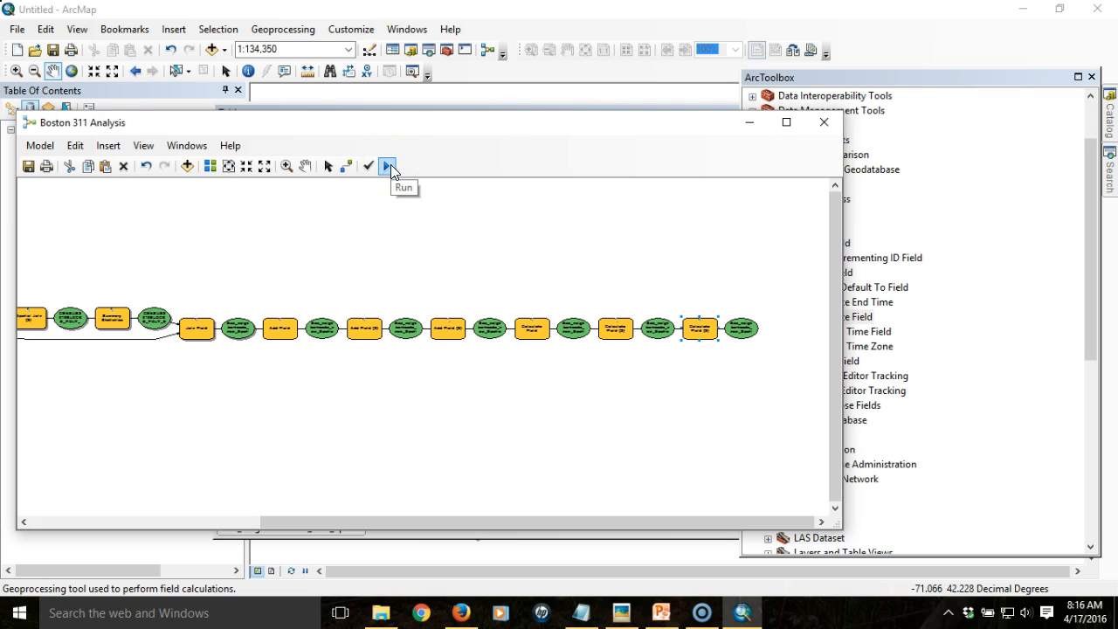
Step: Run the Boston 311 Analysis model and close the completed run report
{"action": "left_click", "coordinate": [388, 166]}
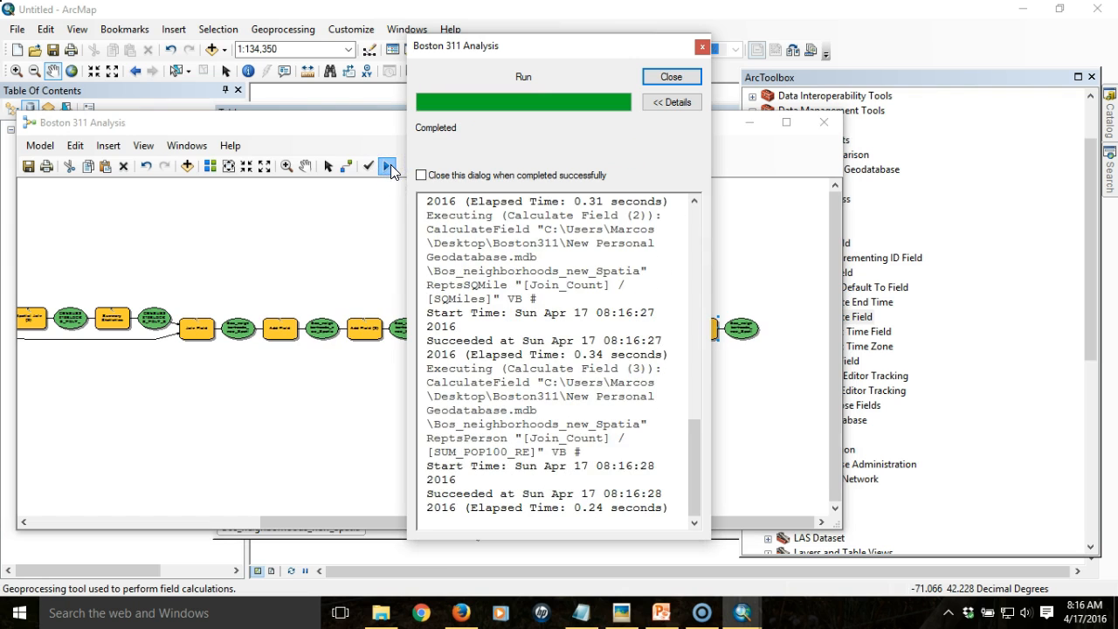
{"action": "mouse_move", "coordinate": [640, 249]}
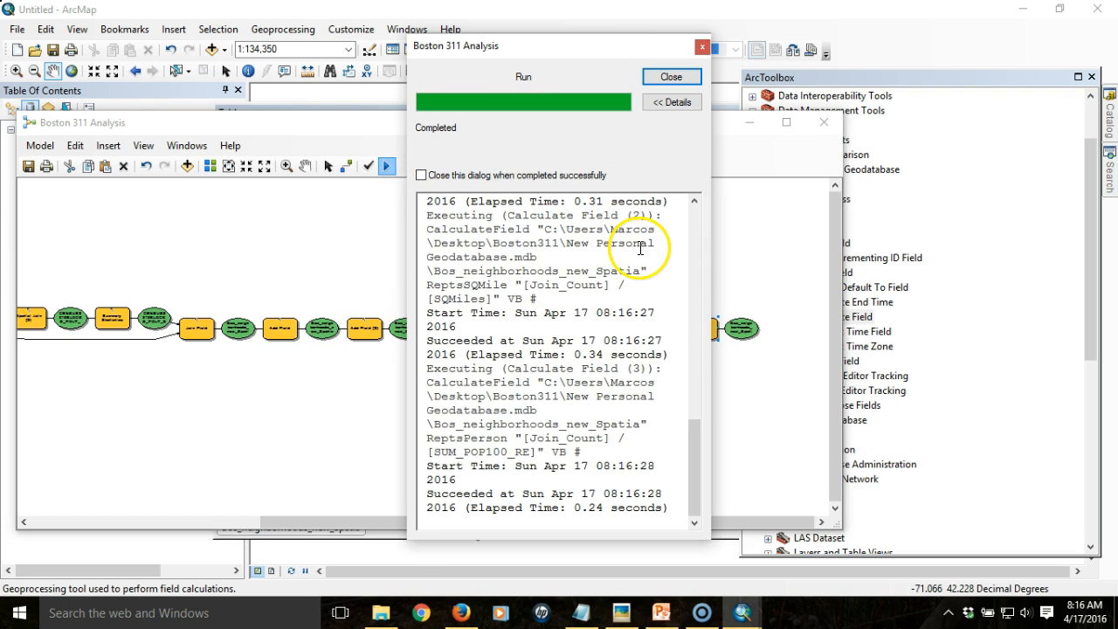
{"action": "left_click", "coordinate": [670, 77]}
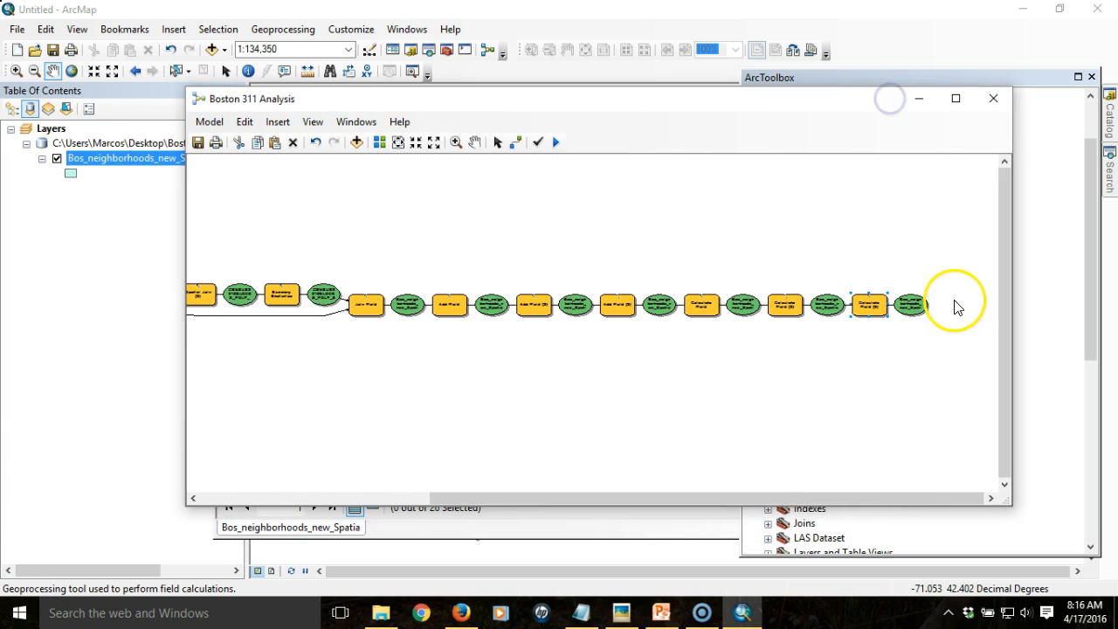
{"action": "right_click", "coordinate": [911, 306]}
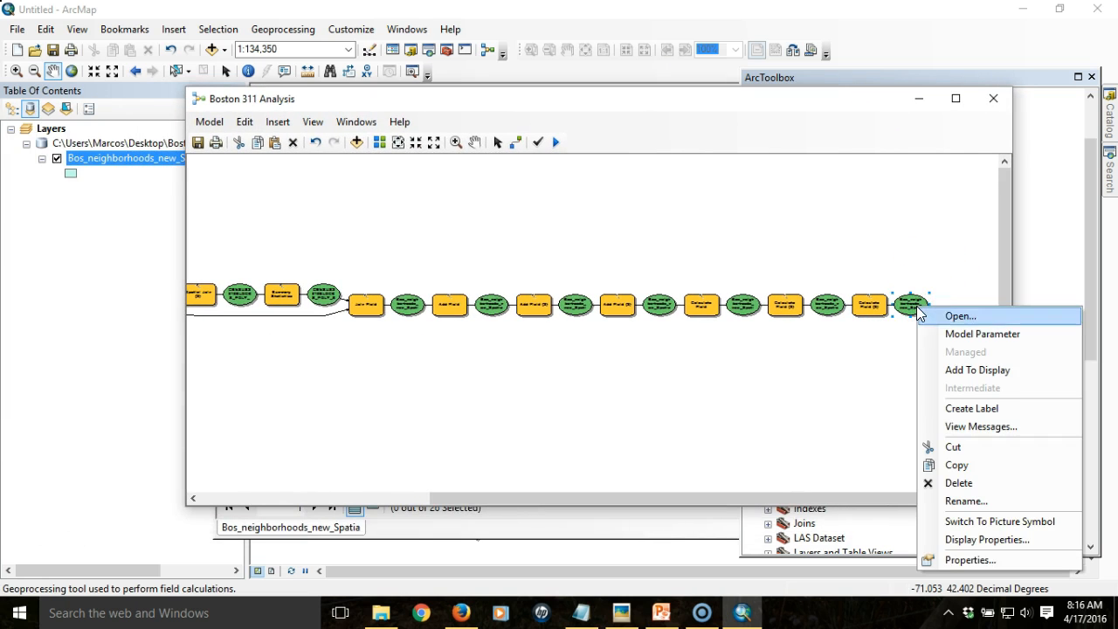
{"action": "left_click", "coordinate": [960, 315]}
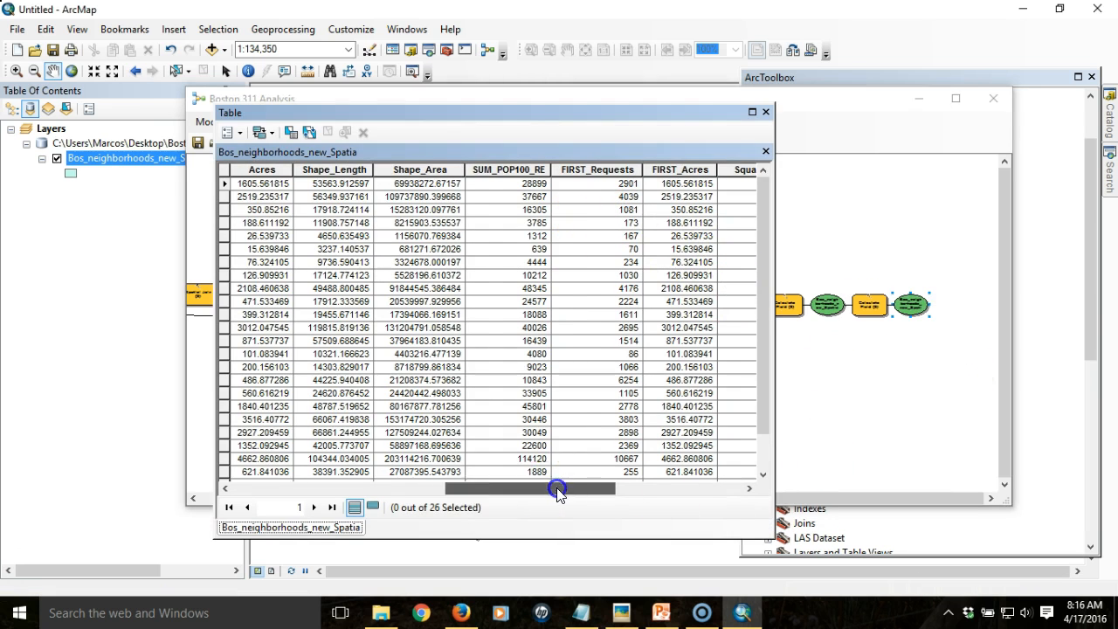
{"action": "scroll", "scroll_direction": "right", "scroll_amount": 3}
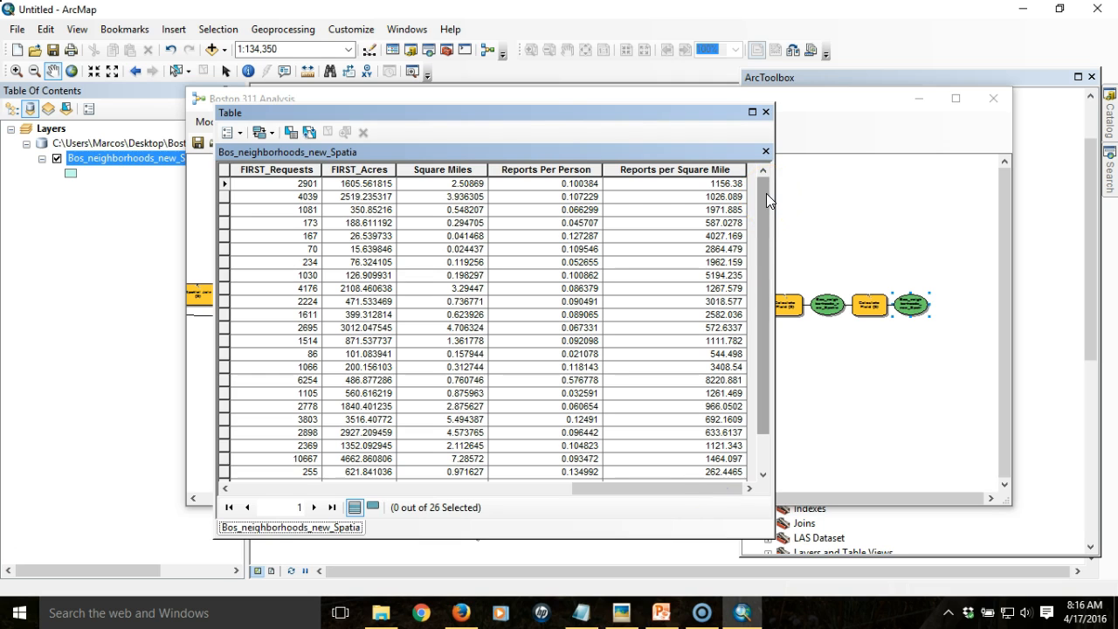
{"action": "mouse_move", "coordinate": [767, 225]}
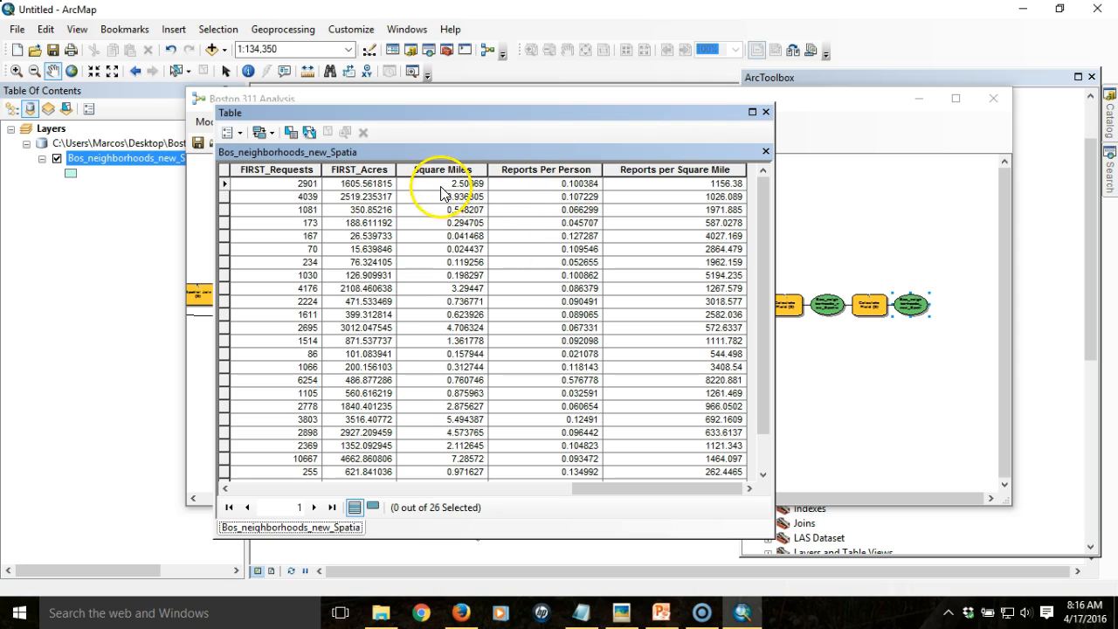
{"action": "left_click", "coordinate": [765, 151]}
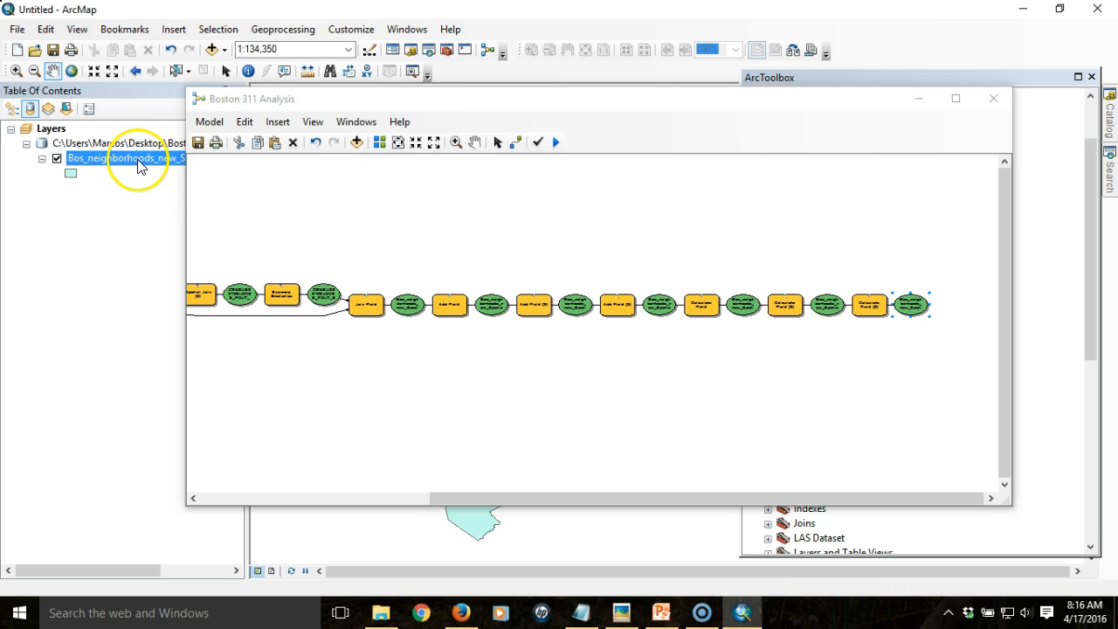
{"action": "mouse_move", "coordinate": [992, 98]}
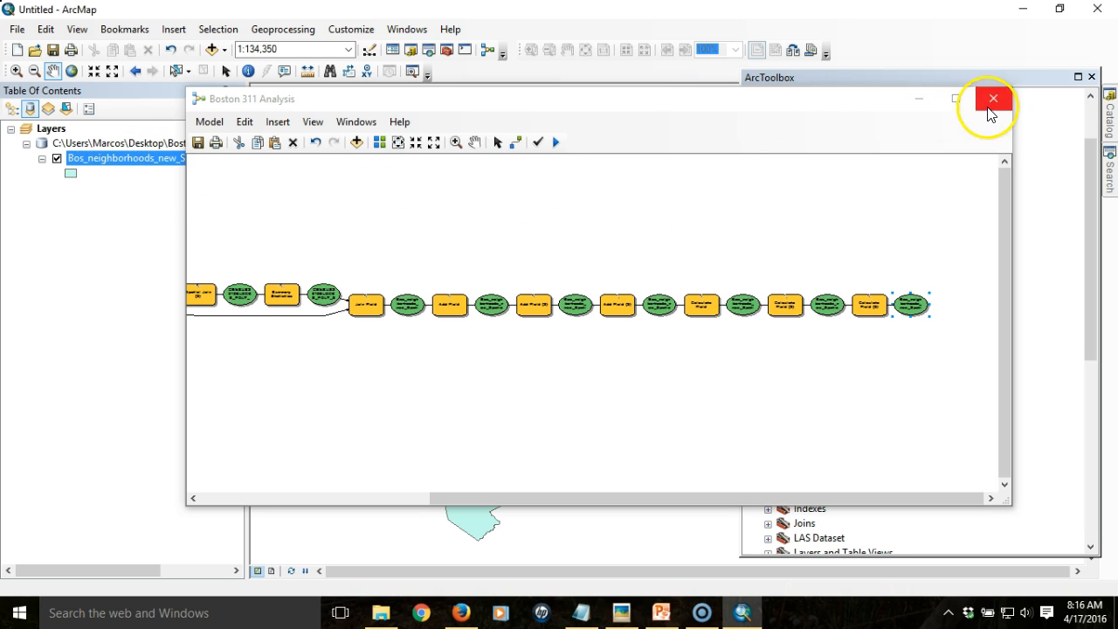
Step: Symbolize the neighborhoods layer with five natural-breaks graduated colors of Reports Per Person
{"action": "left_click", "coordinate": [992, 97]}
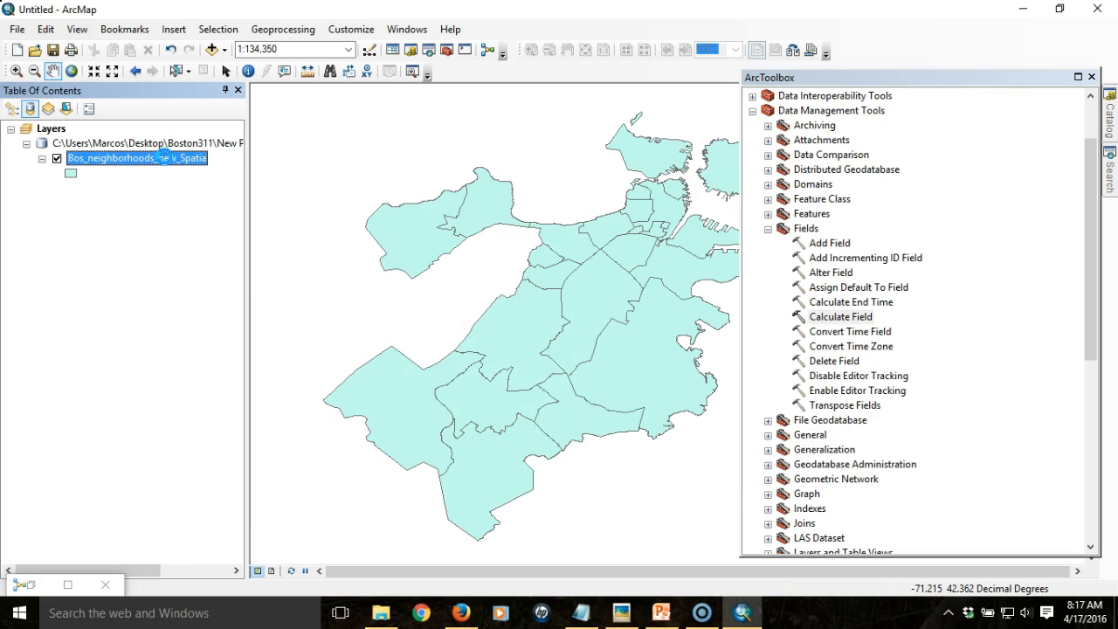
{"action": "double_click", "coordinate": [135, 158]}
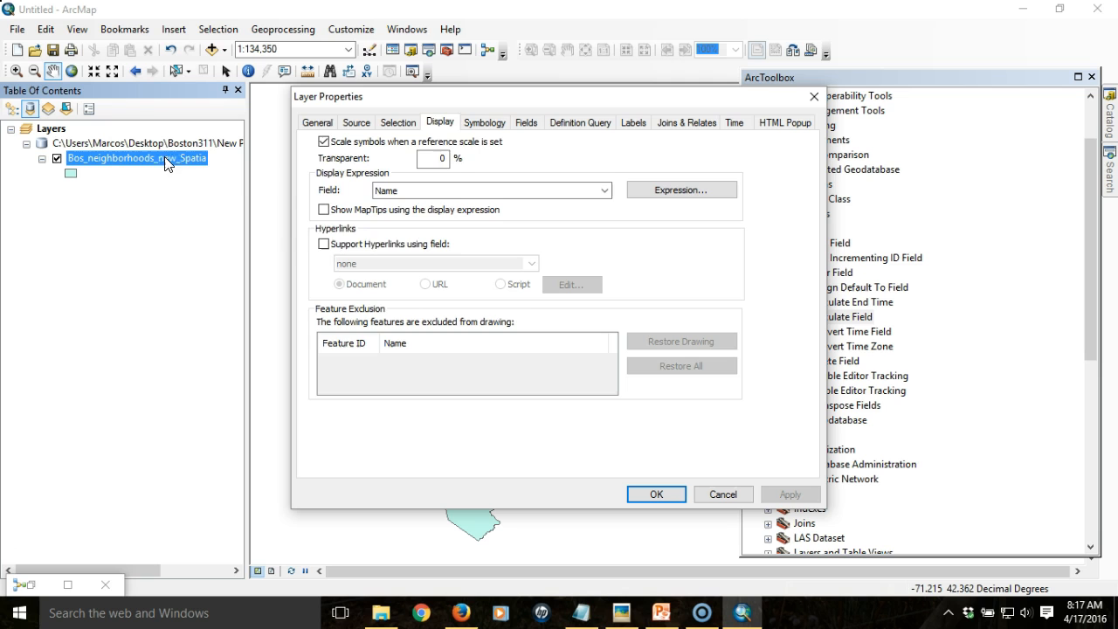
{"action": "left_click", "coordinate": [485, 122]}
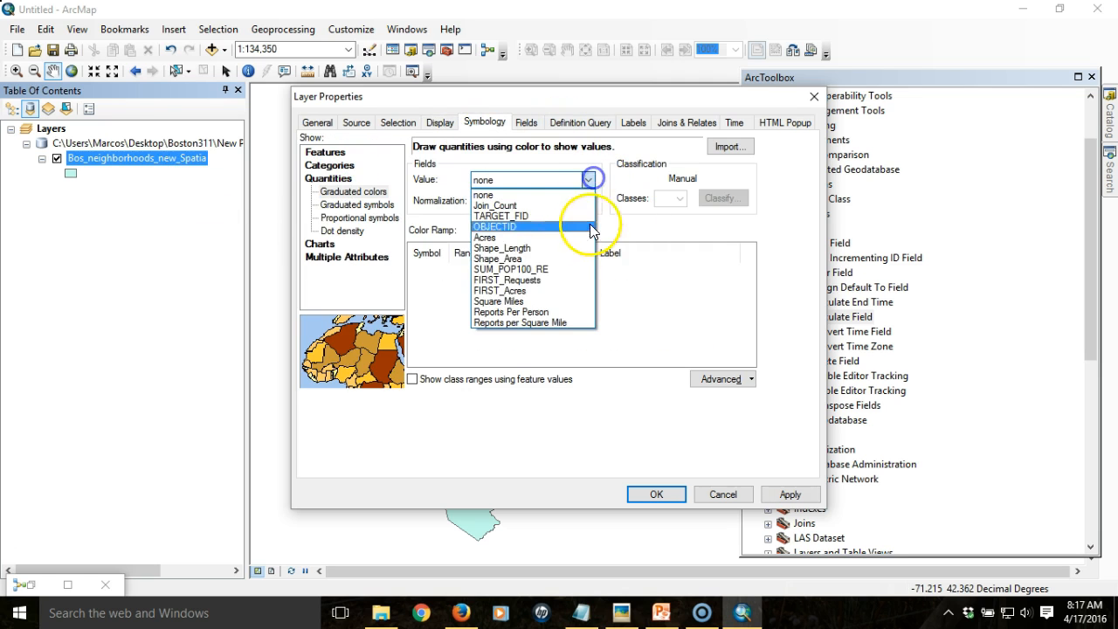
{"action": "left_click", "coordinate": [512, 312]}
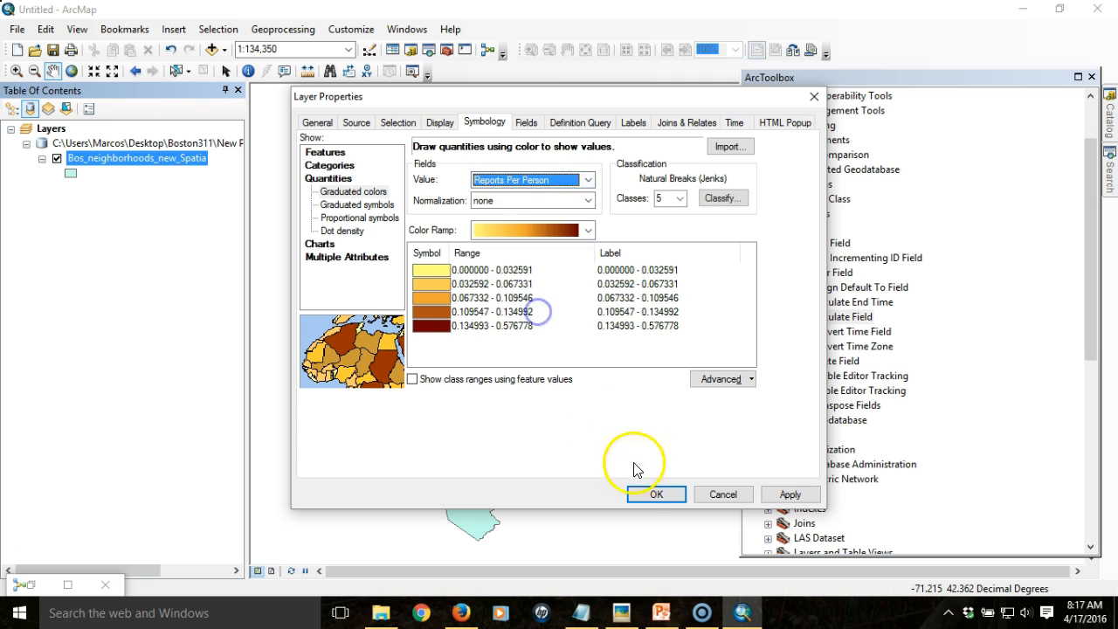
{"action": "left_click", "coordinate": [656, 493]}
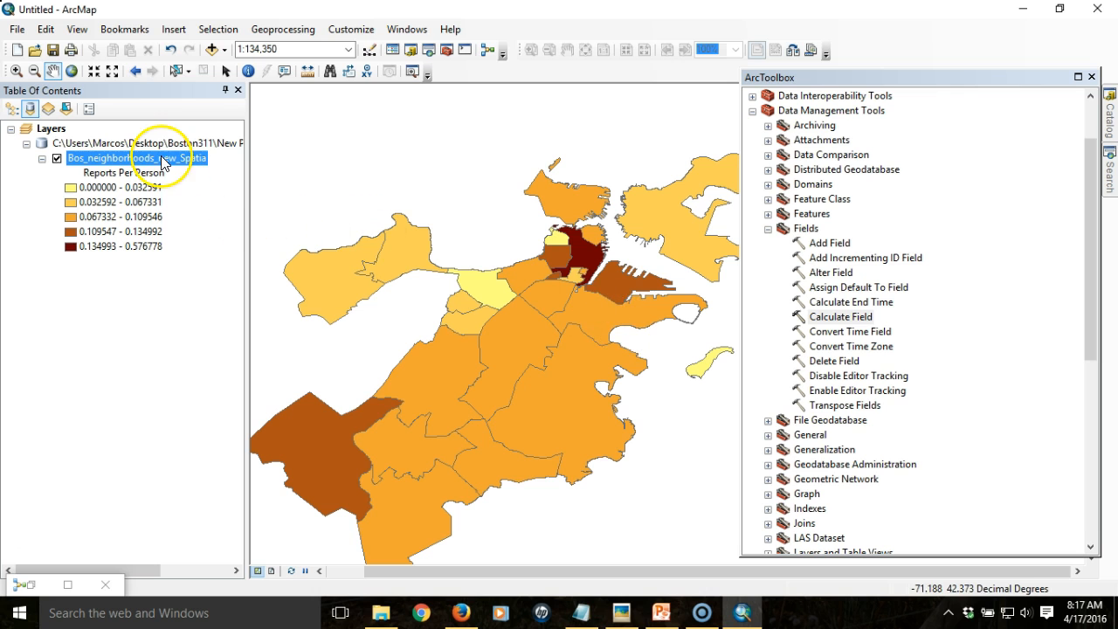
Step: Switch the neighborhoods' graduated colors value field to Reports per Square Mile
{"action": "double_click", "coordinate": [135, 158]}
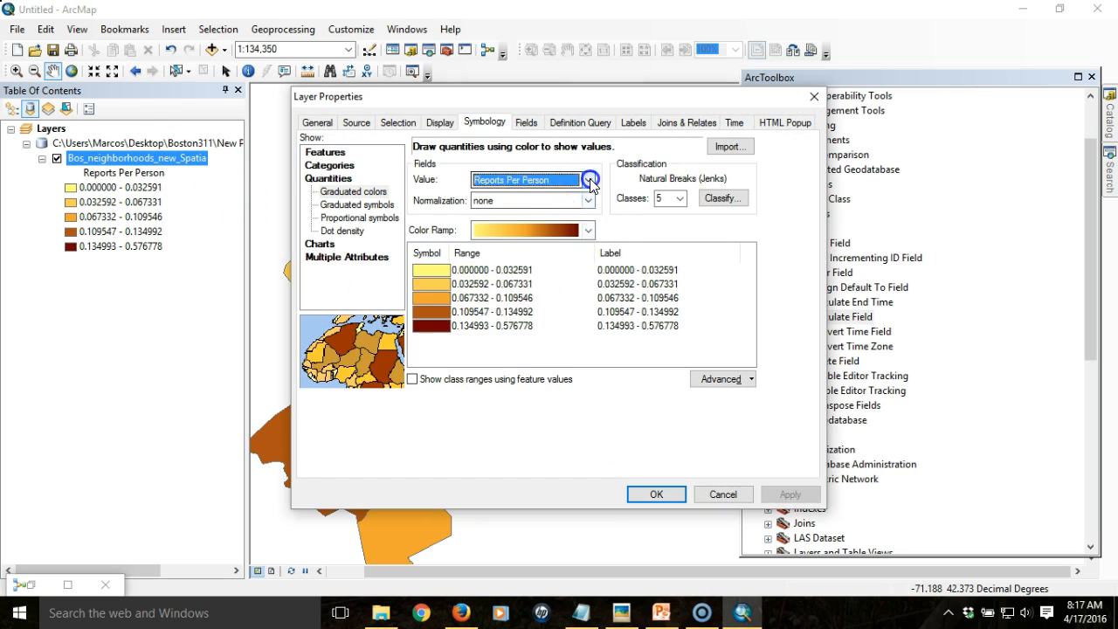
{"action": "left_click", "coordinate": [588, 179]}
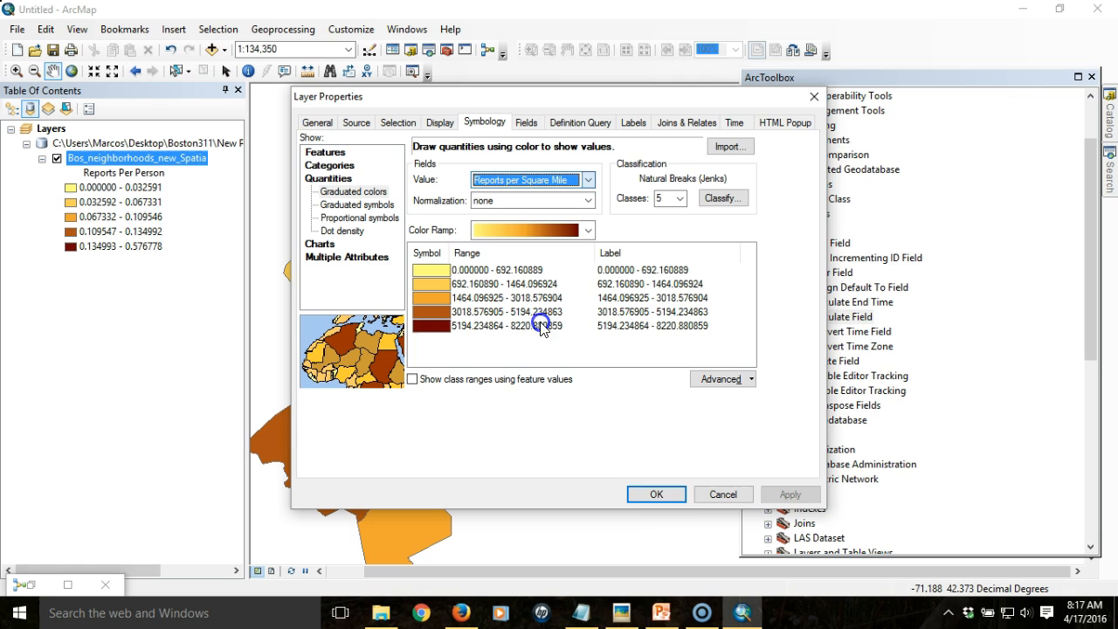
{"action": "left_click", "coordinate": [655, 493]}
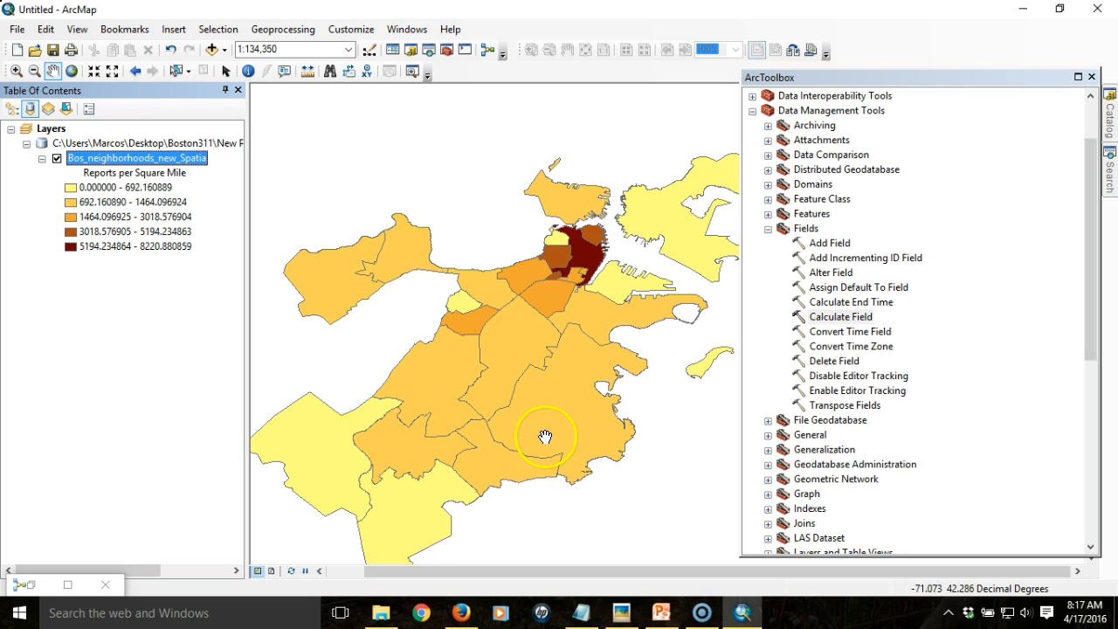
{"action": "mouse_move", "coordinate": [562, 449]}
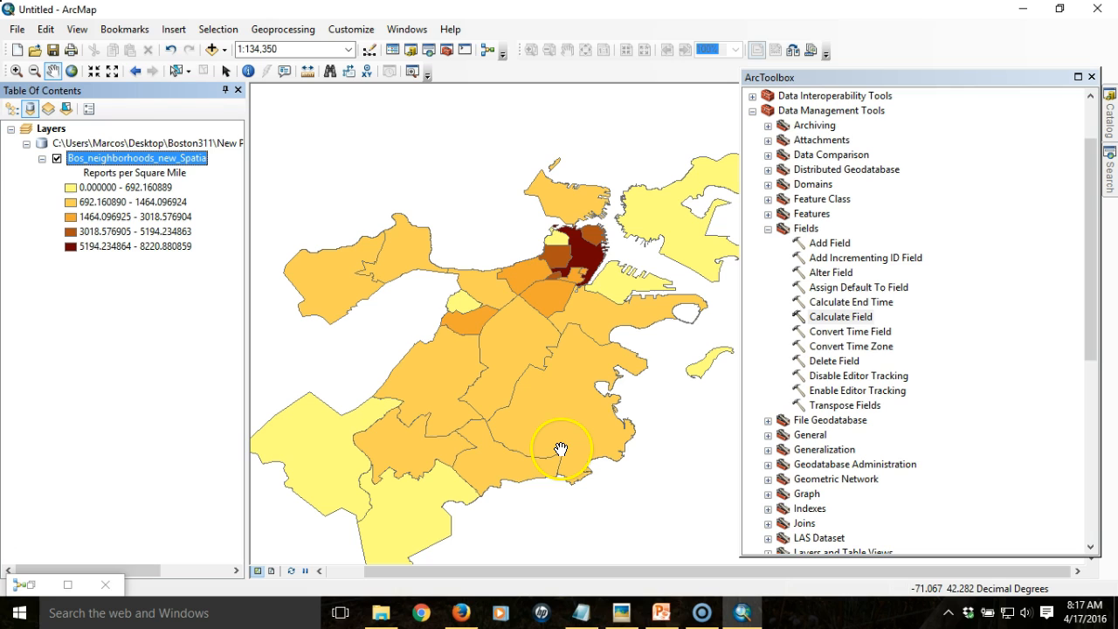